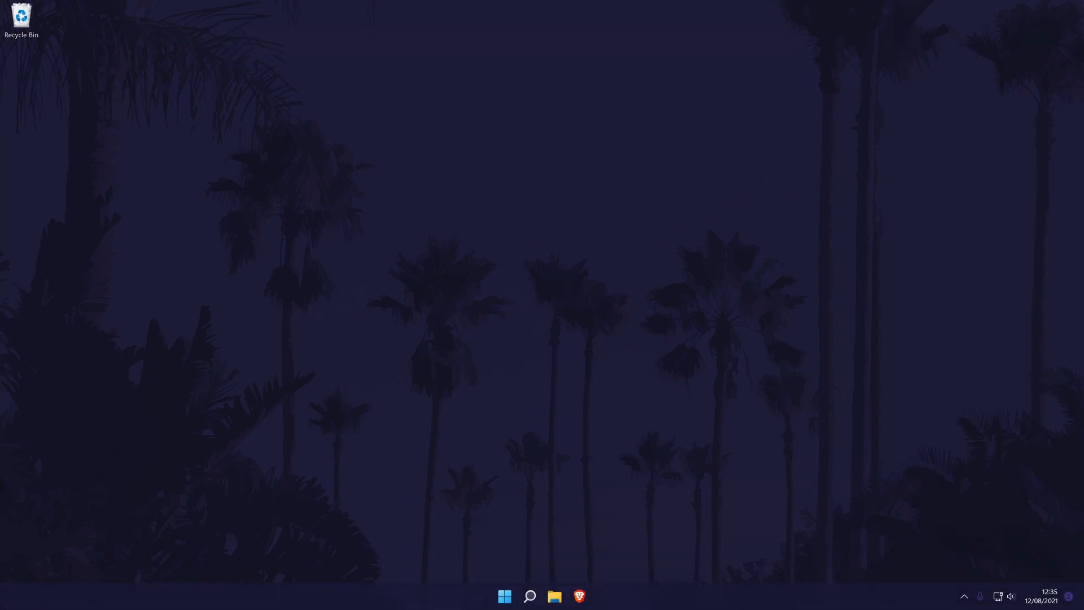
pyautogui.moveTo(529, 596)
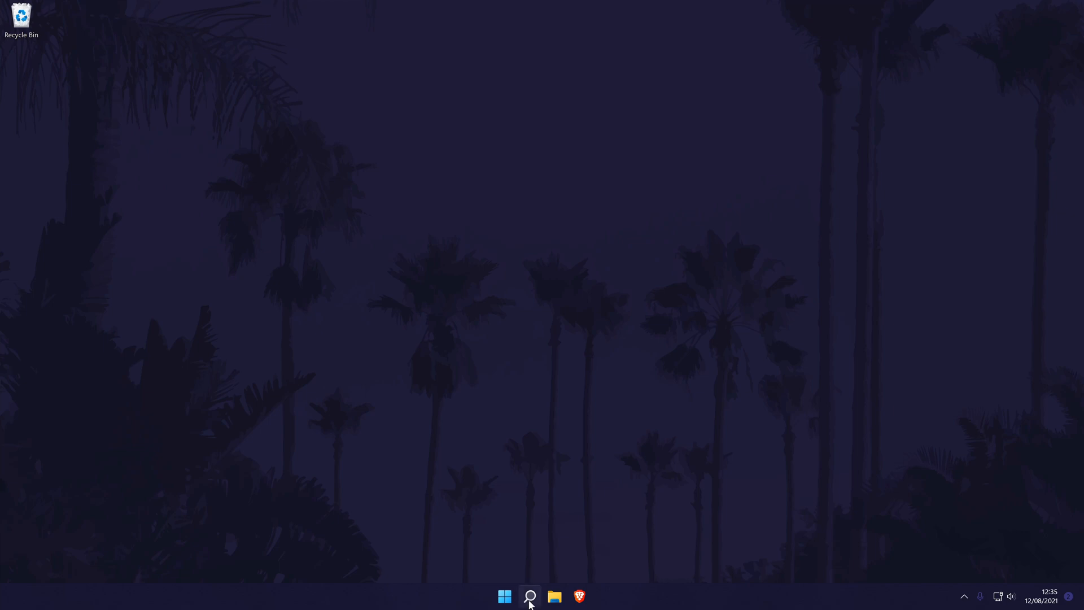
# - Search for the Photos app from the taskbar to launch it
pyautogui.click(530, 596)
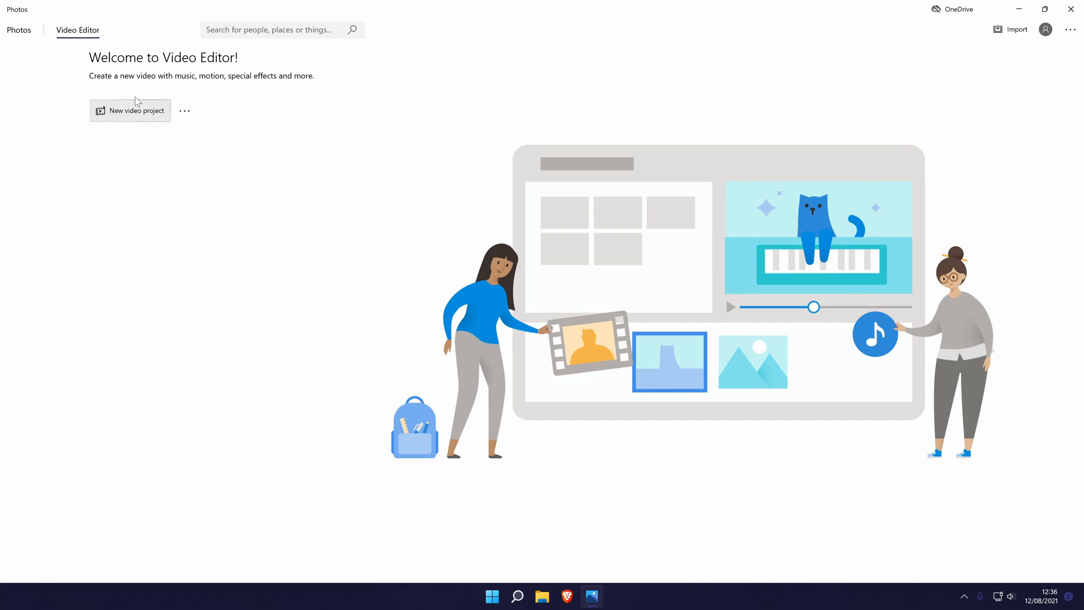
# - Create a new video project named 'Video Tutorial Test'
pyautogui.click(128, 111)
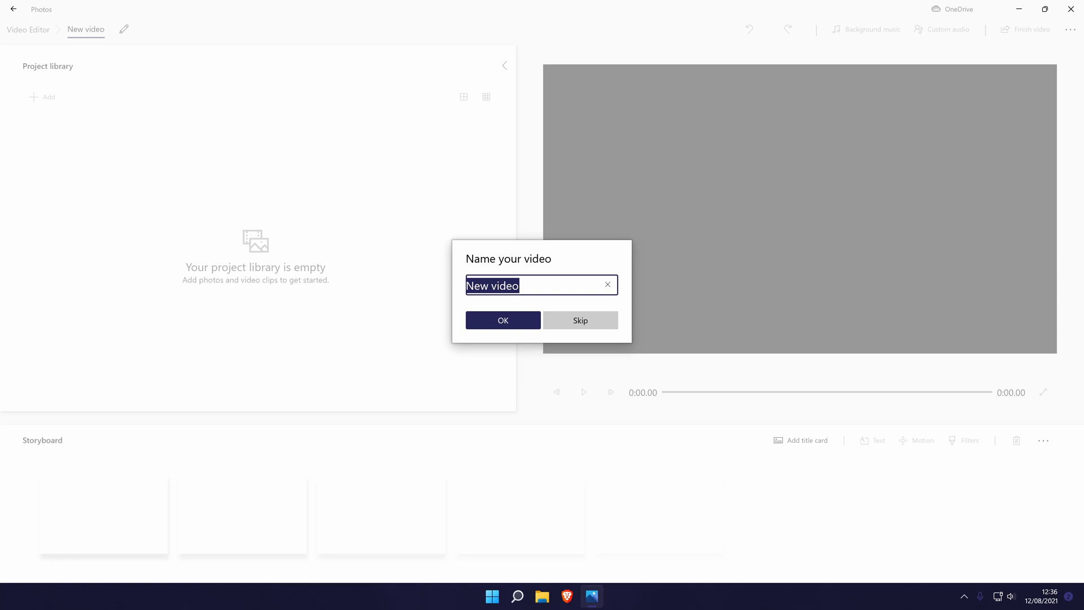
pyautogui.write('Video Tutorial Test')
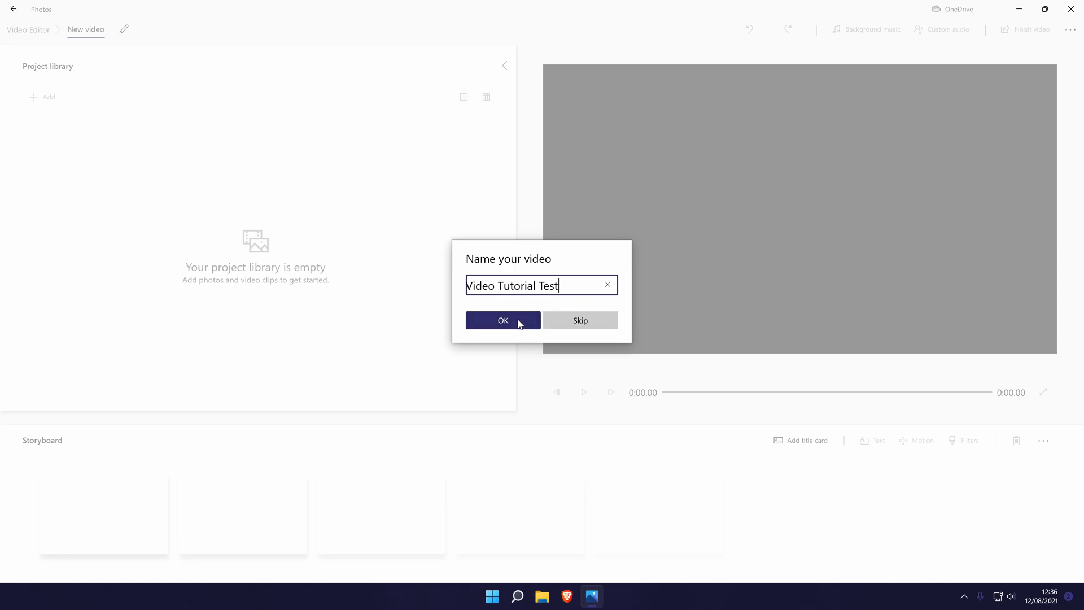
pyautogui.click(503, 319)
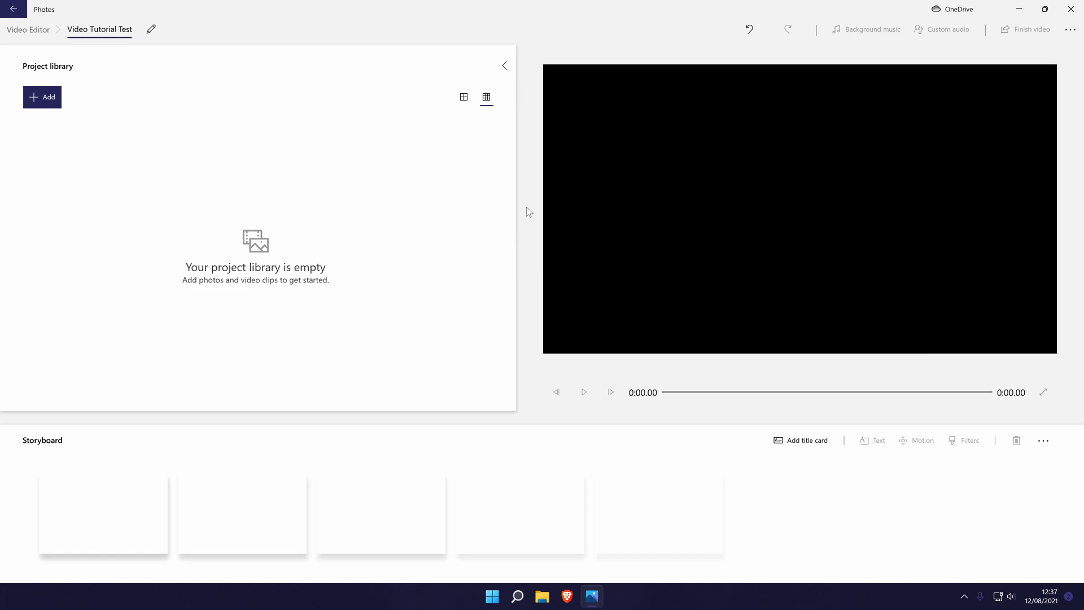
pyautogui.moveTo(447, 209)
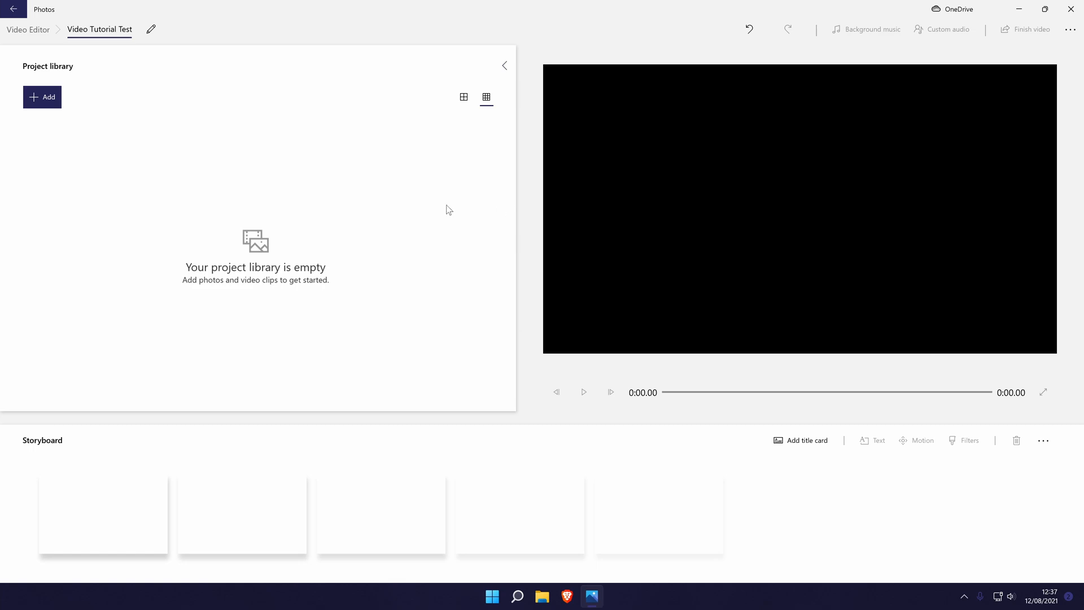
pyautogui.moveTo(352, 241)
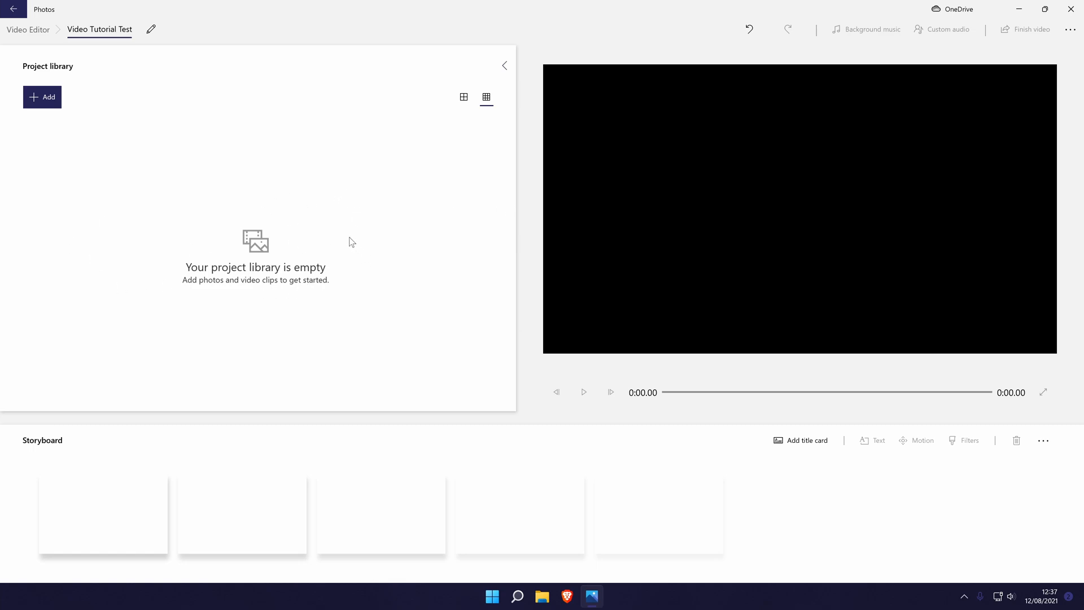
pyautogui.moveTo(205, 211)
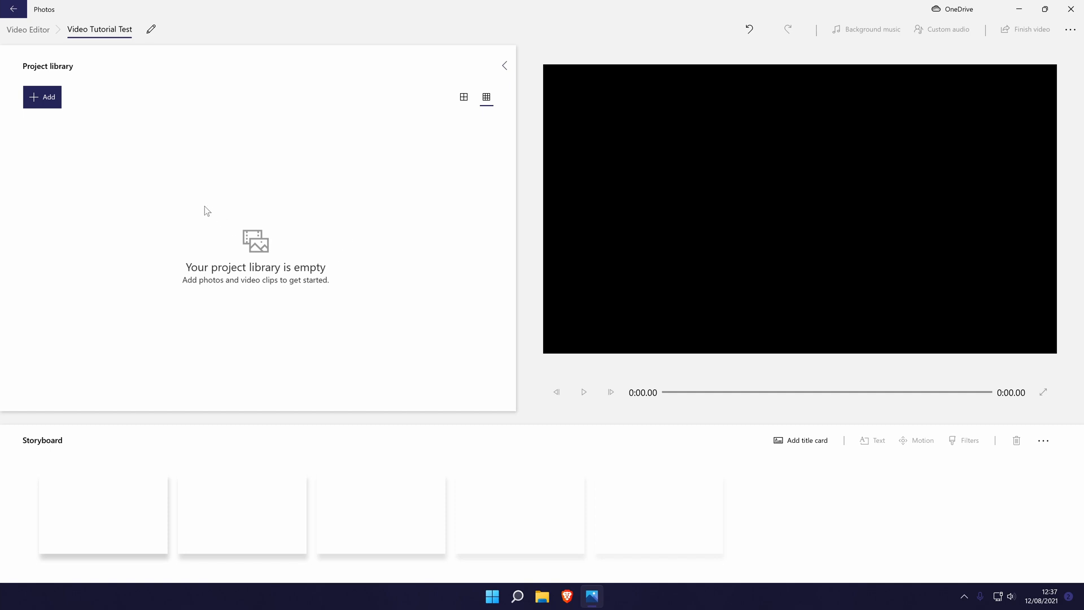
pyautogui.moveTo(358, 216)
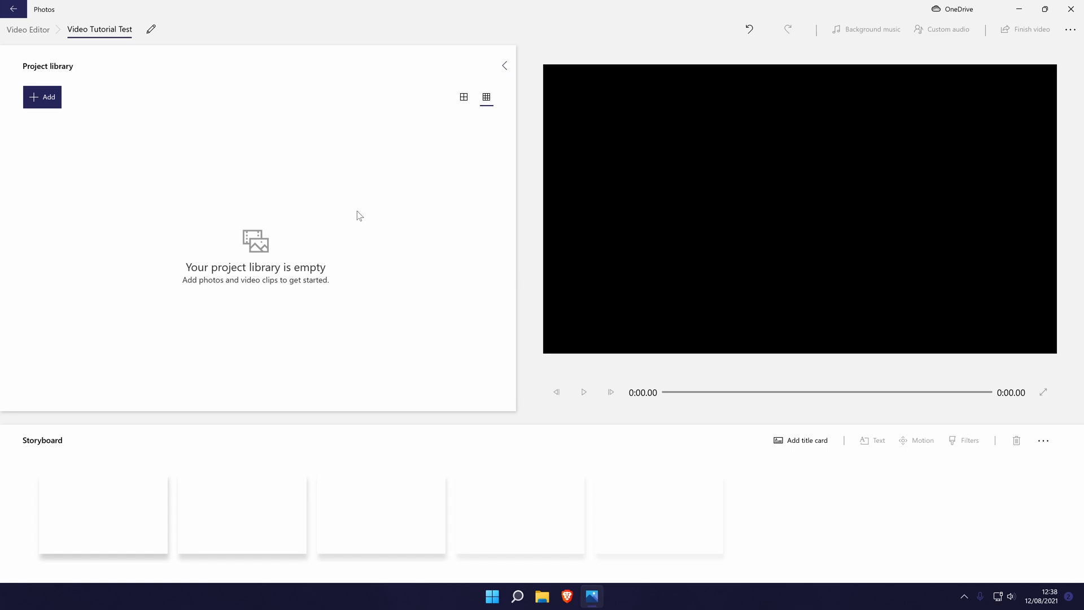
pyautogui.moveTo(31, 117)
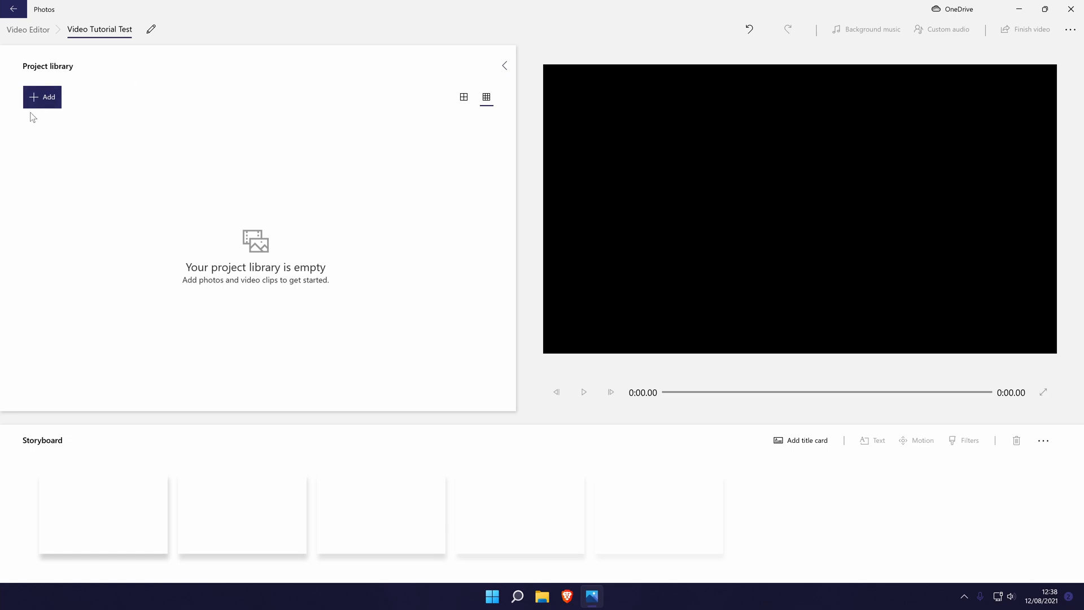
pyautogui.moveTo(68, 109)
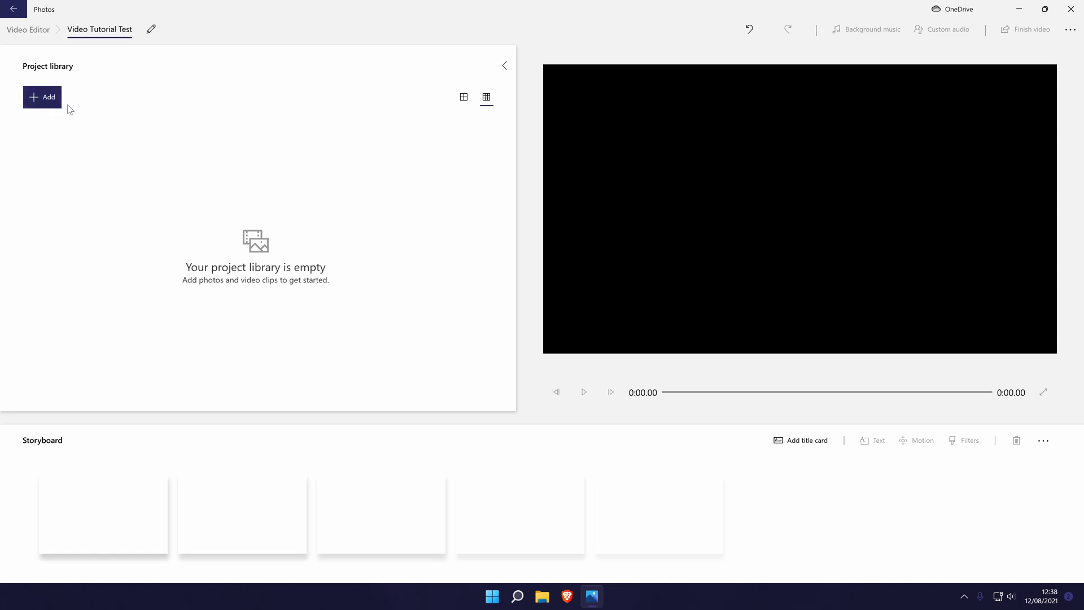
pyautogui.moveTo(100, 129)
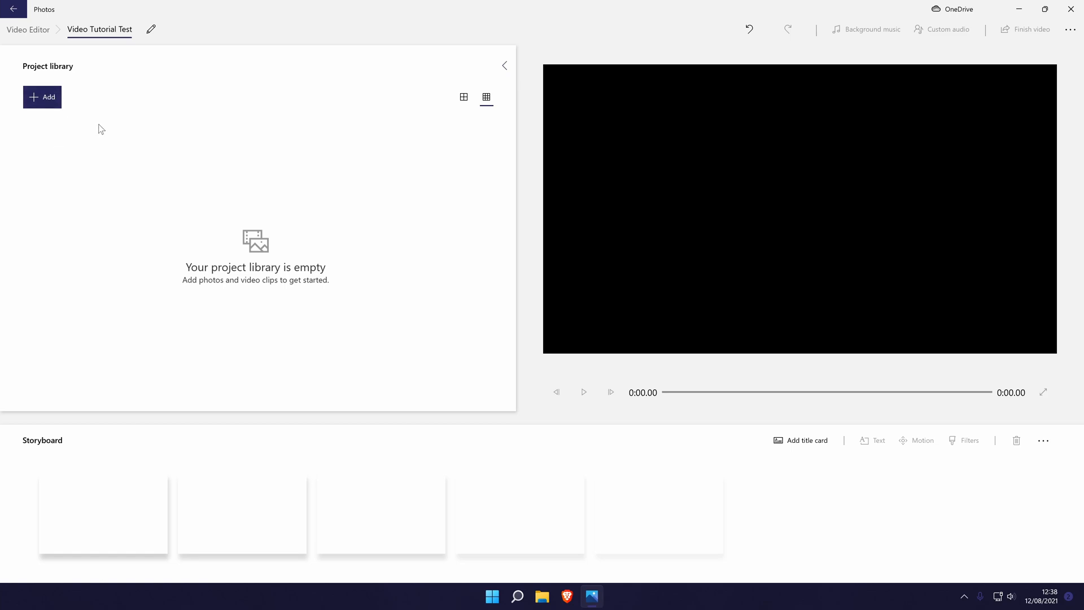
# - Import two video files from this PC, including 'How to Set Up Headphones on Windows 11.mp4'
pyautogui.click(41, 97)
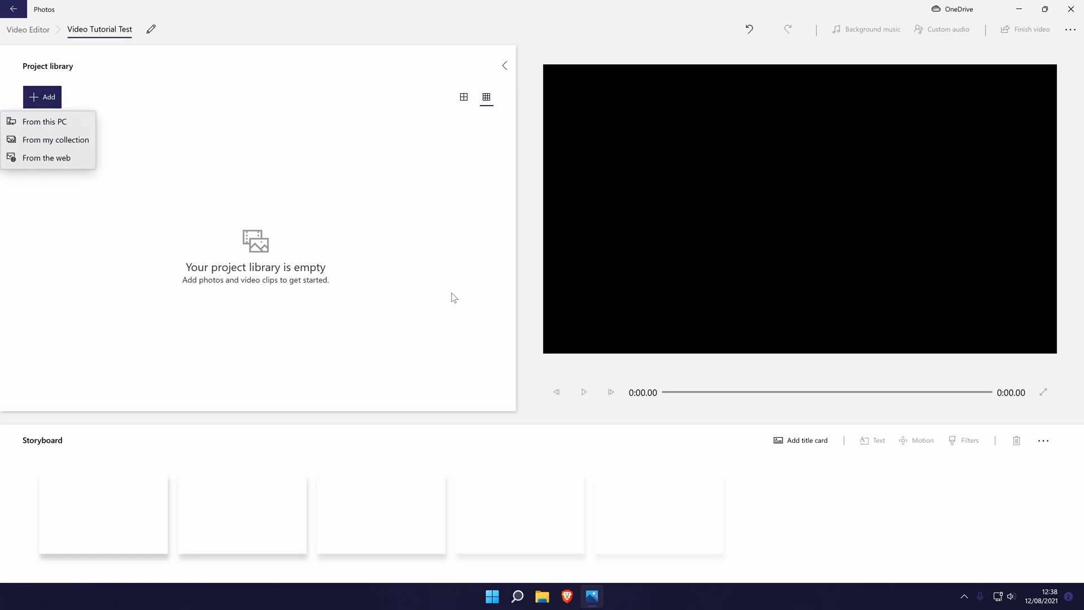
pyautogui.moveTo(45, 122)
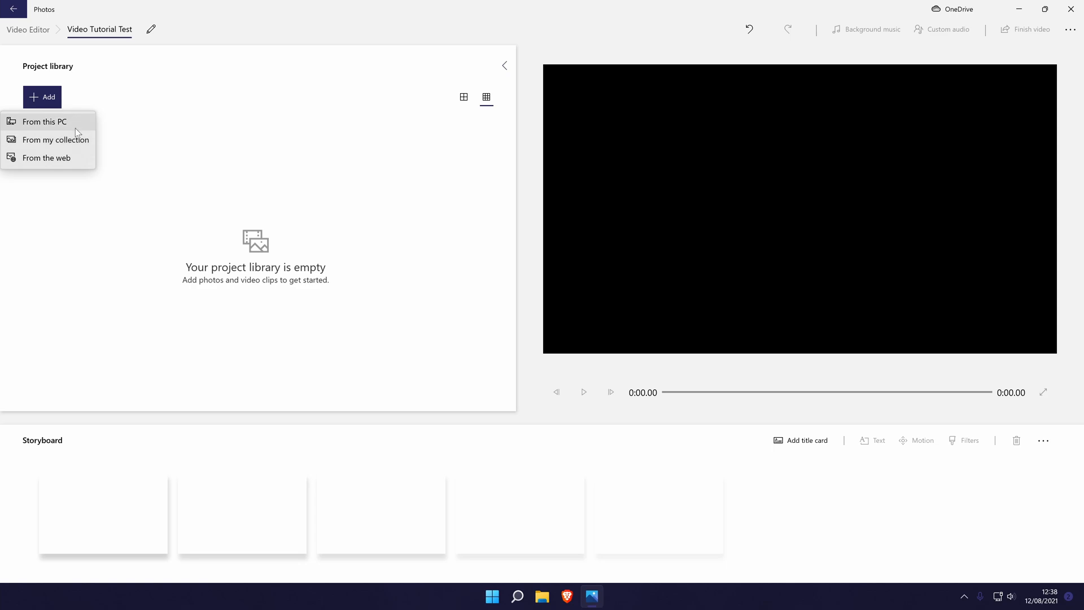
pyautogui.moveTo(88, 127)
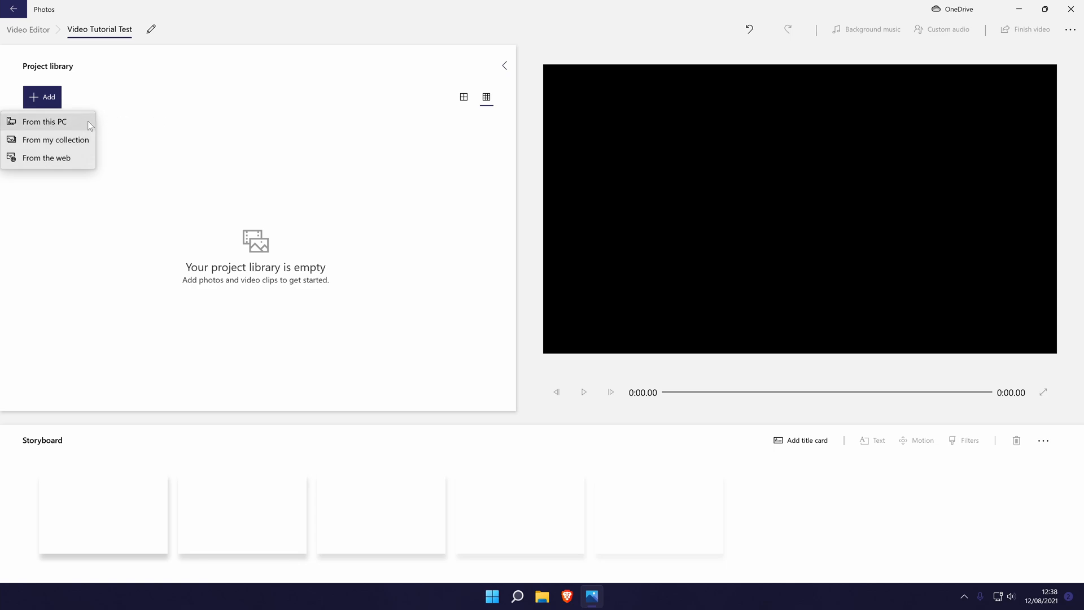
pyautogui.click(44, 121)
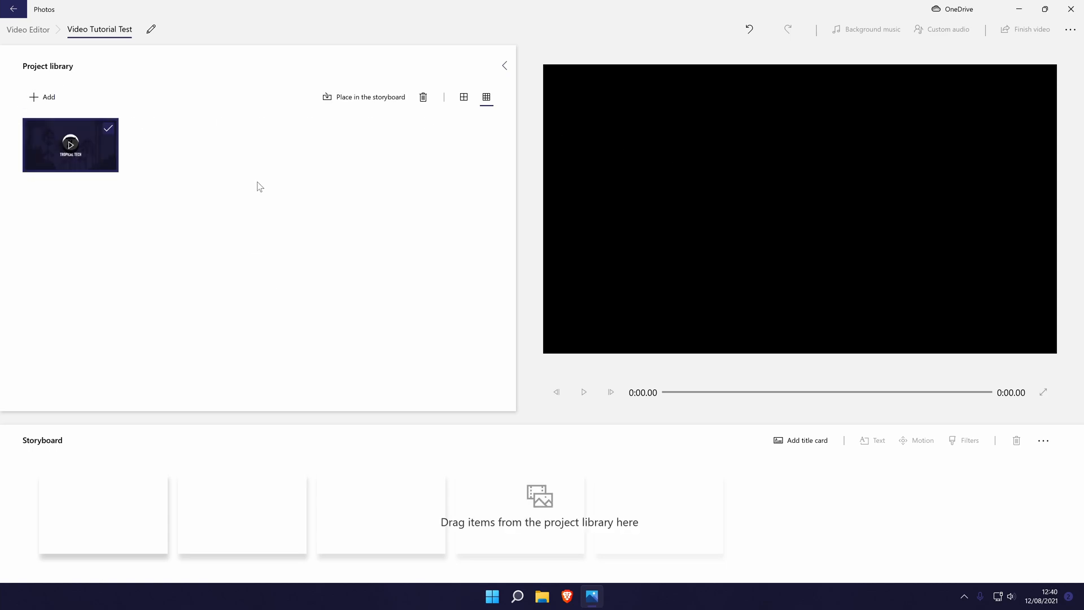
pyautogui.moveTo(111, 186)
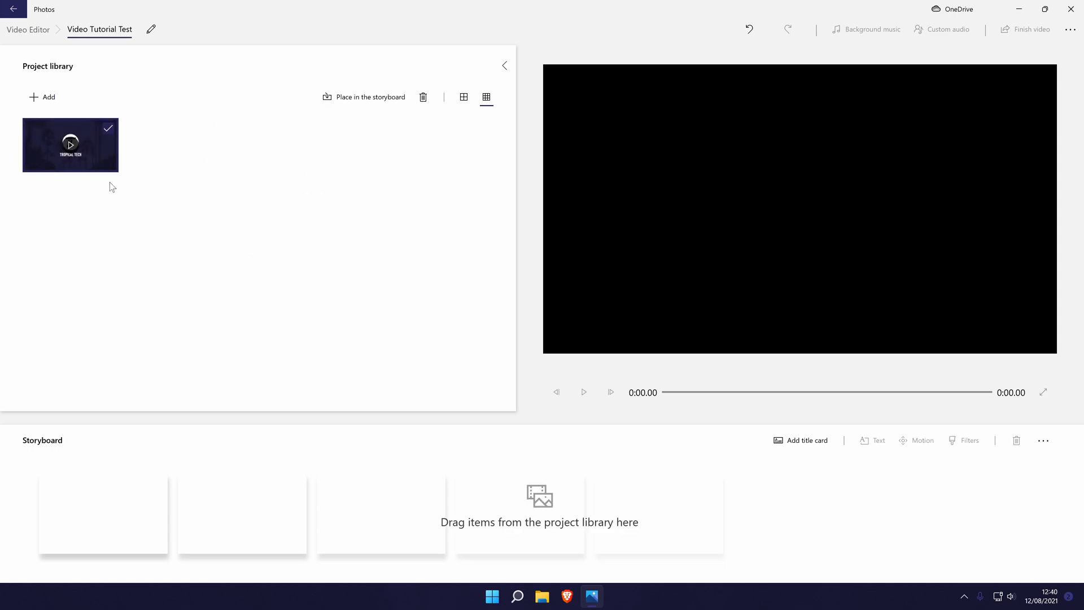
pyautogui.moveTo(82, 153)
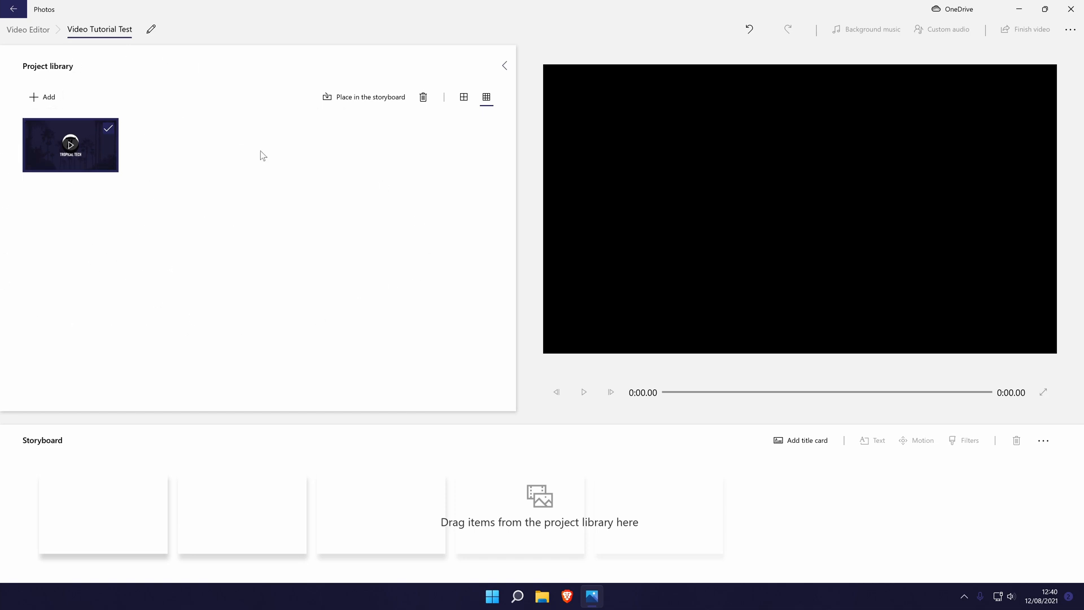
pyautogui.moveTo(184, 104)
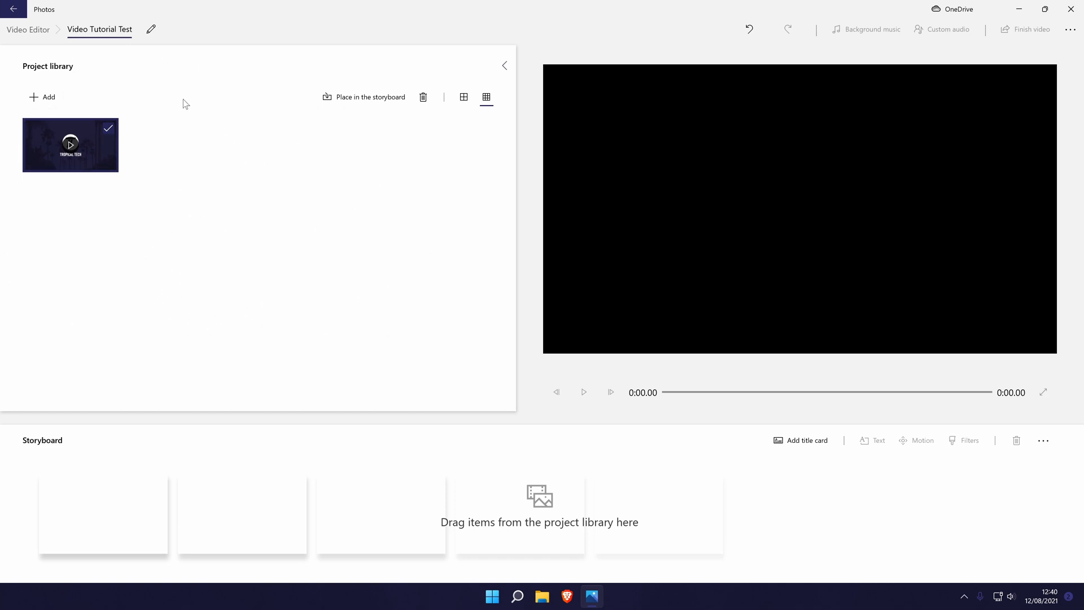
pyautogui.moveTo(310, 186)
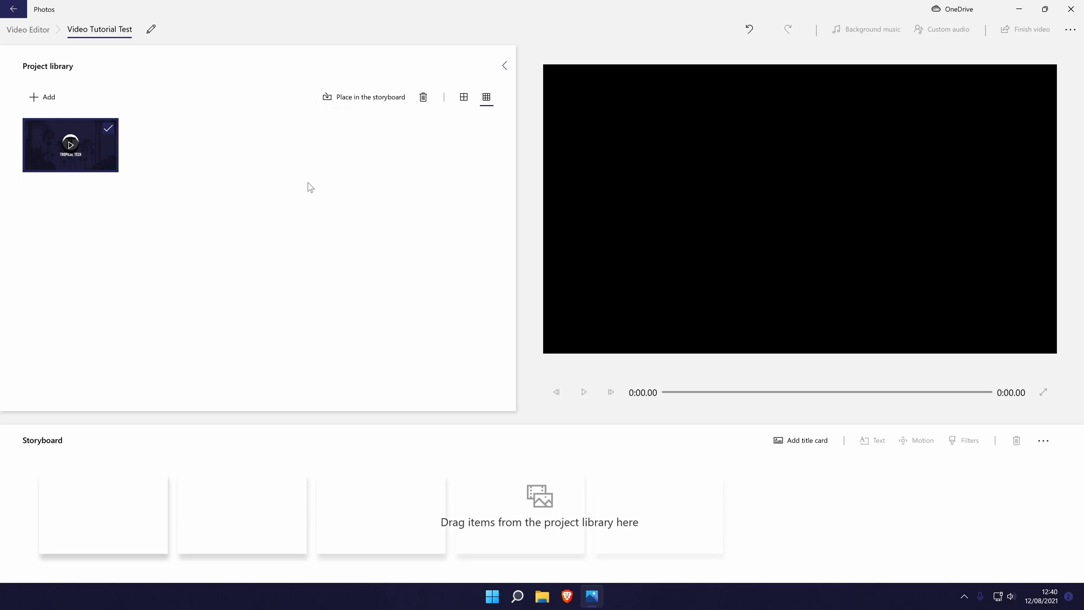
pyautogui.moveTo(218, 232)
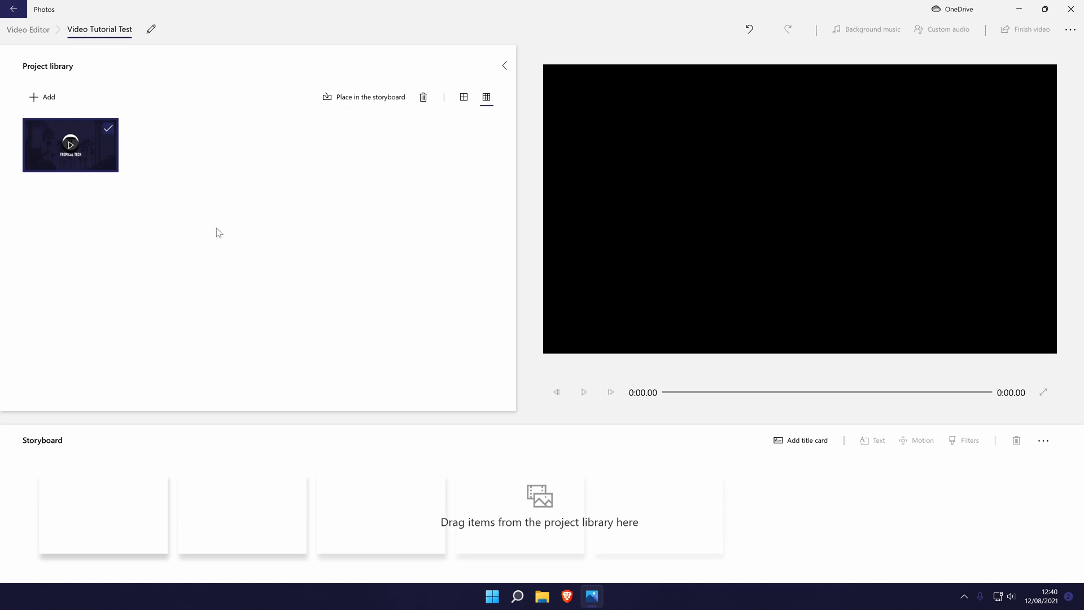
pyautogui.moveTo(180, 219)
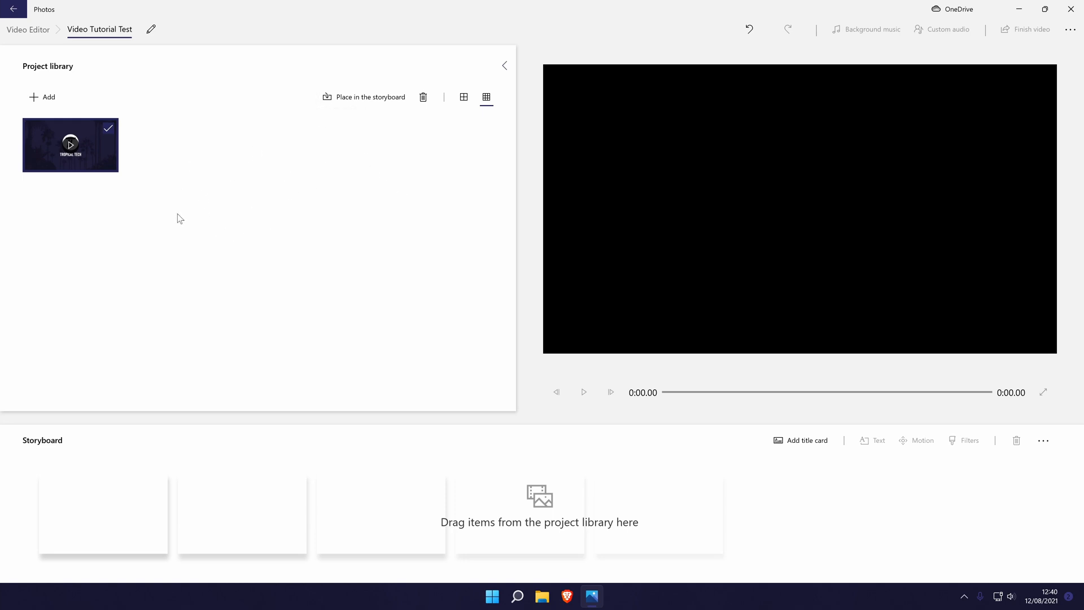
pyautogui.moveTo(327, 137)
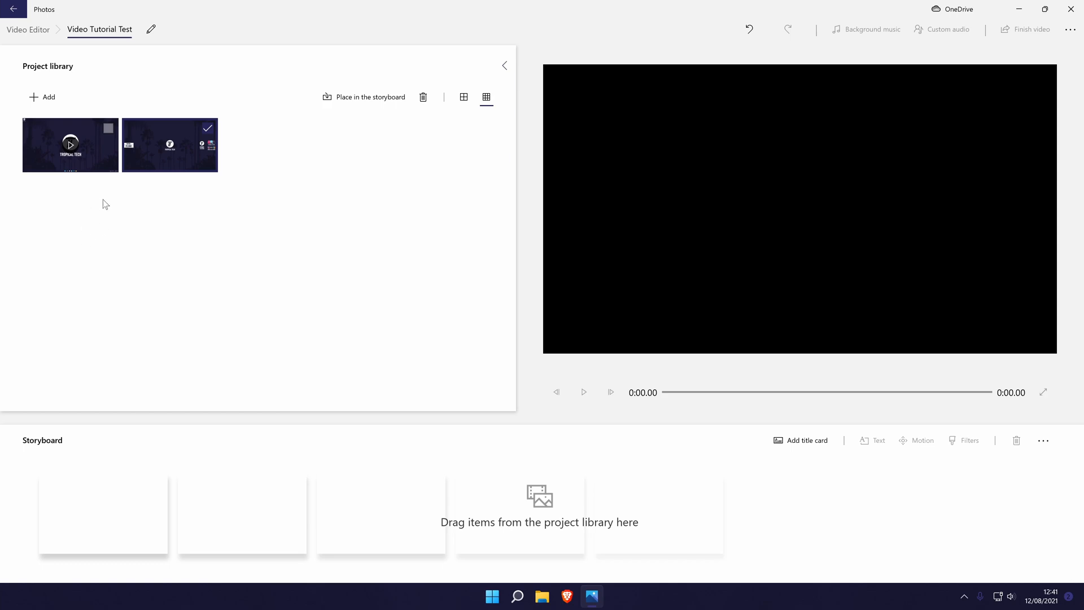
pyautogui.moveTo(193, 232)
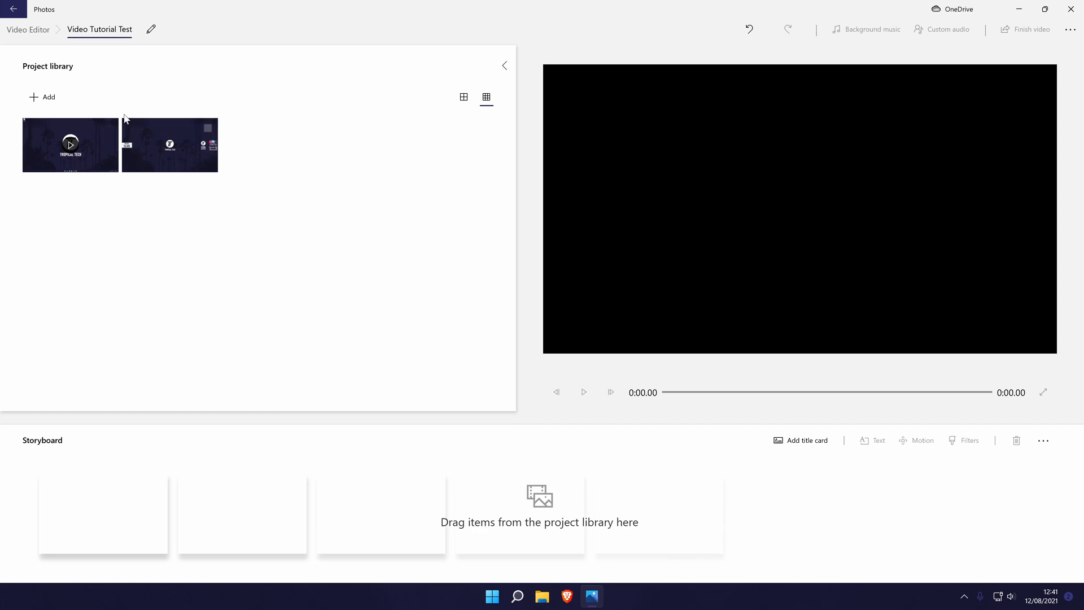
pyautogui.moveTo(151, 150)
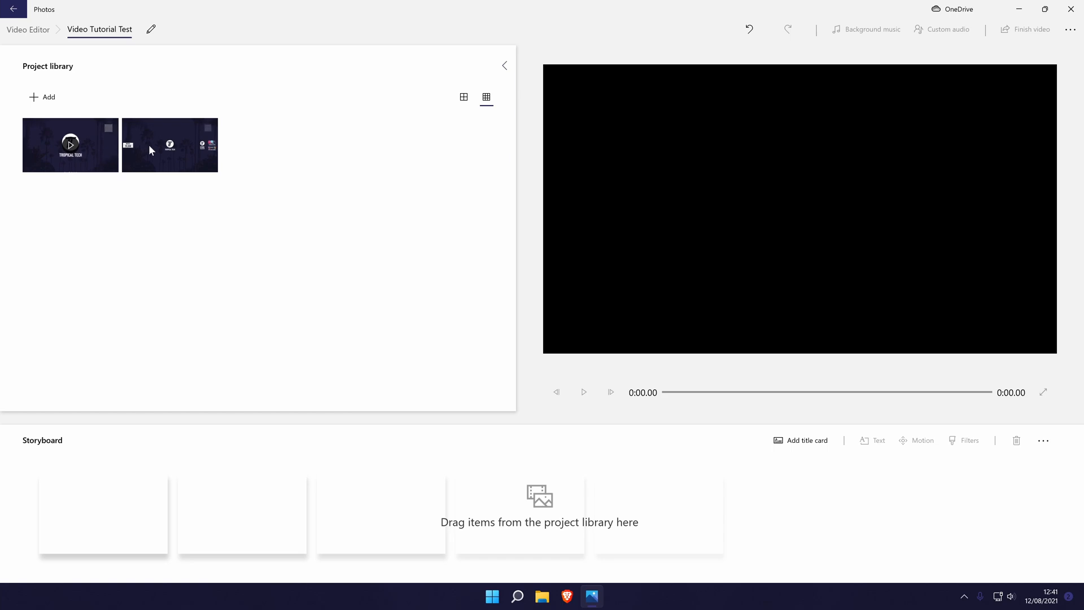
pyautogui.moveTo(100, 161)
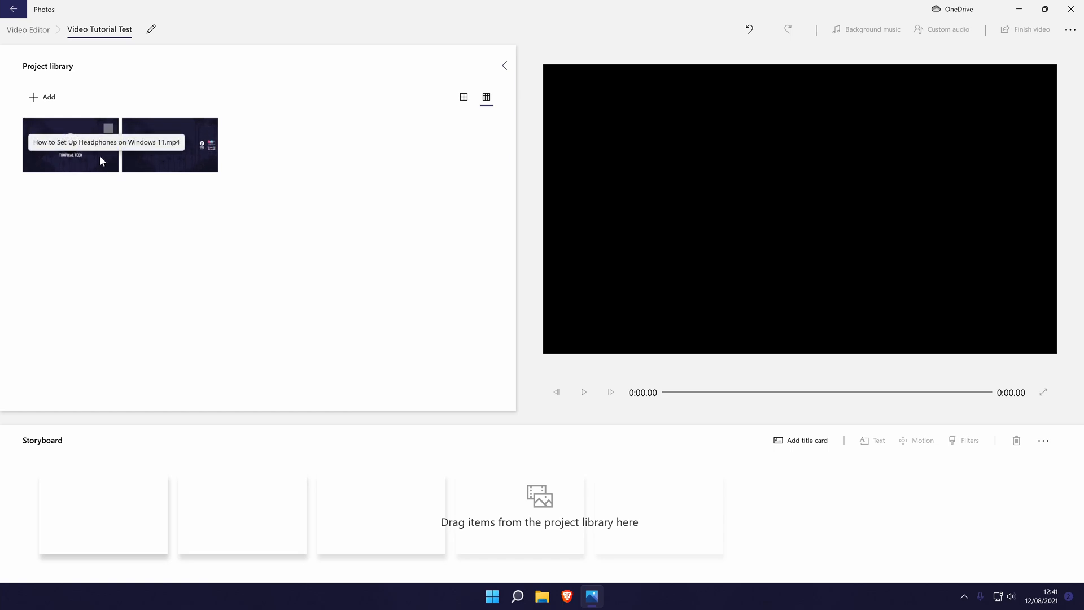
pyautogui.click(70, 146)
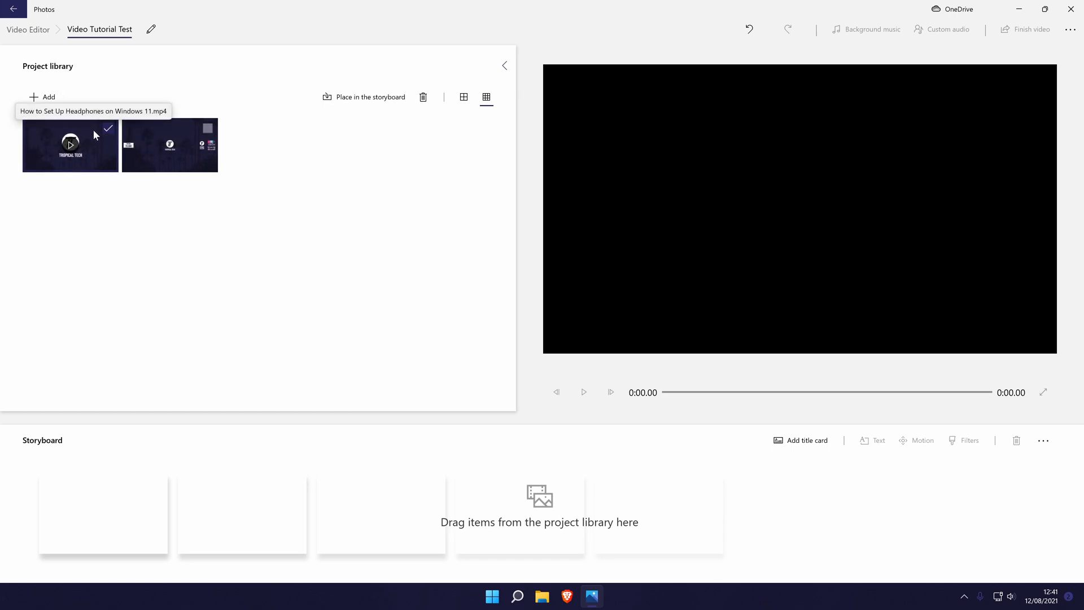
pyautogui.click(363, 97)
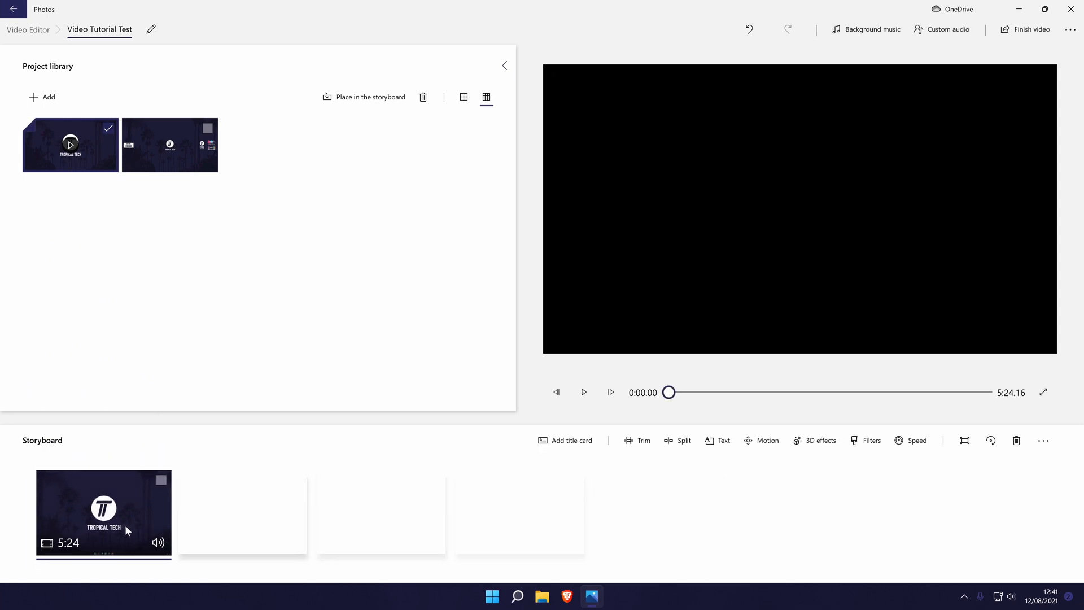
pyautogui.moveTo(104, 515)
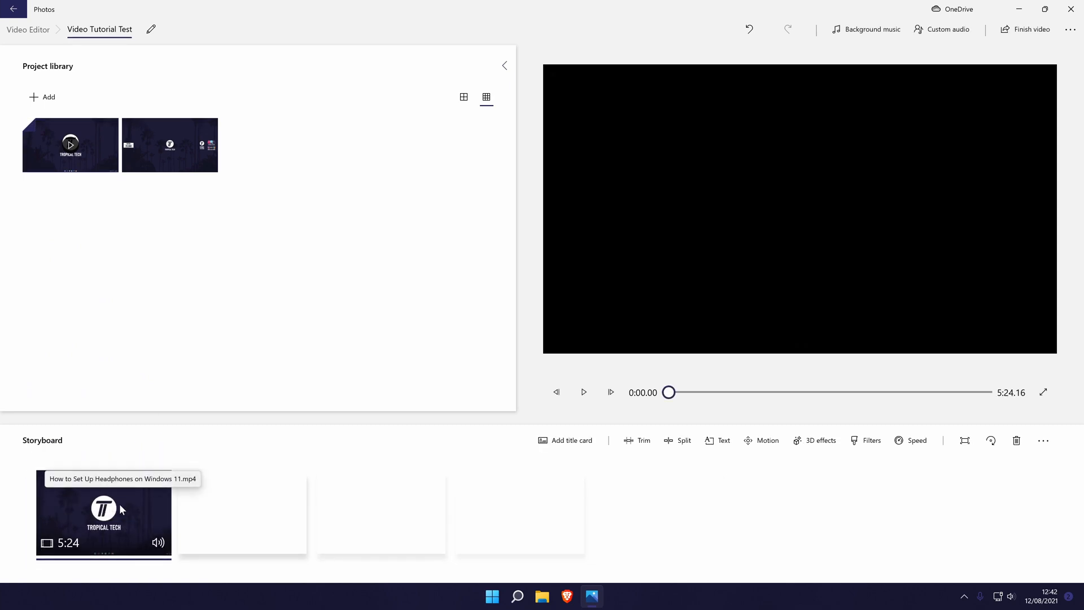
pyautogui.click(158, 542)
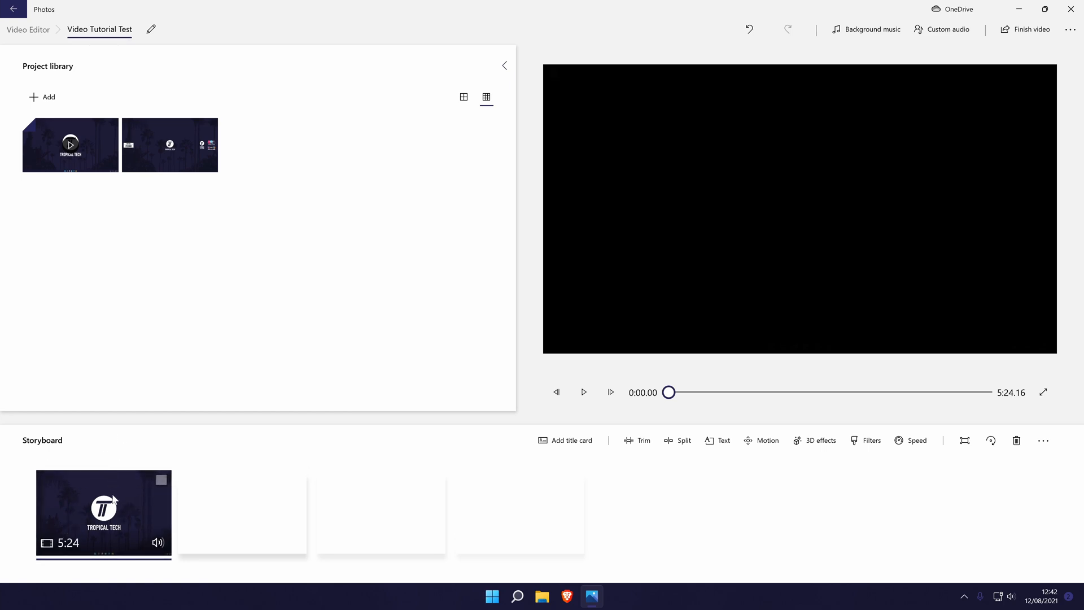
pyautogui.moveTo(140, 509)
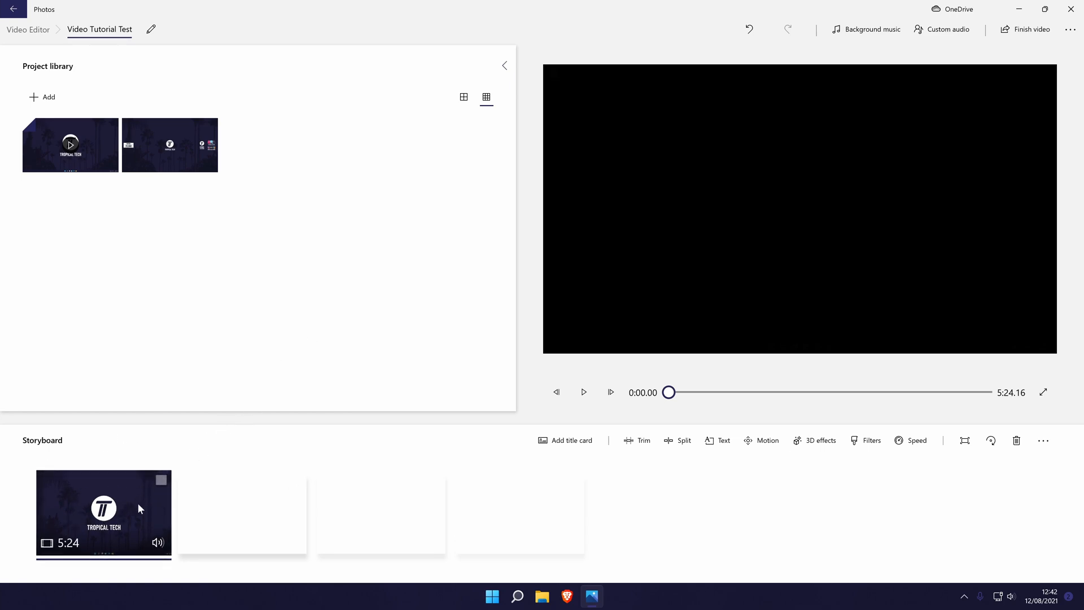
pyautogui.moveTo(627, 441)
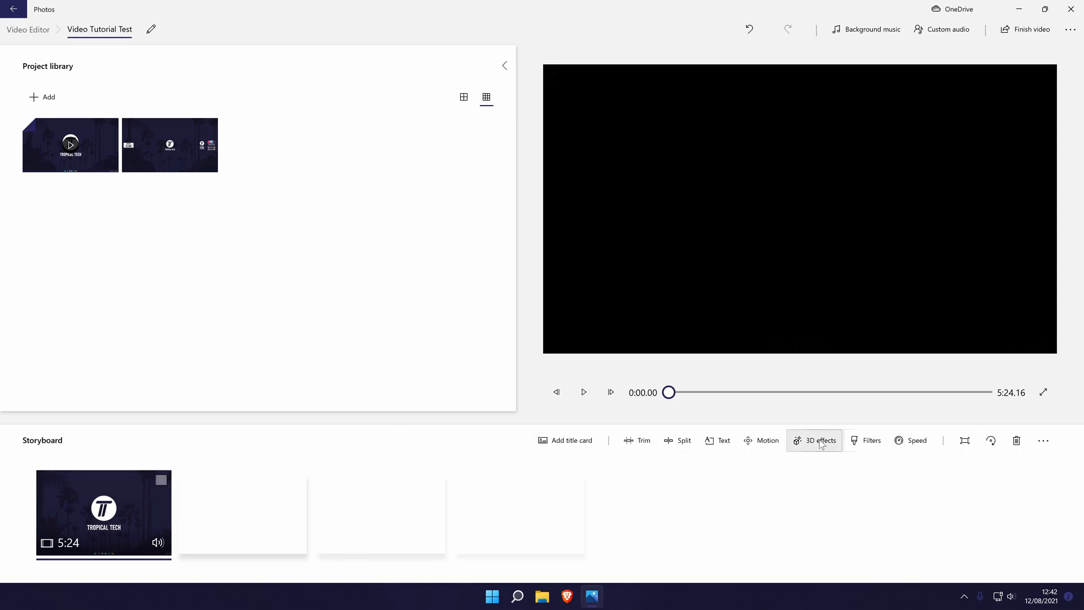
pyautogui.moveTo(97, 531)
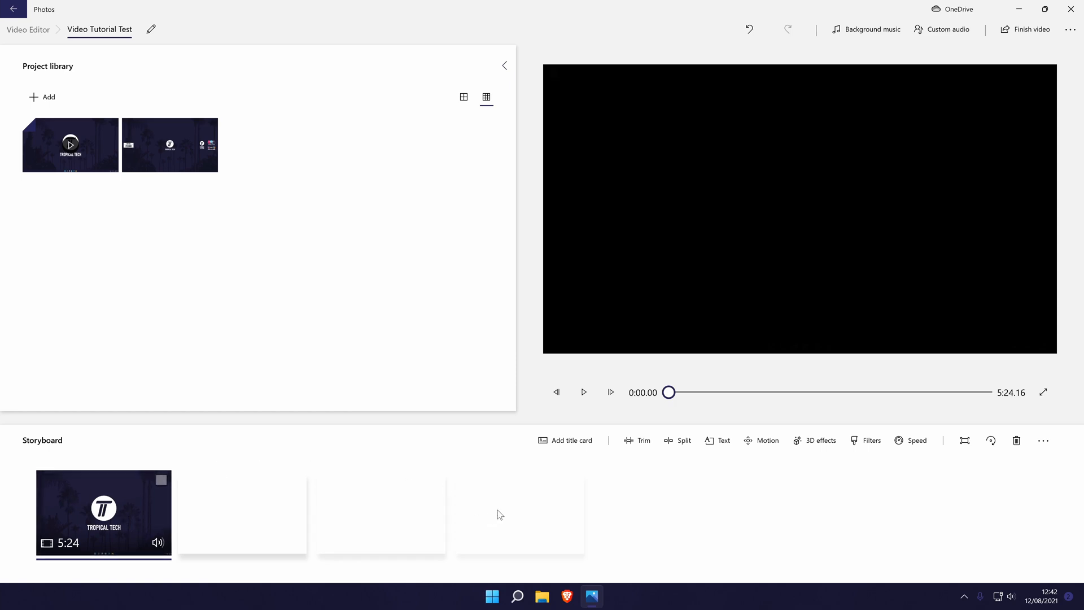
pyautogui.moveTo(119, 443)
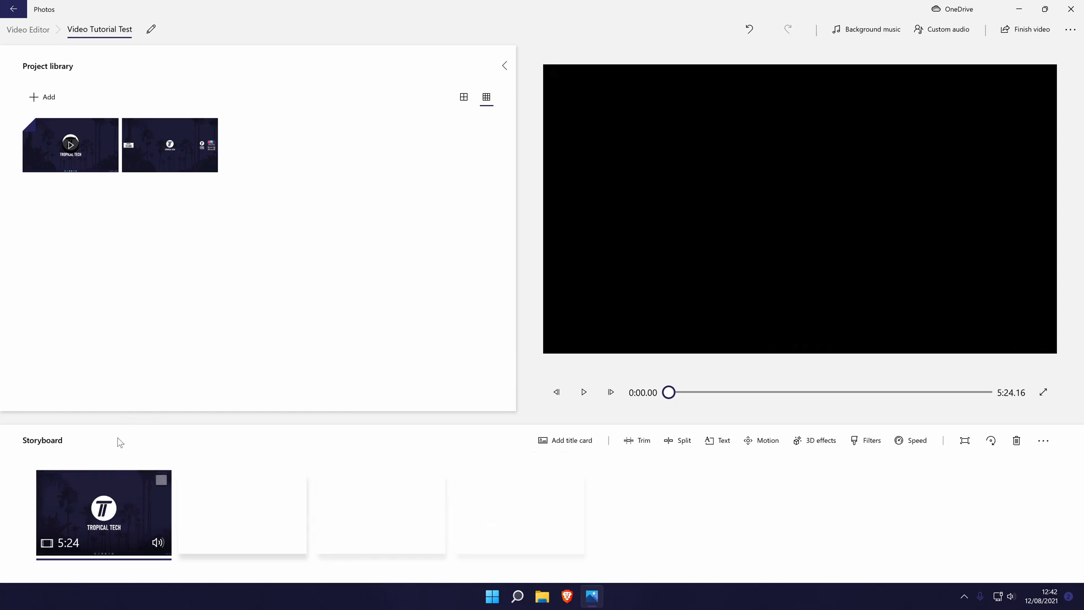
pyautogui.moveTo(637, 441)
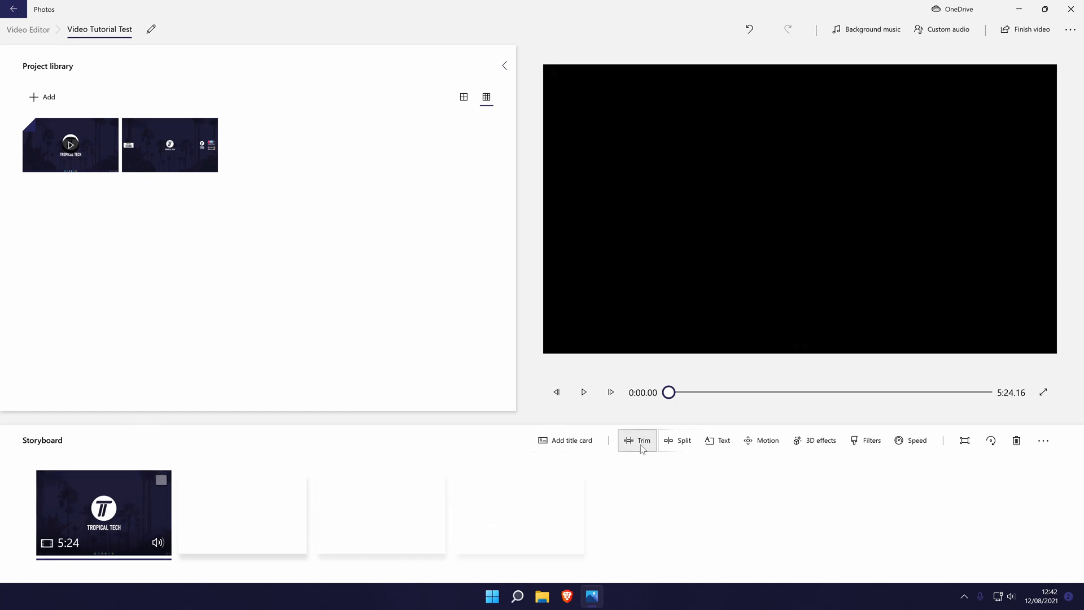
# - Trim the storyboard clip down to a 13.6-second section (1:09.20–1:22.80)
pyautogui.click(636, 440)
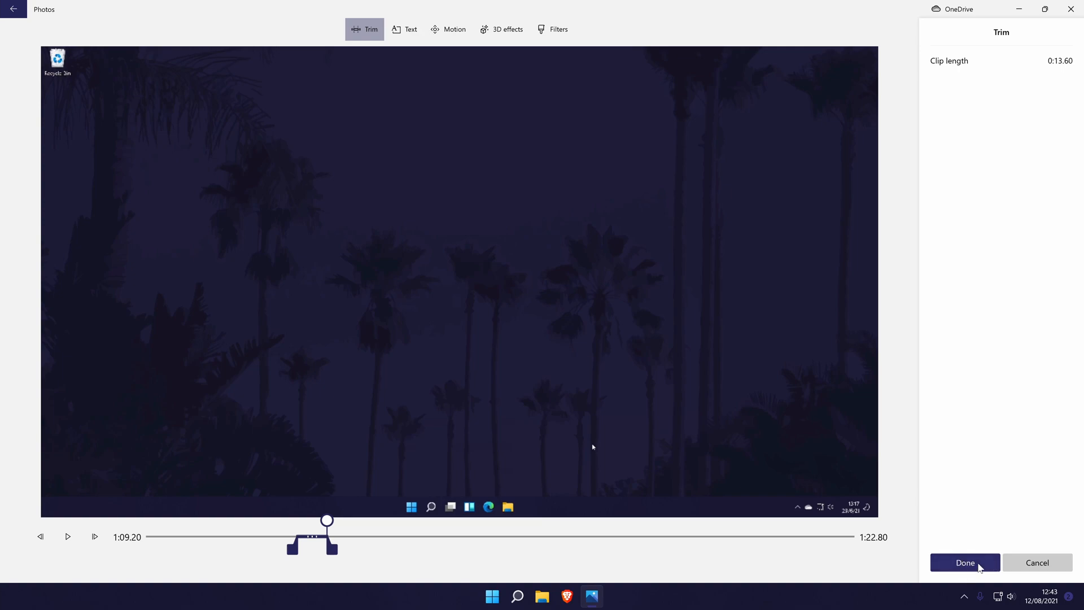
pyautogui.click(963, 562)
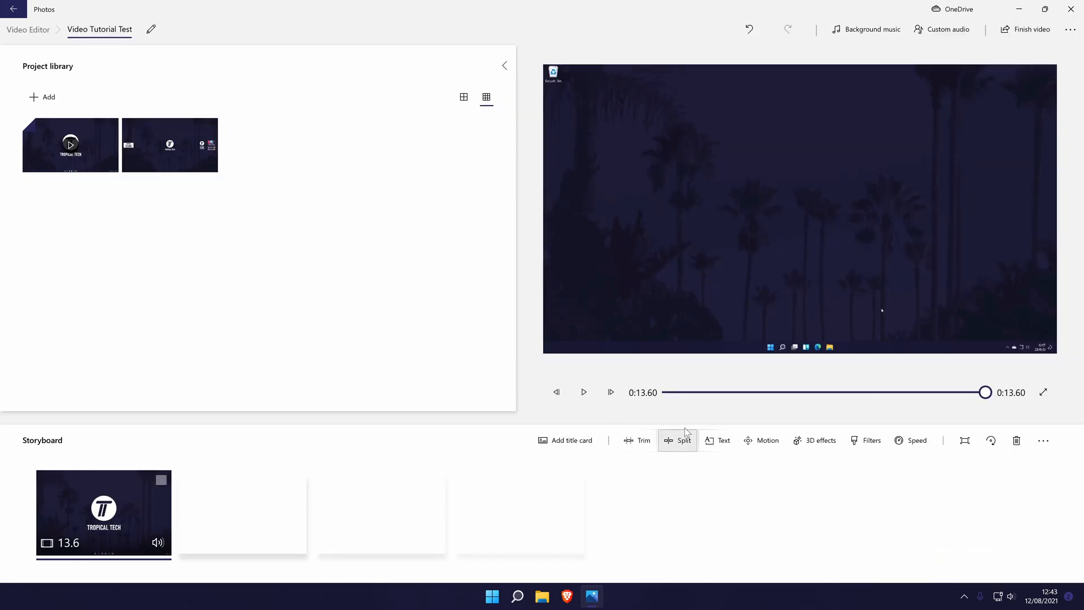
# - Split the trimmed clip at 0:06.56 into 6.57- and 7.03-second clips
pyautogui.click(683, 440)
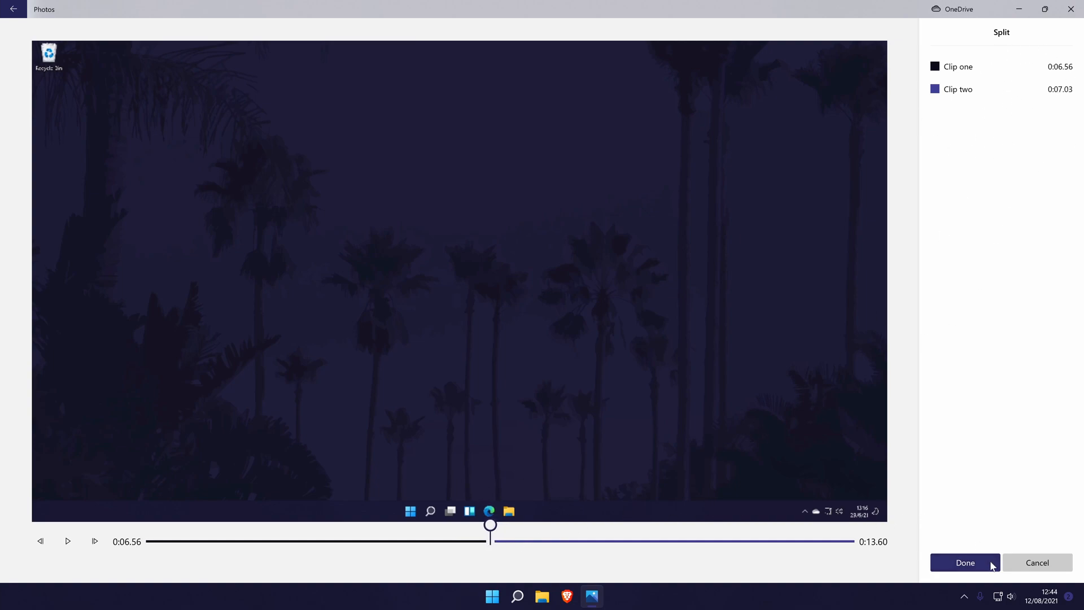
pyautogui.click(964, 562)
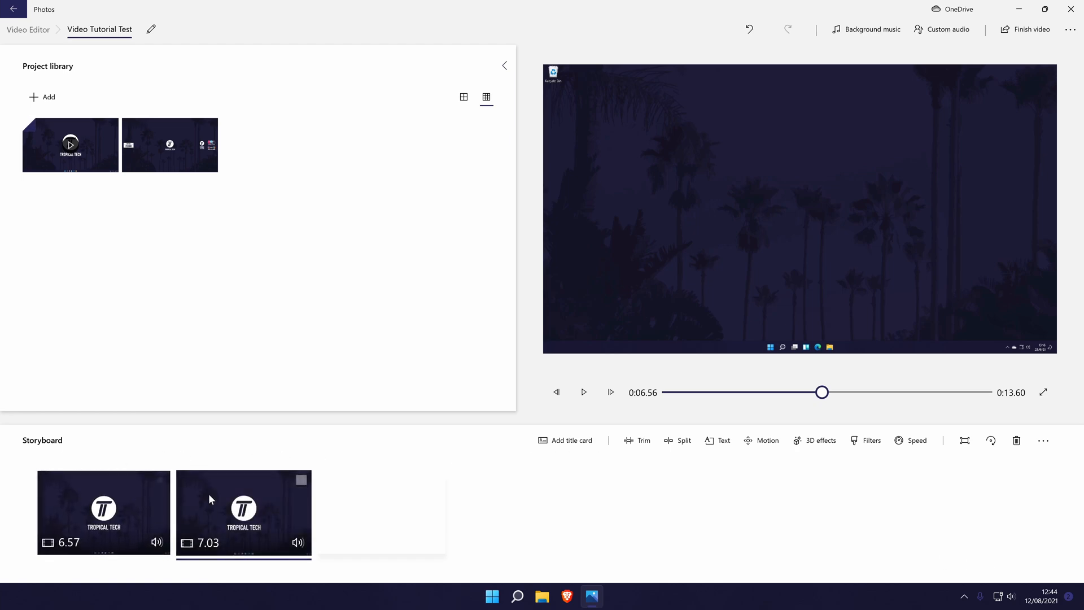
pyautogui.moveTo(723, 440)
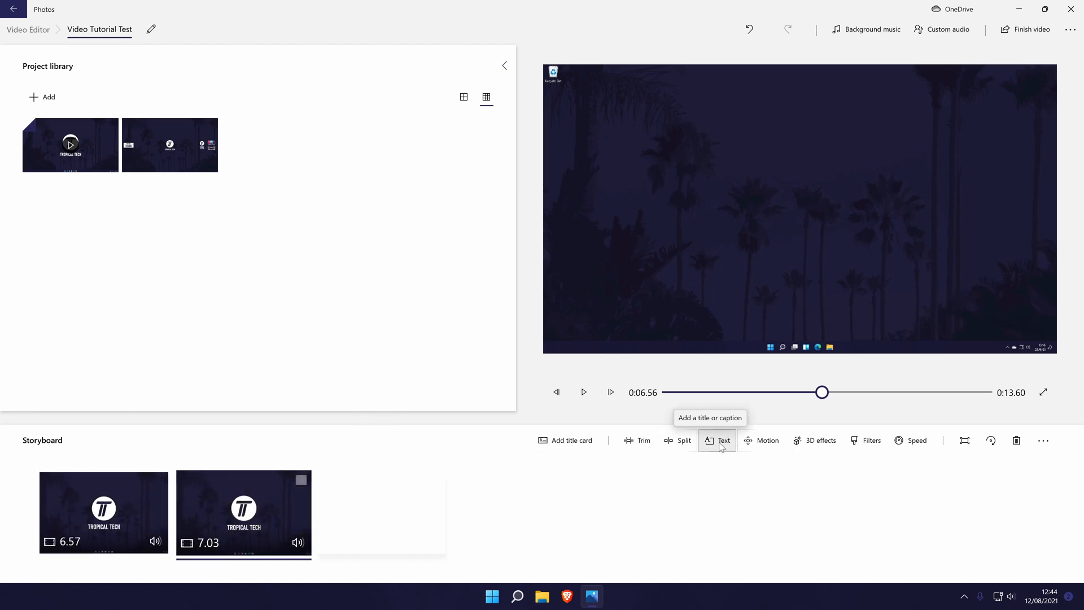
pyautogui.moveTo(684, 440)
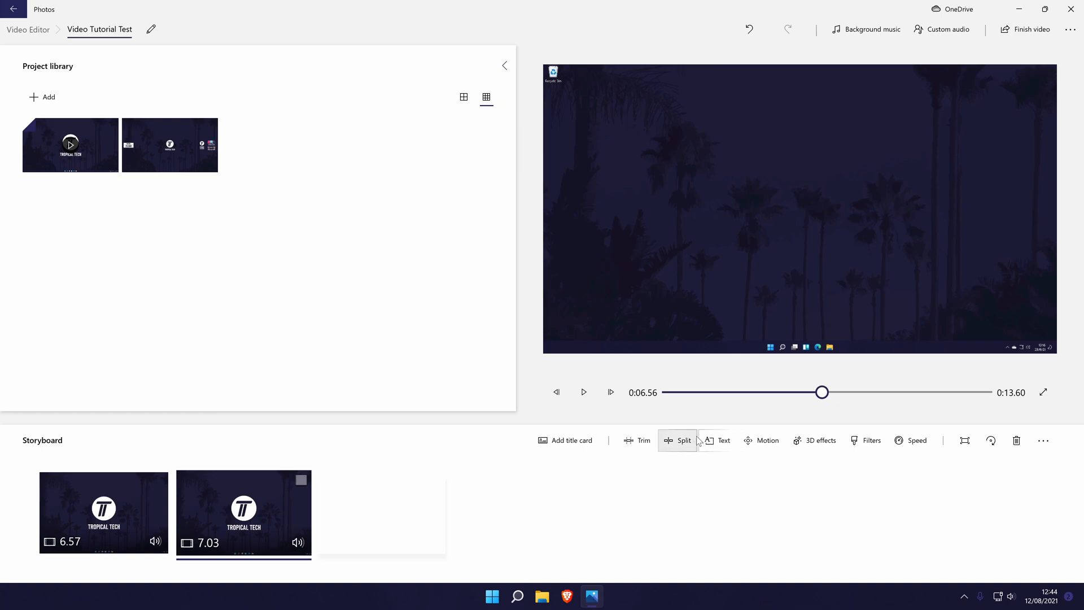
# - Add the caption 'Text Test' in Classic style to the second clip and preview it
pyautogui.click(717, 440)
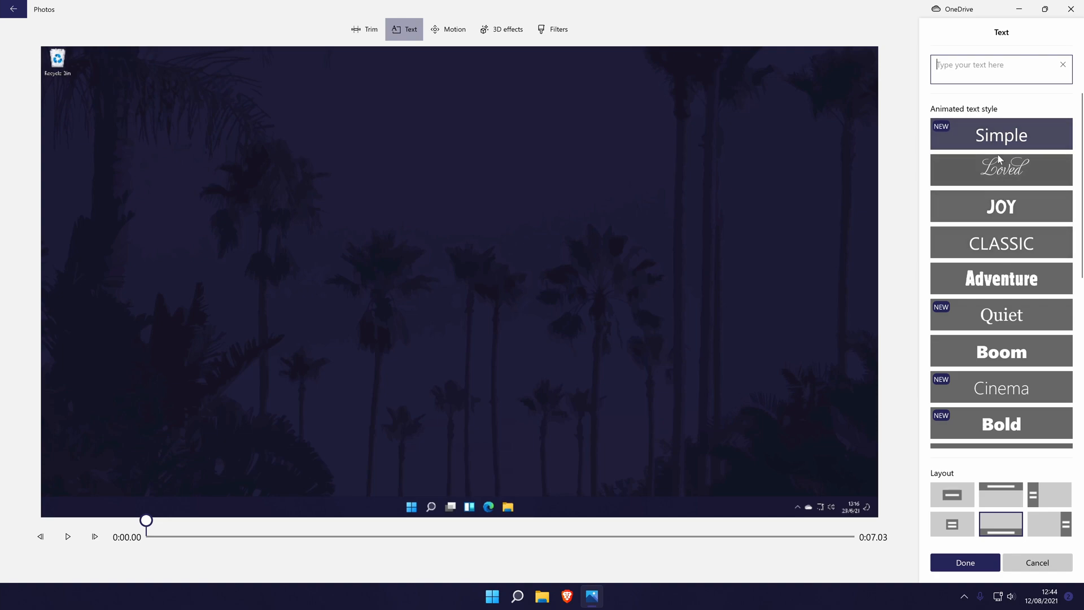
pyautogui.moveTo(978, 495)
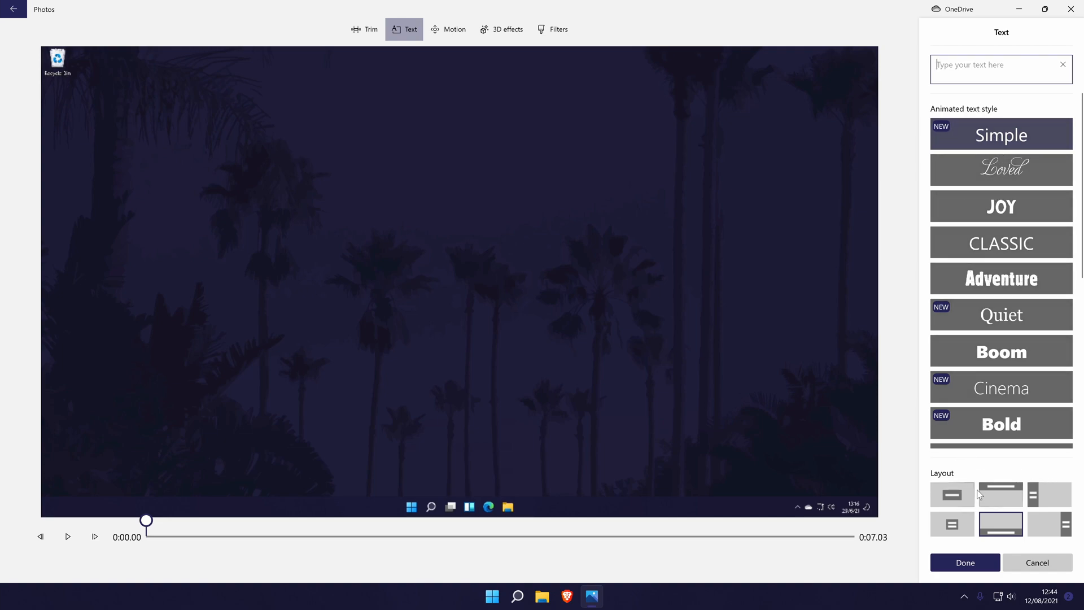
pyautogui.moveTo(758, 307)
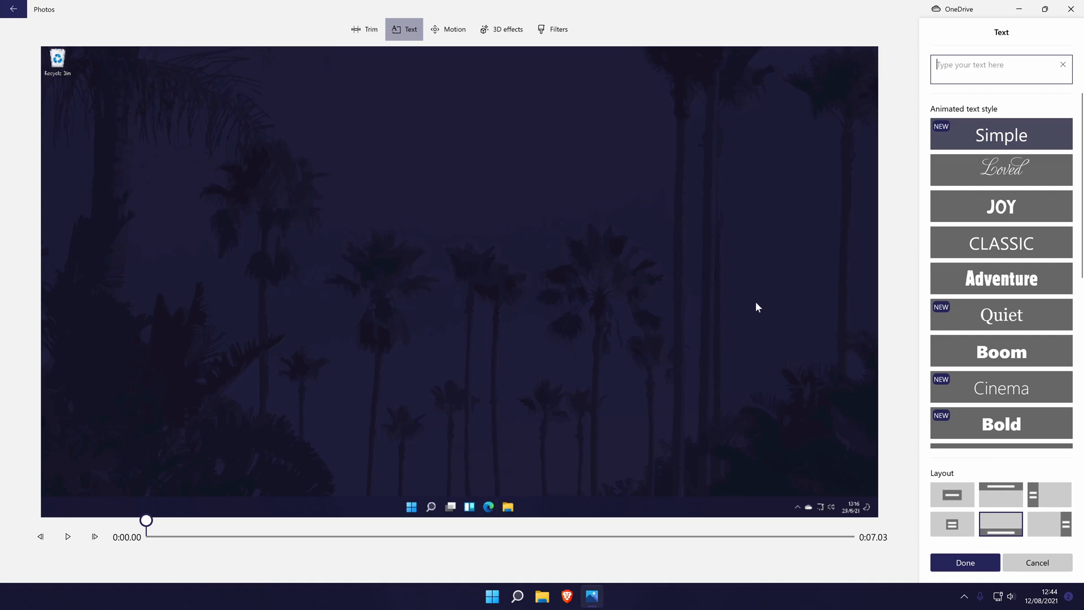
pyautogui.write('Text Test')
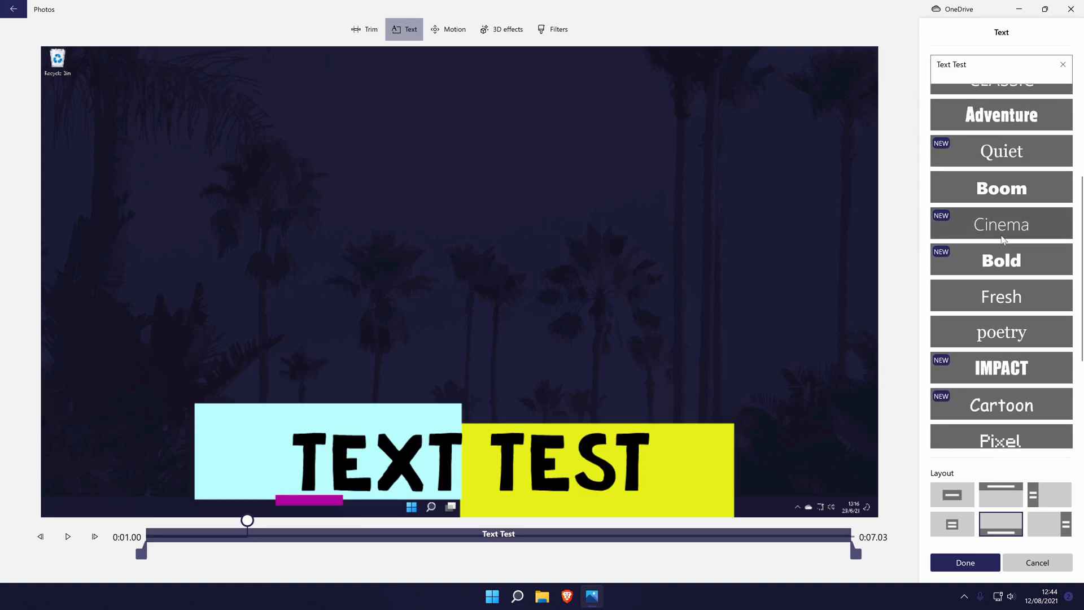
pyautogui.click(999, 295)
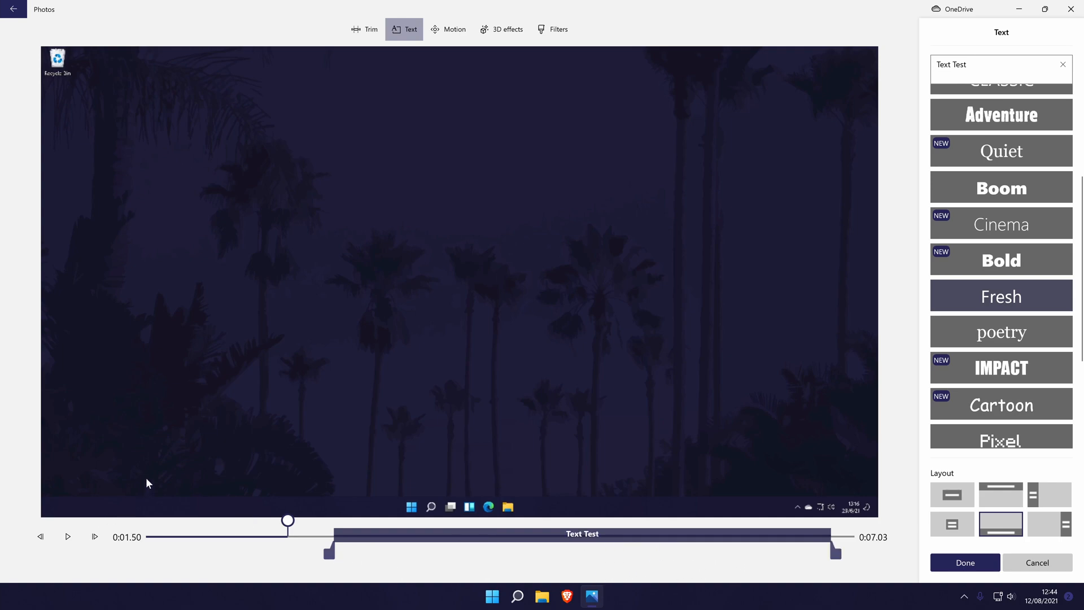
pyautogui.moveTo(67, 536)
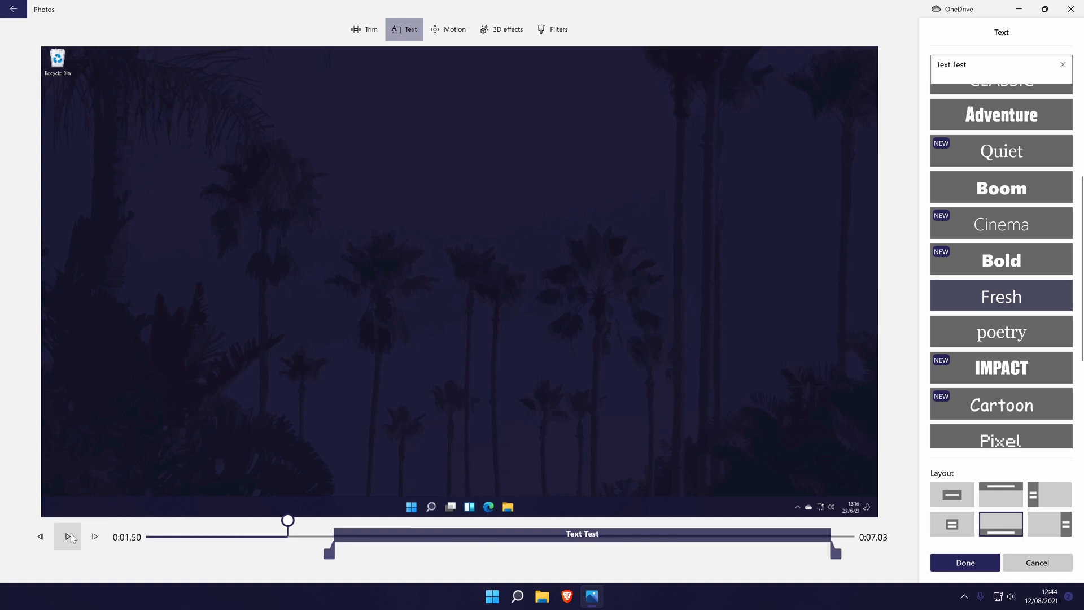
pyautogui.click(66, 536)
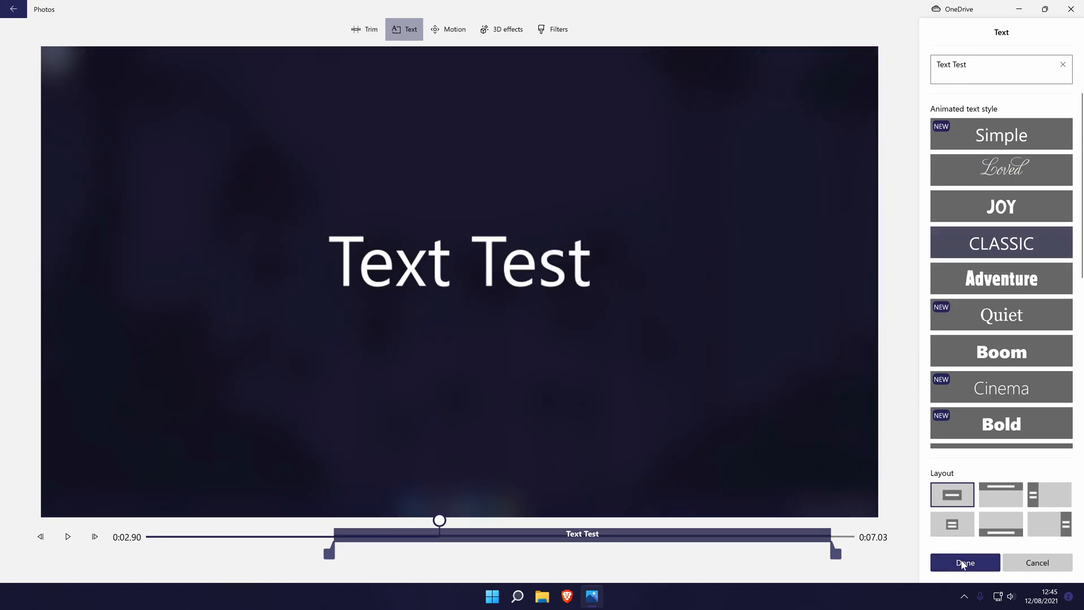
# - Save the caption and give the second clip a Pan right motion
pyautogui.click(964, 562)
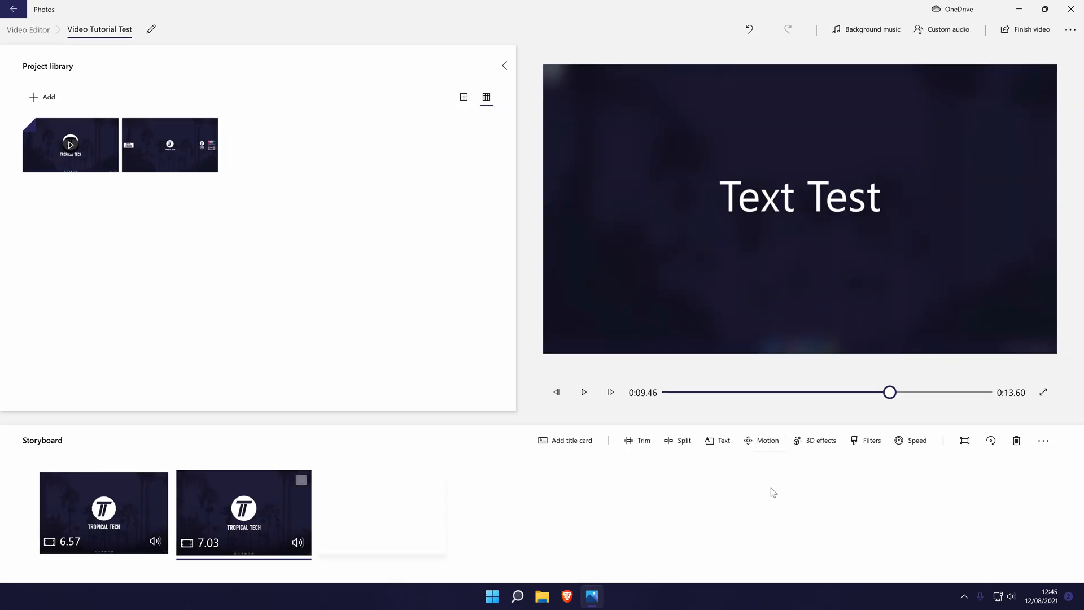
pyautogui.moveTo(263, 527)
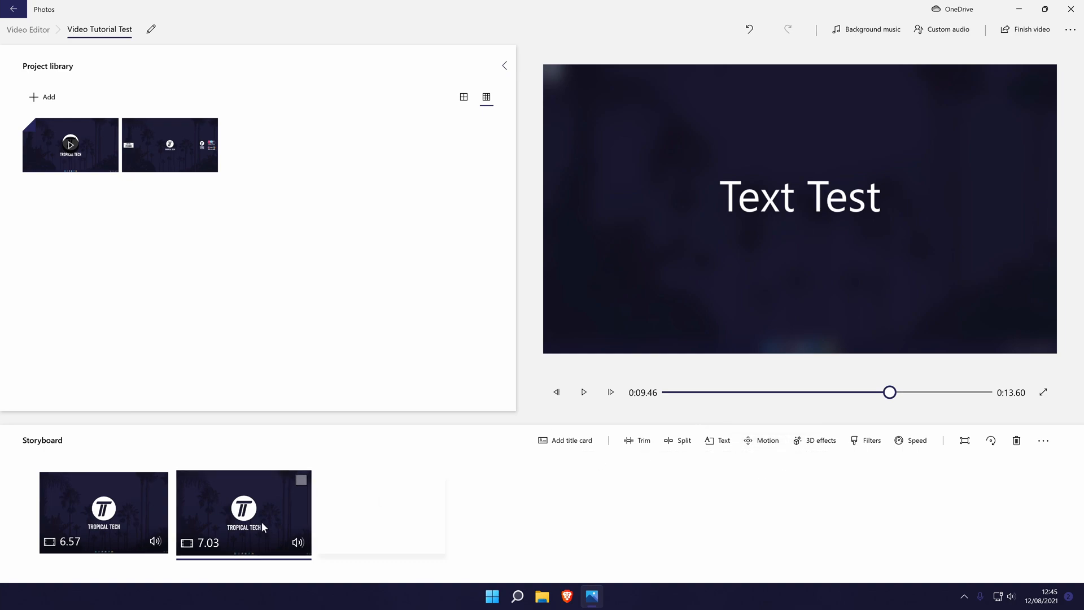
pyautogui.moveTo(238, 440)
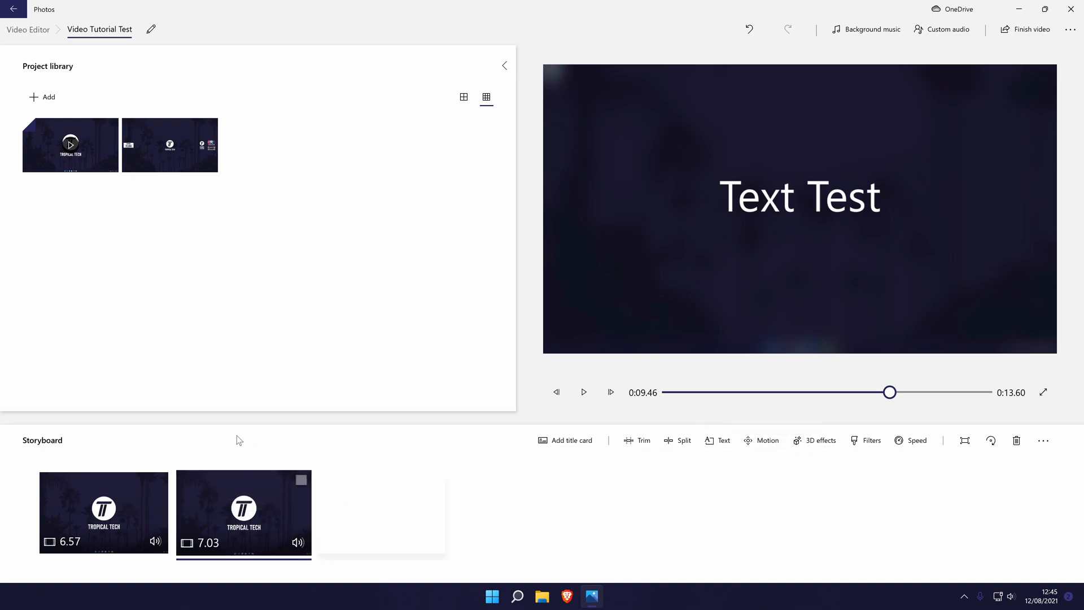
pyautogui.click(760, 440)
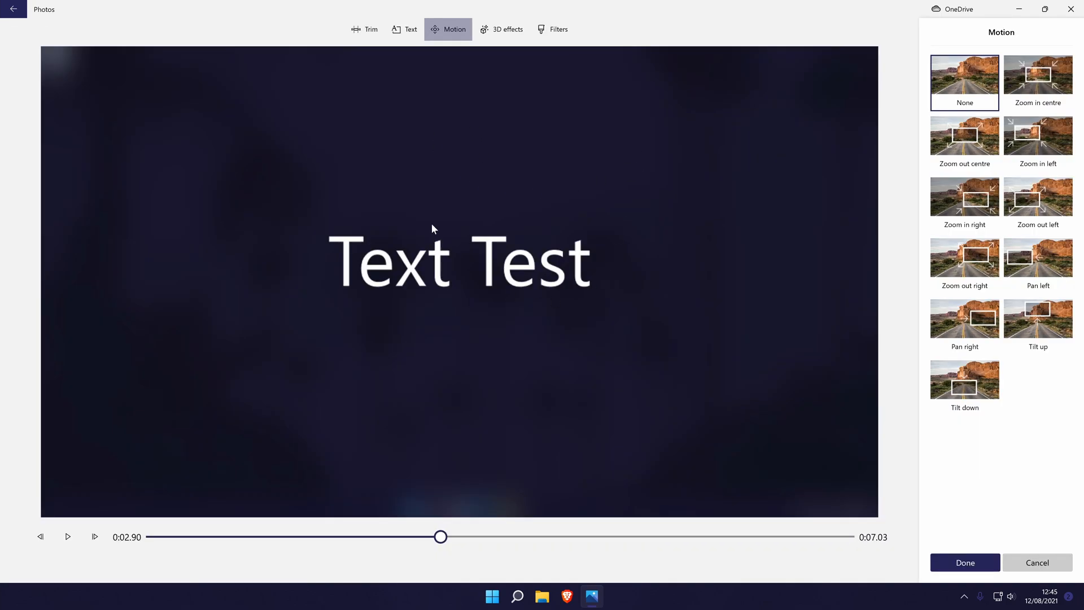
pyautogui.moveTo(737, 170)
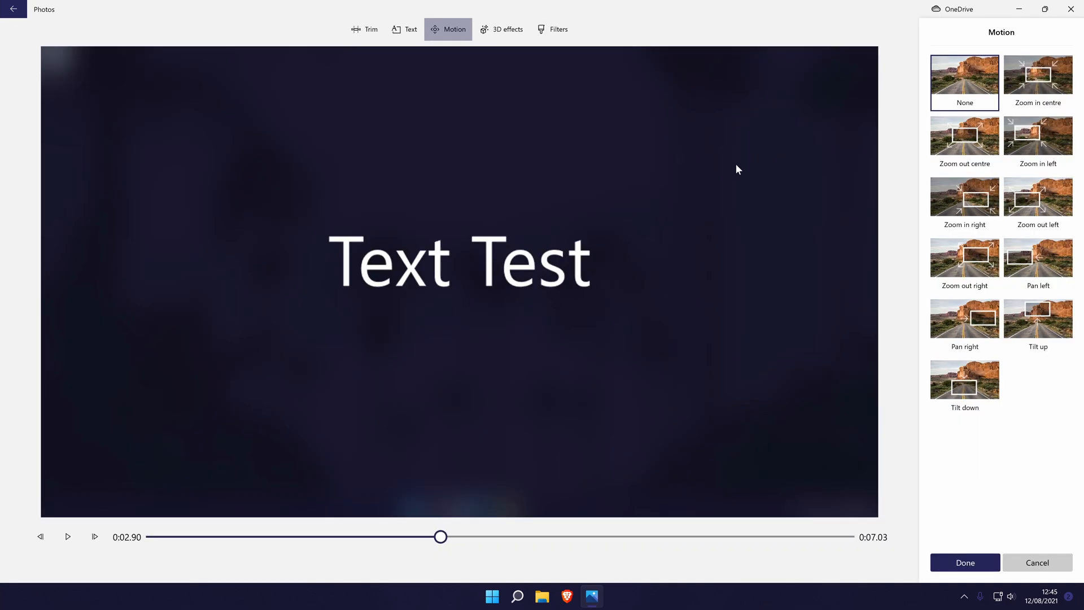
pyautogui.click(964, 319)
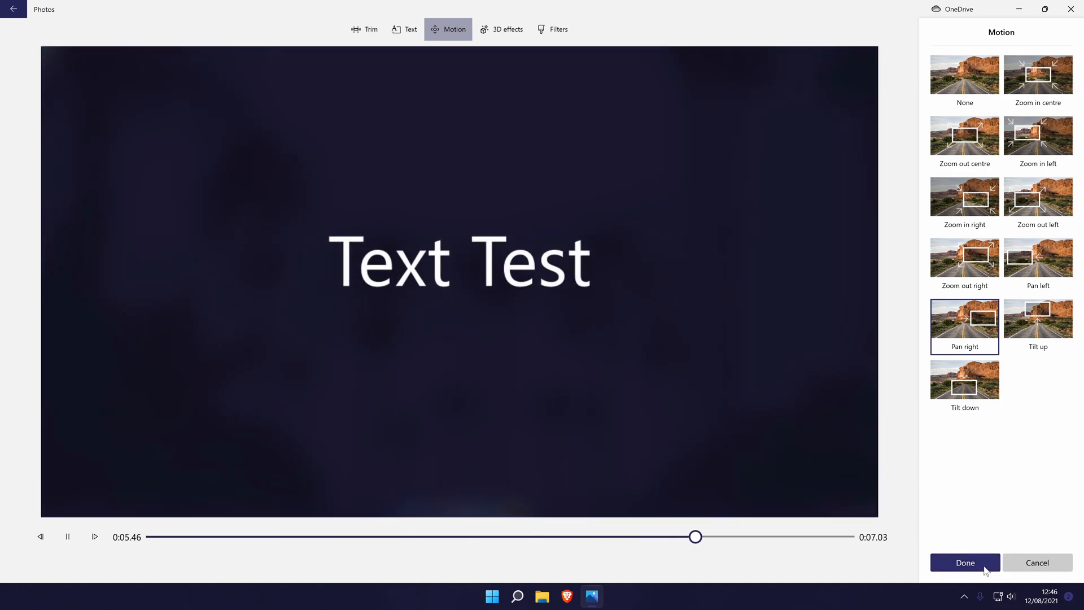
# - Keep the Pan right motion and return to the two-clip storyboard
pyautogui.click(963, 562)
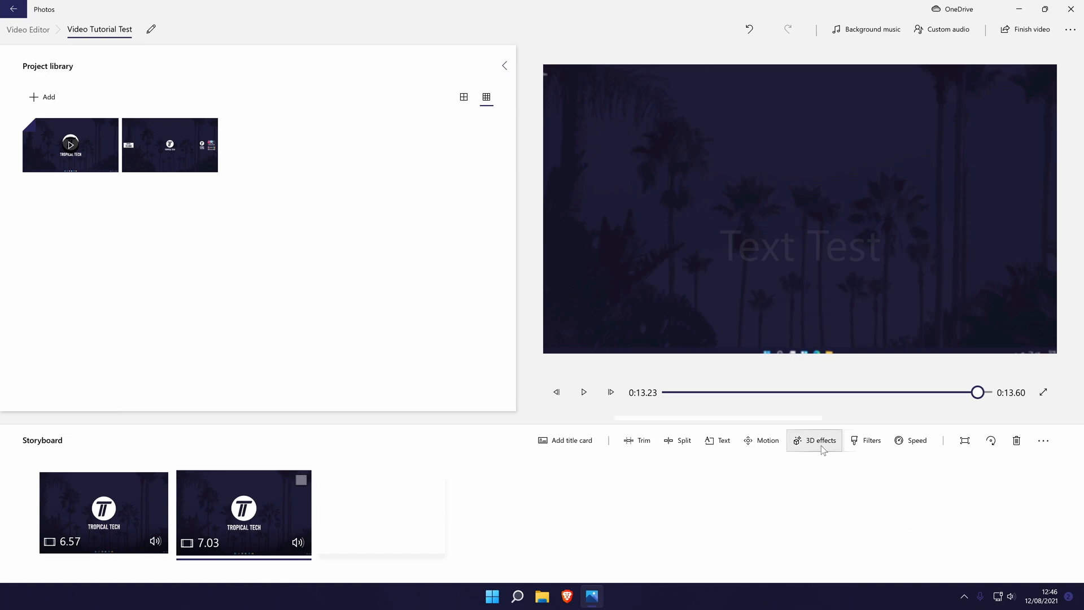
pyautogui.moveTo(829, 474)
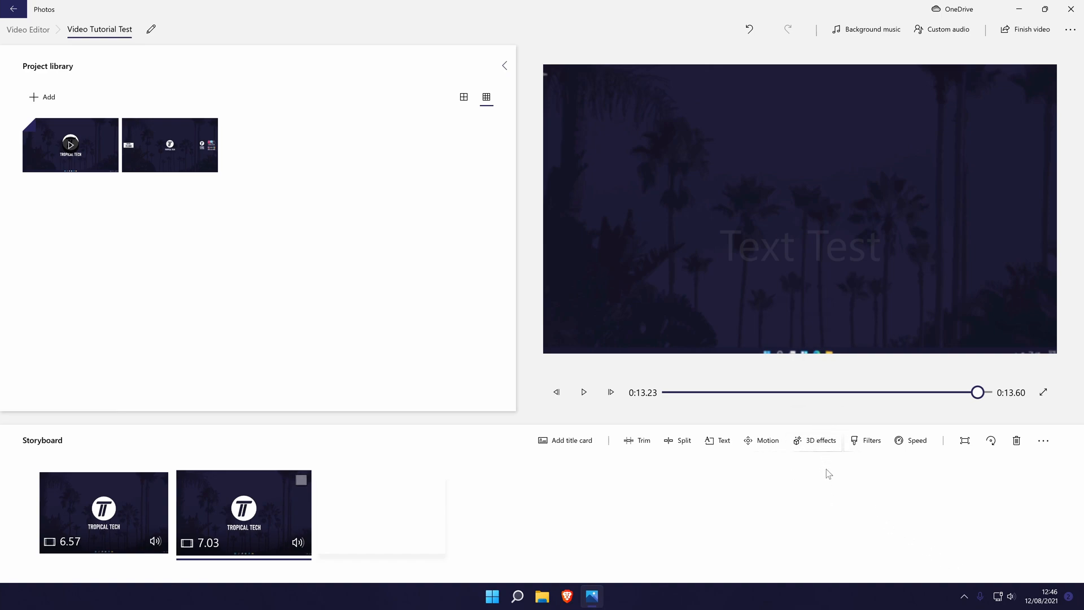
pyautogui.moveTo(784, 497)
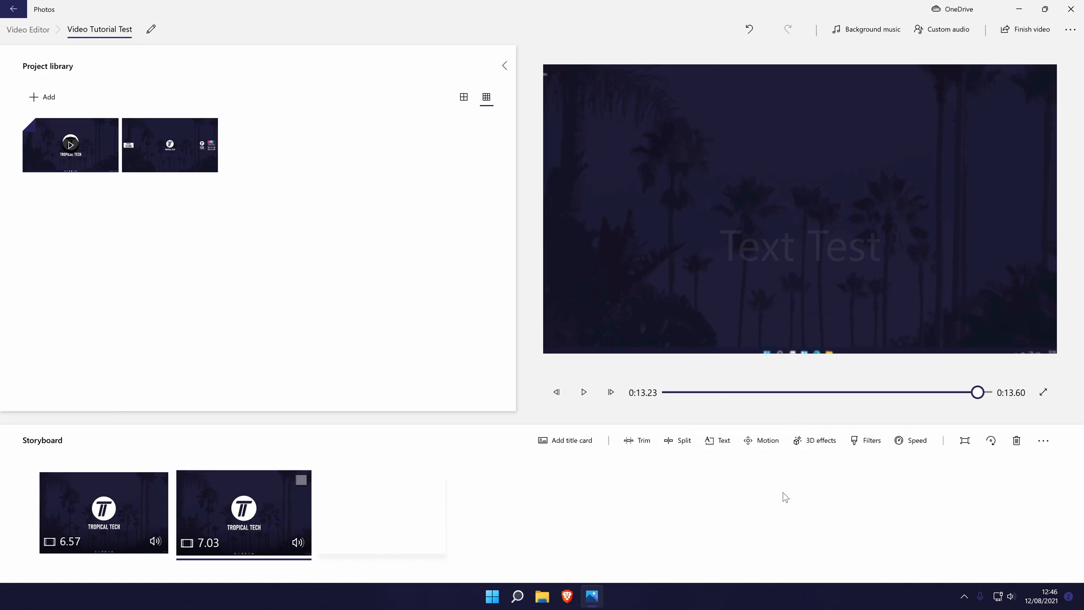
pyautogui.moveTo(829, 470)
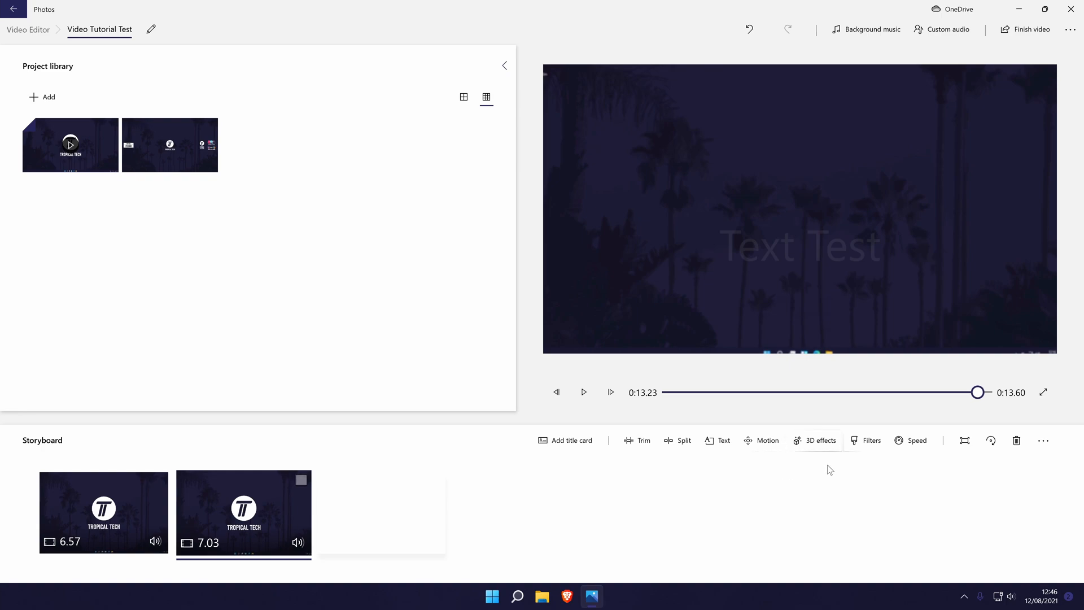
# - Browse the second clip's 3D effects catalogue down to Breaking news, Campfire and Comet trail
pyautogui.click(821, 441)
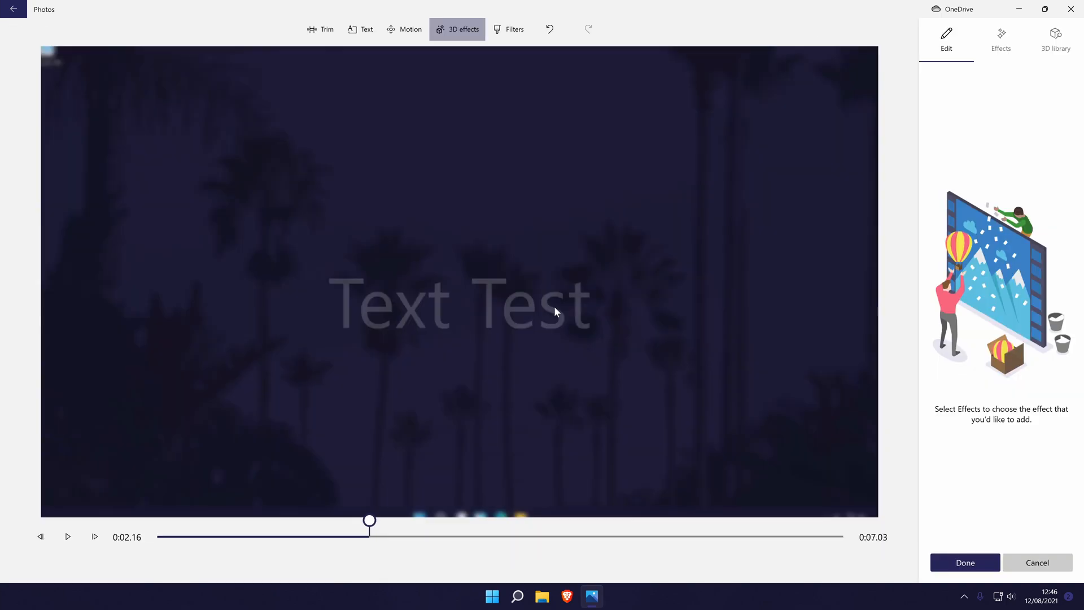
pyautogui.moveTo(564, 278)
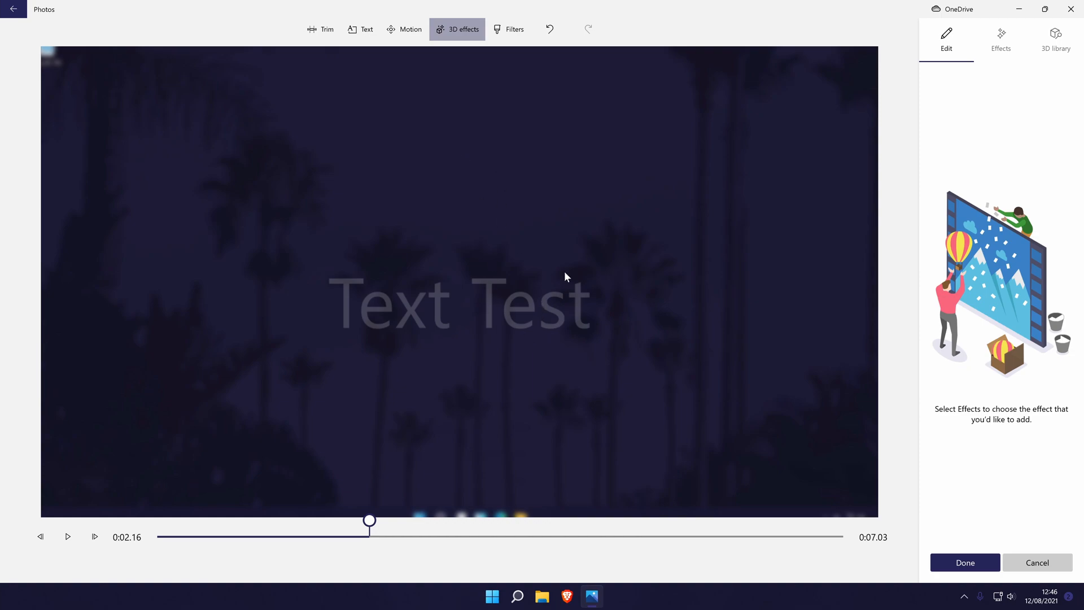
pyautogui.moveTo(1009, 35)
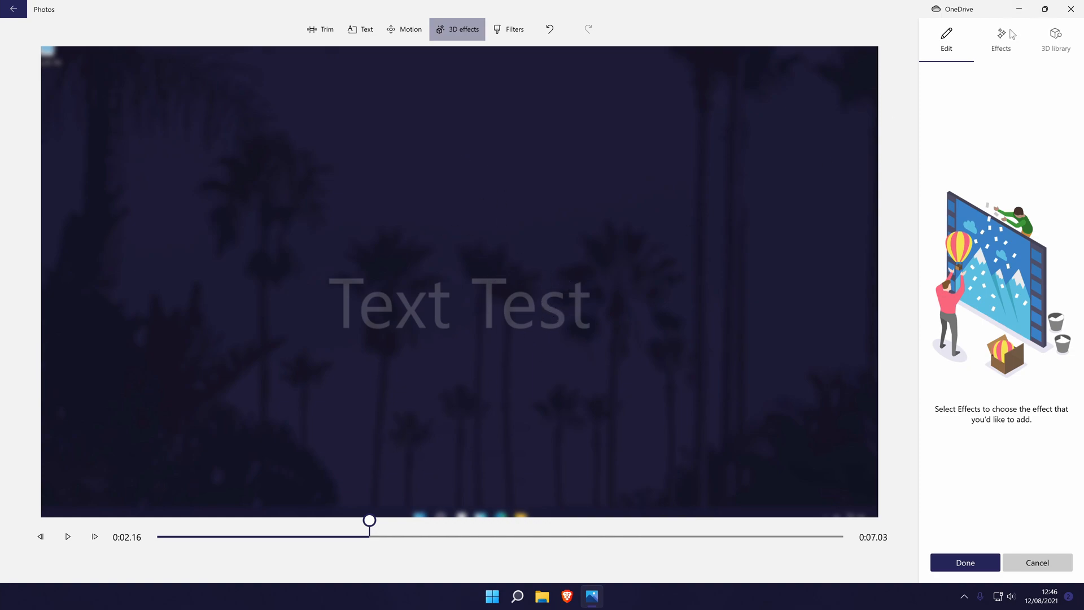
pyautogui.moveTo(996, 44)
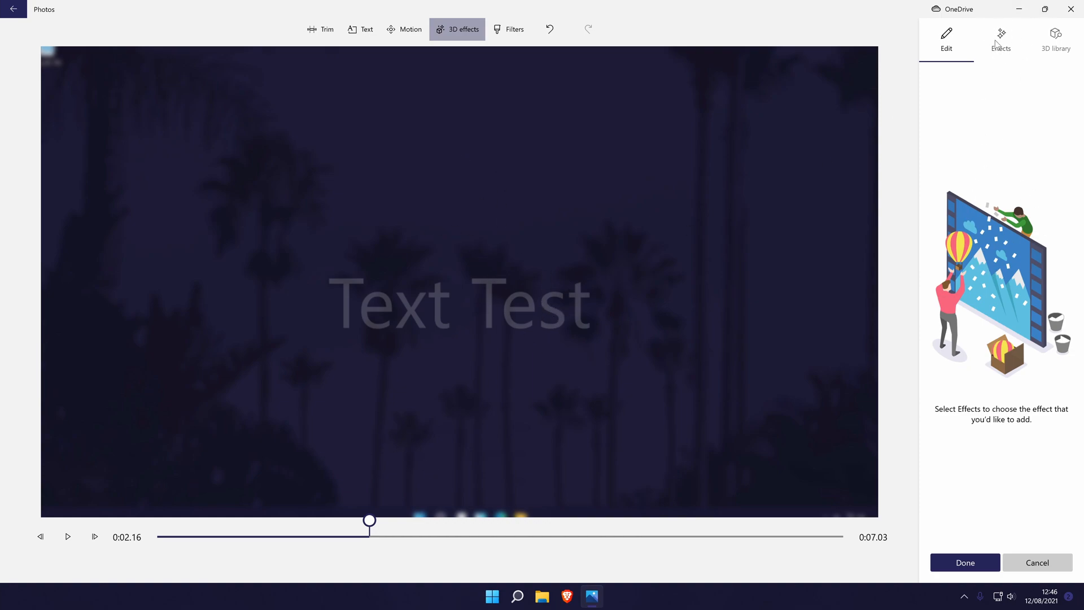
pyautogui.click(1000, 38)
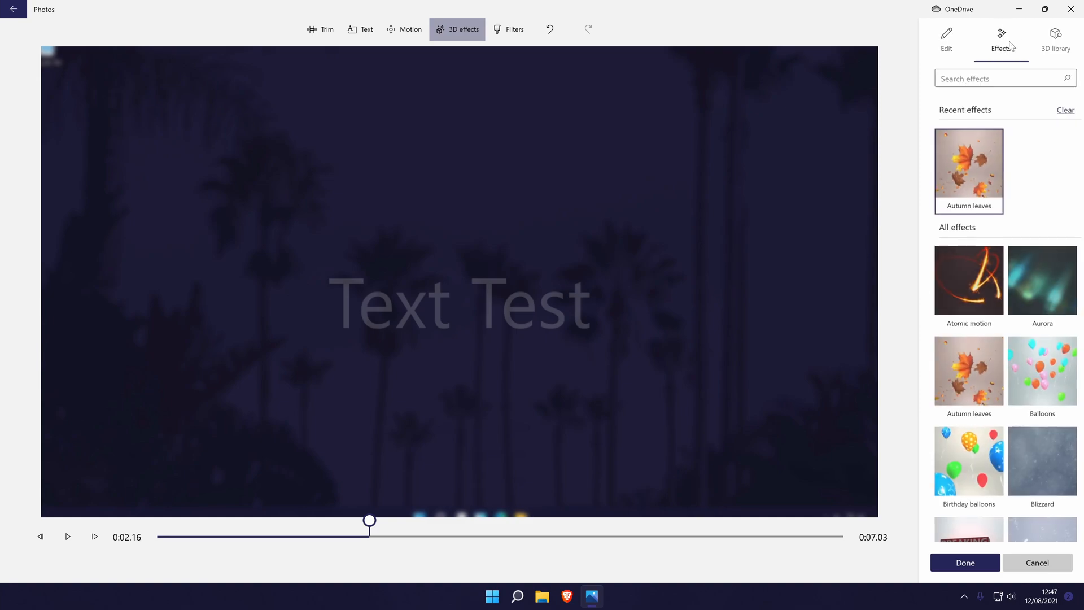
pyautogui.scroll(-3)
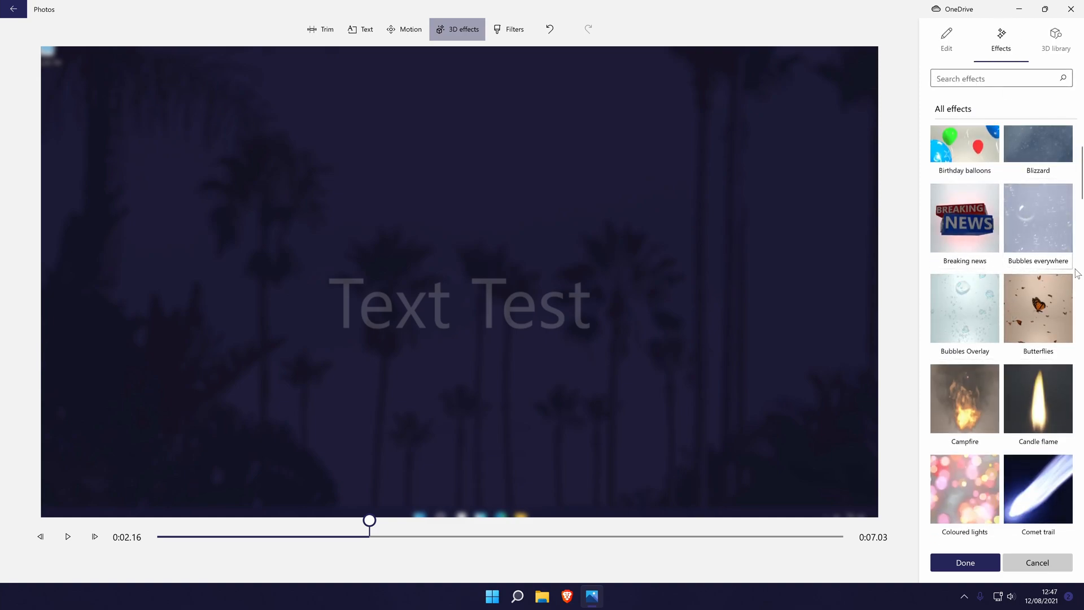
# - Add the Breaking news effect, lower its volume and preview the clip
pyautogui.click(963, 216)
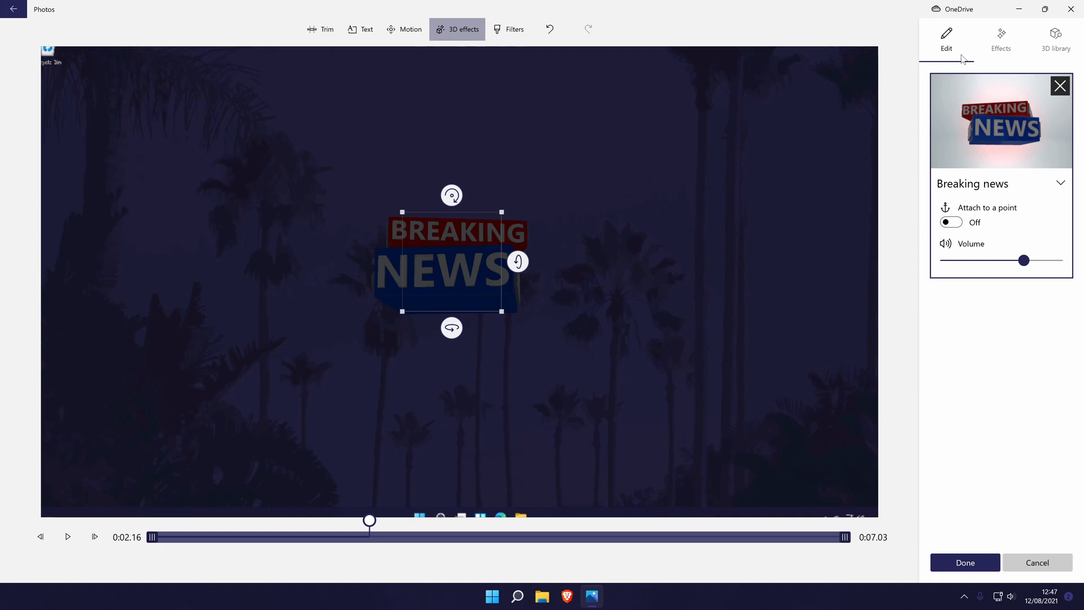
pyautogui.moveTo(961, 56)
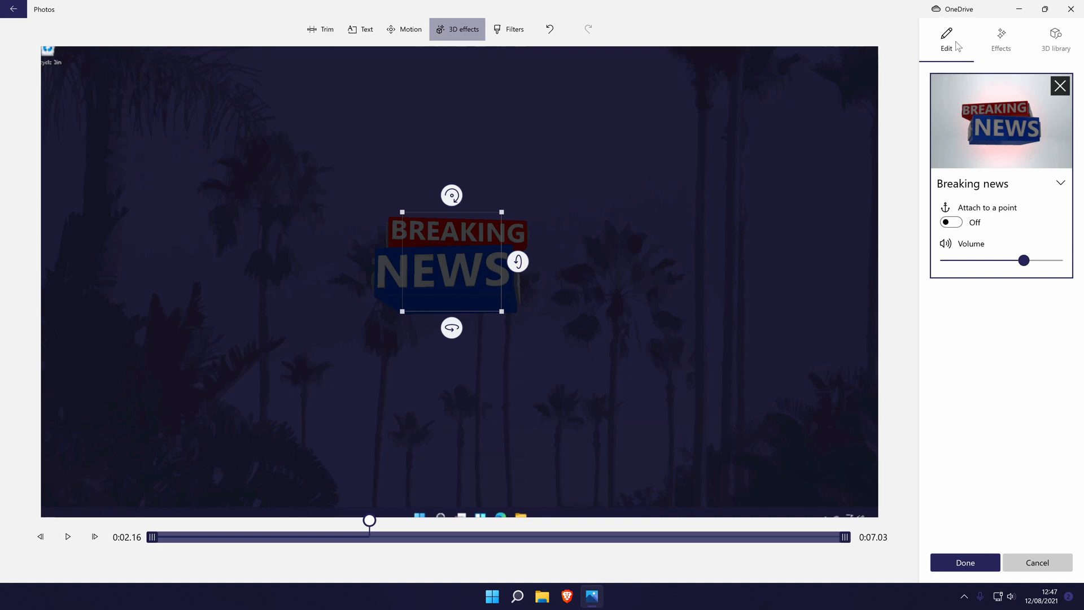
pyautogui.moveTo(971, 252)
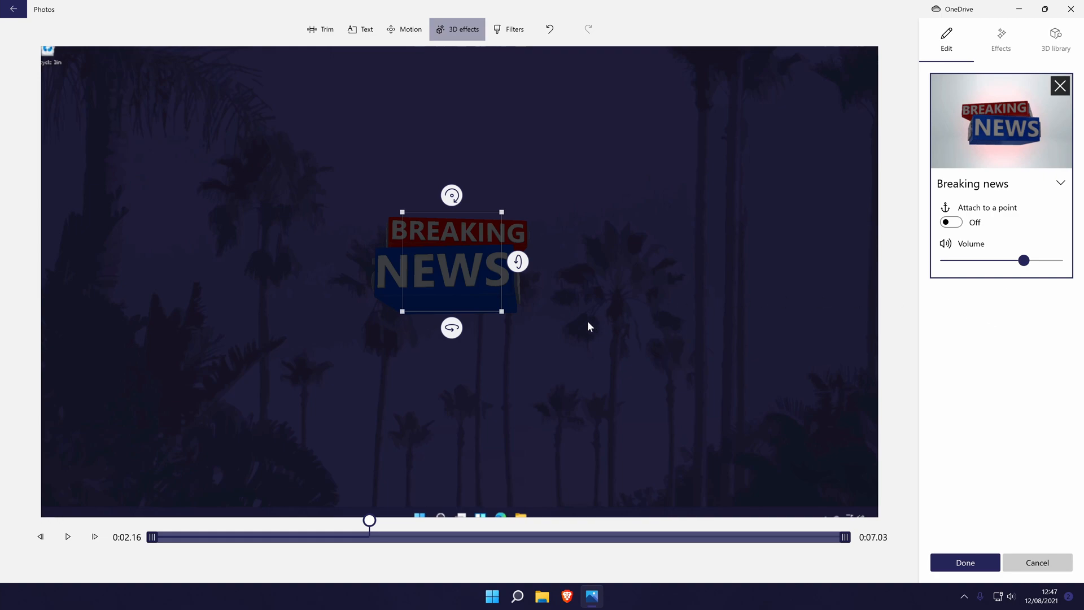
pyautogui.moveTo(514, 312)
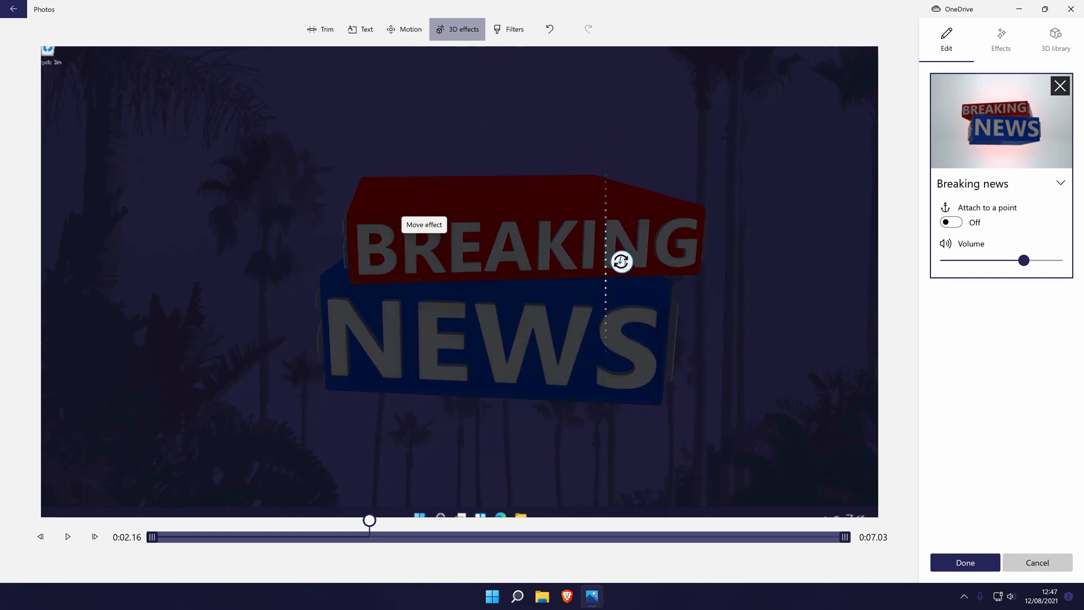
pyautogui.click(950, 222)
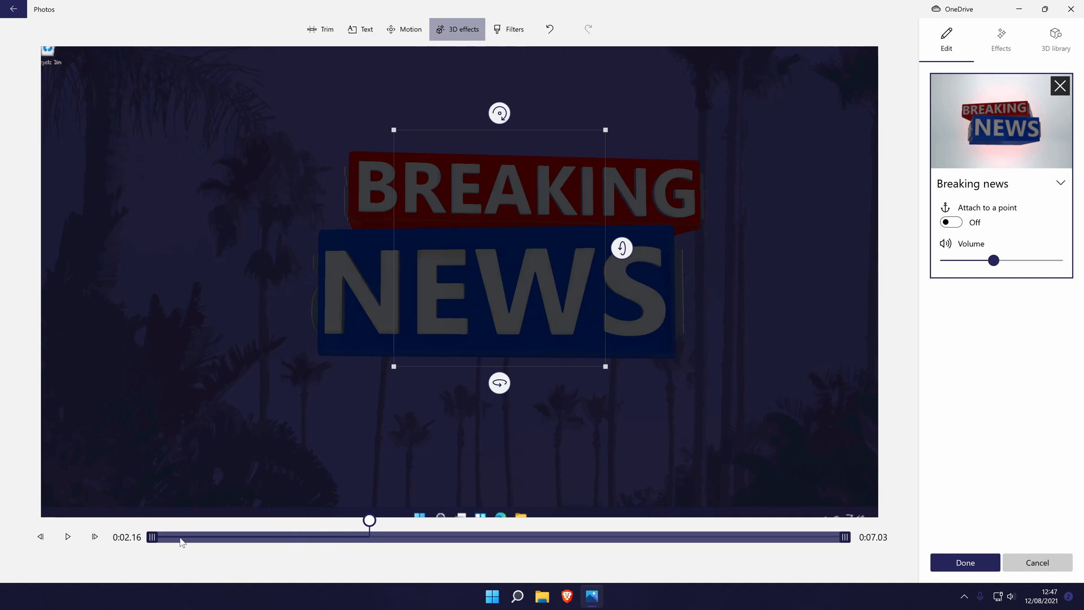
pyautogui.click(67, 536)
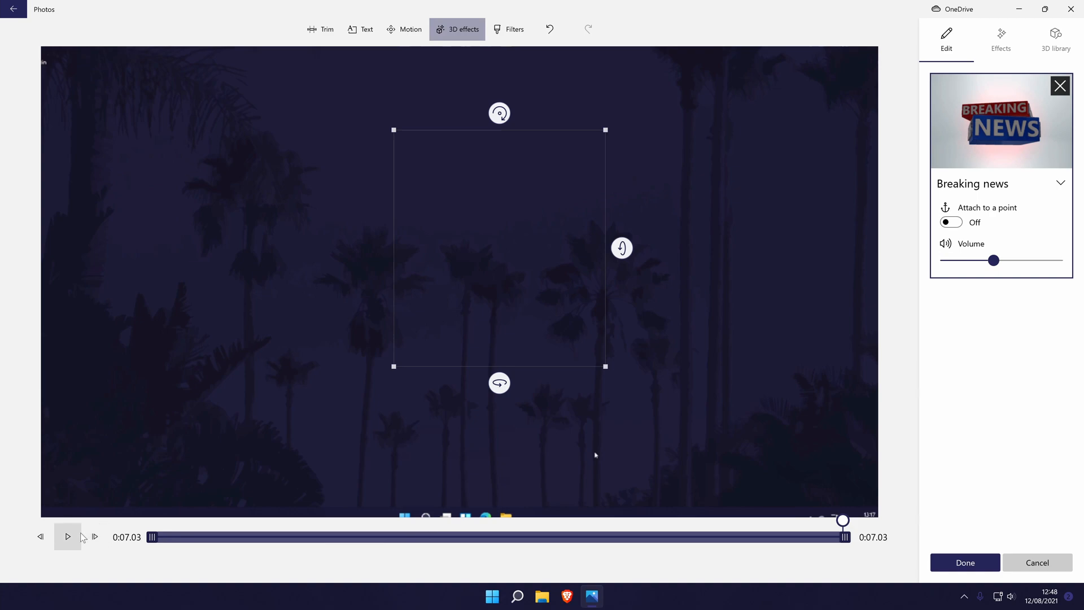
pyautogui.click(66, 537)
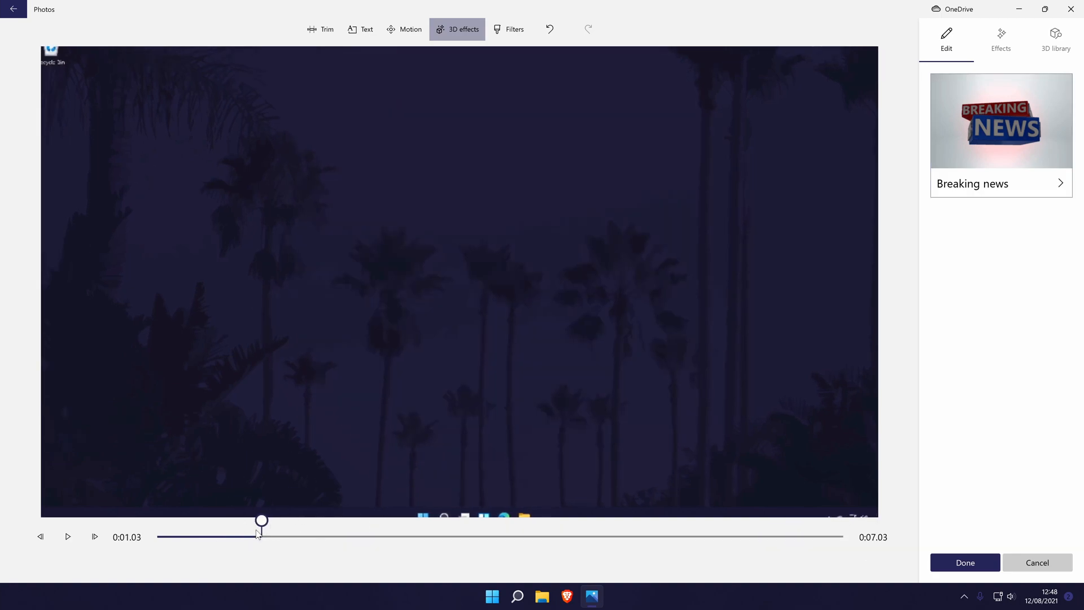
pyautogui.click(66, 535)
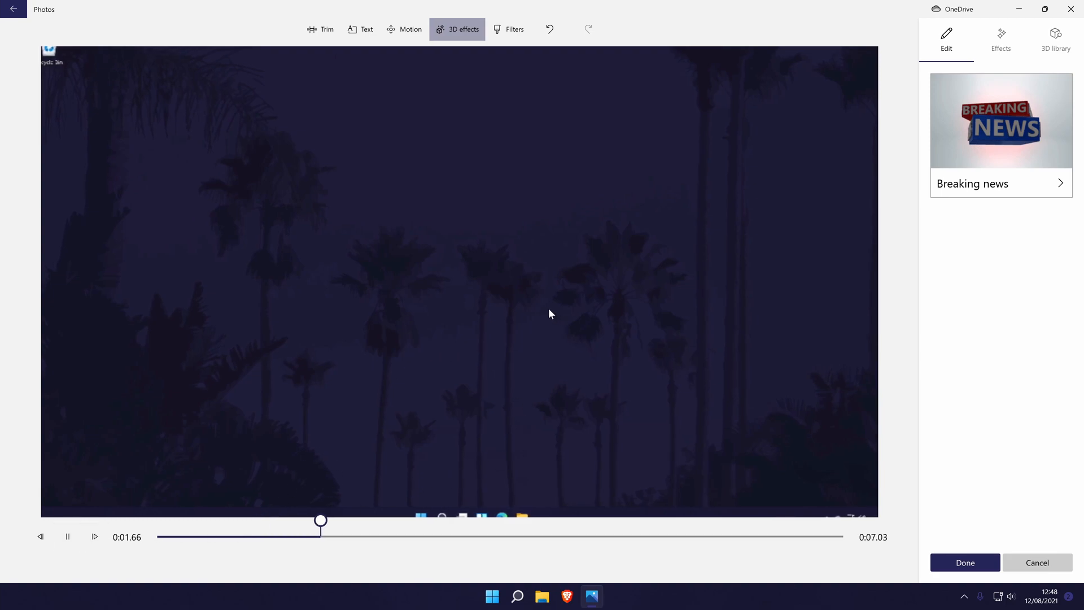
# - Switch to the 3D library of model categories
pyautogui.click(1055, 40)
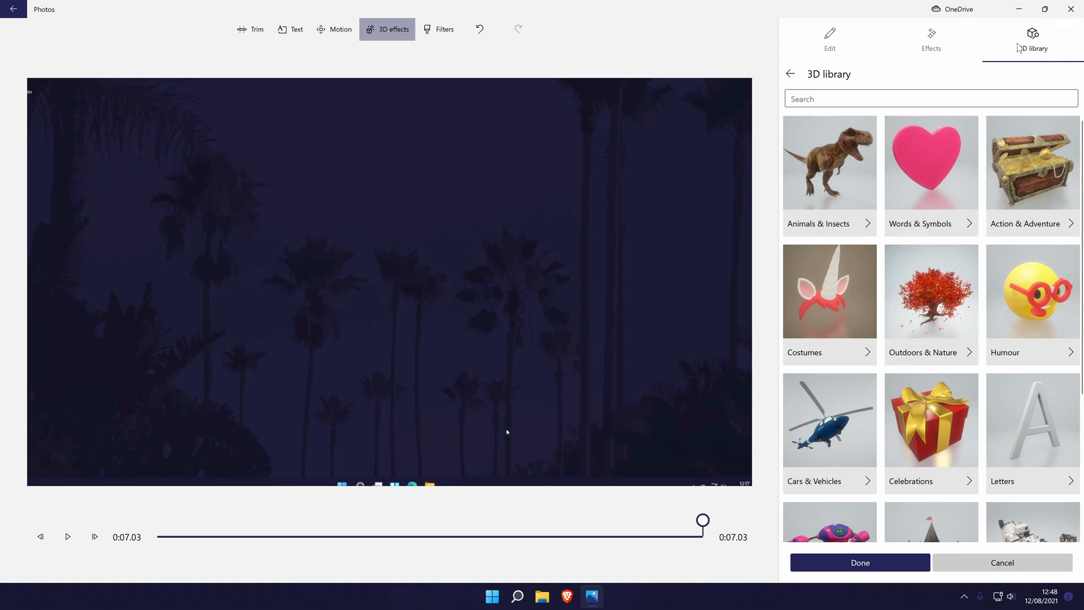
pyautogui.moveTo(888, 430)
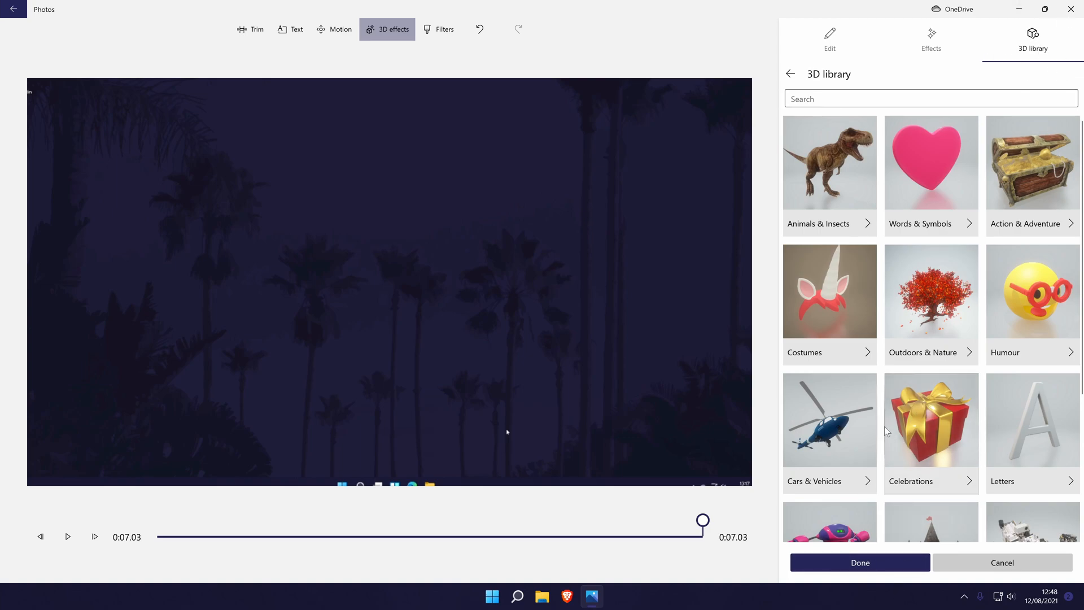
# - Return to the storyboard and bring up the filter looks for the second clip
pyautogui.click(1001, 562)
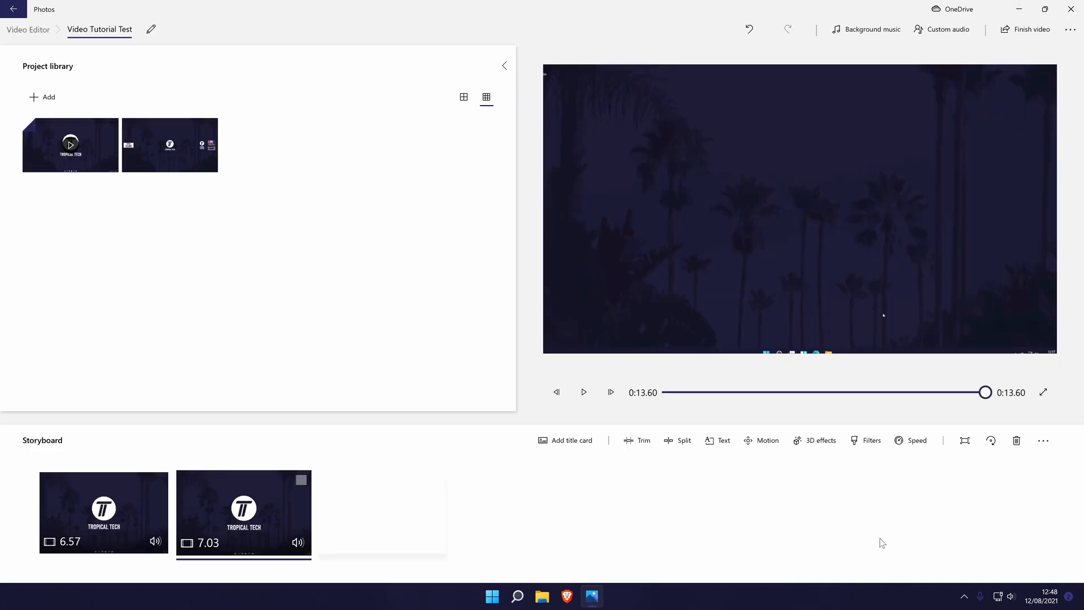
pyautogui.click(870, 441)
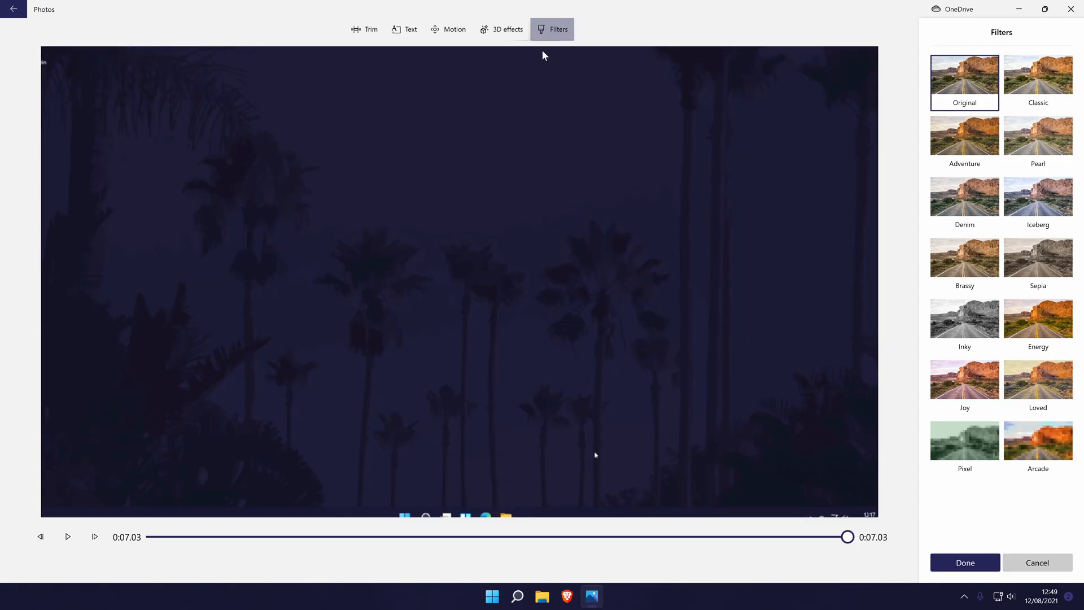
pyautogui.moveTo(1013, 167)
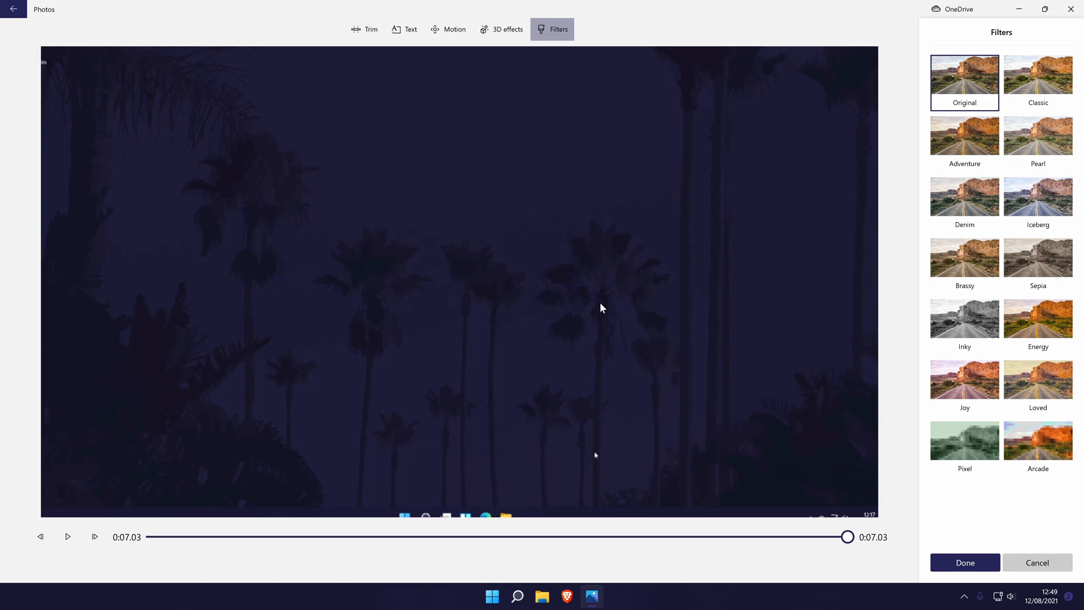
pyautogui.click(963, 318)
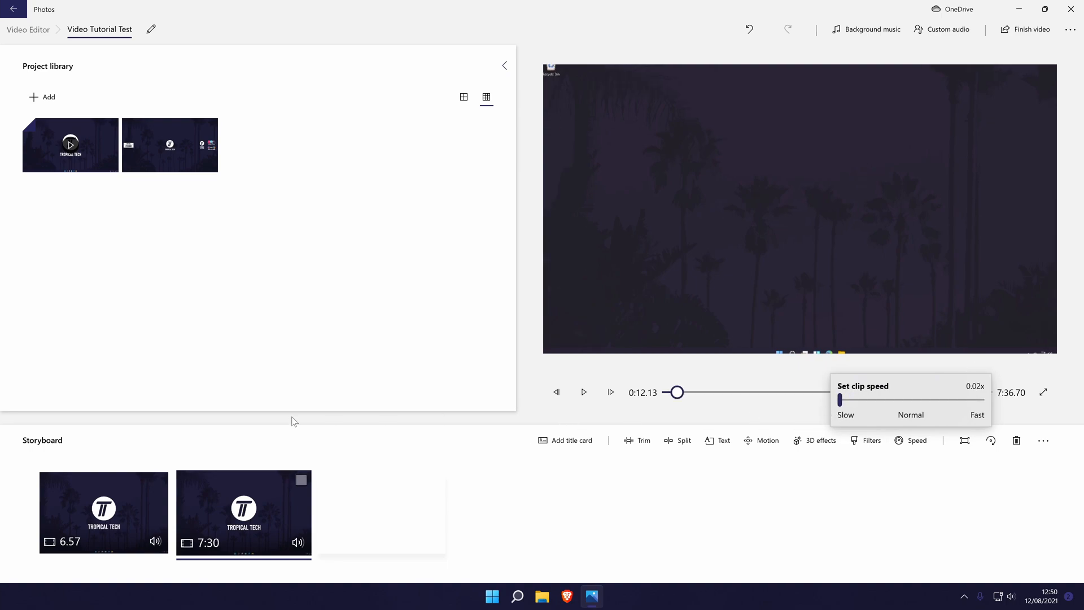
pyautogui.moveTo(218, 528)
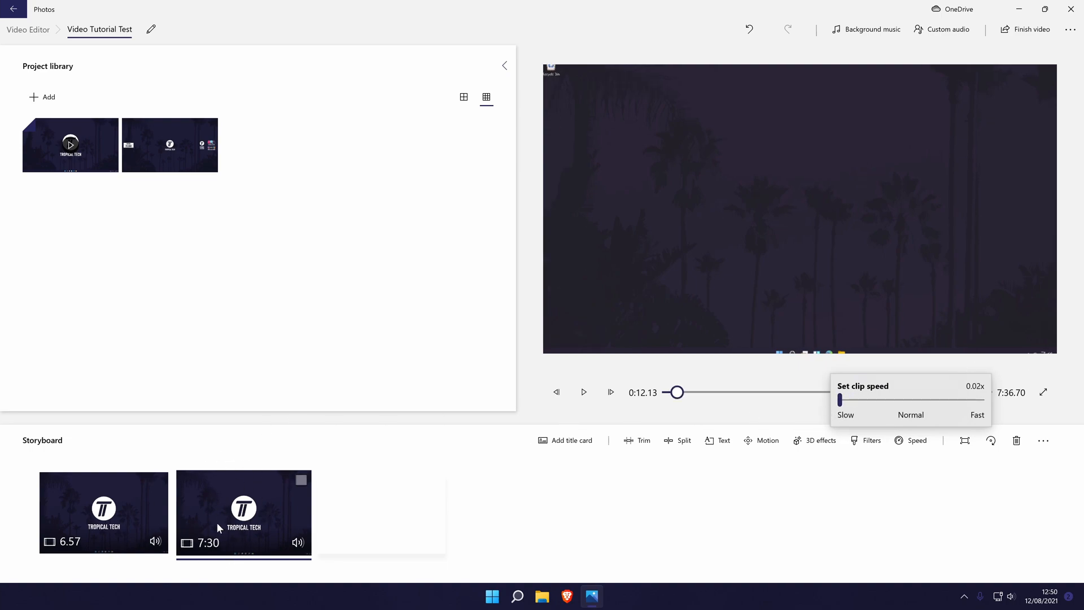
pyautogui.moveTo(178, 535)
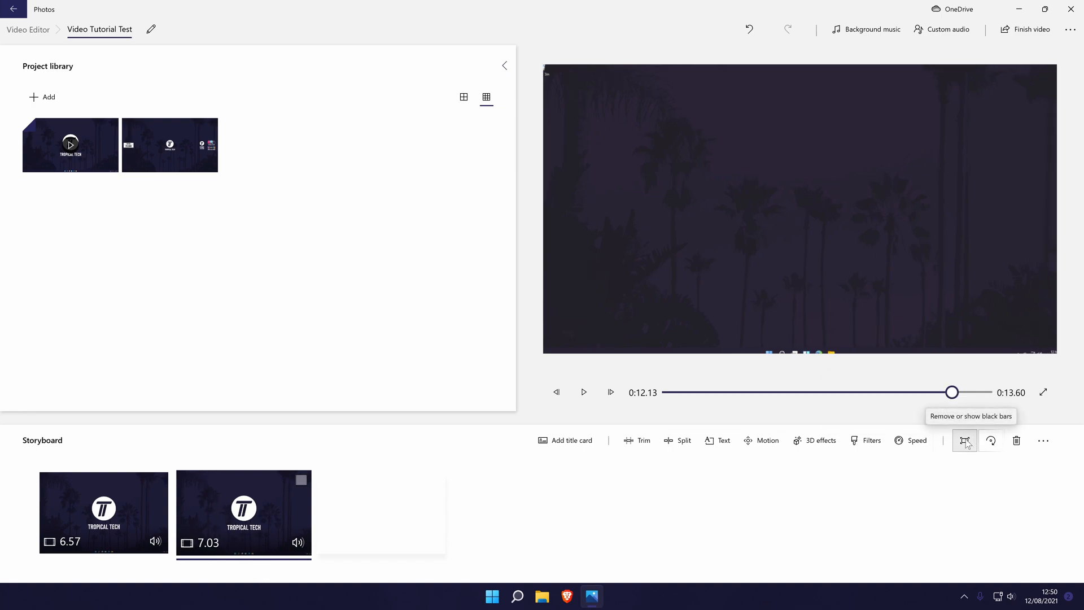
pyautogui.moveTo(978, 460)
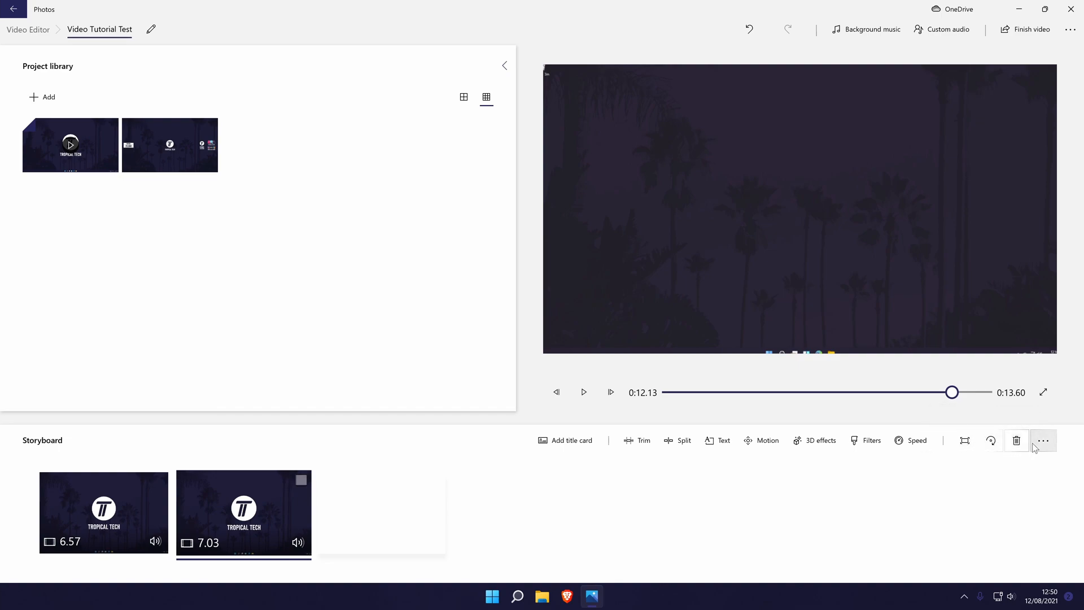
pyautogui.moveTo(1043, 441)
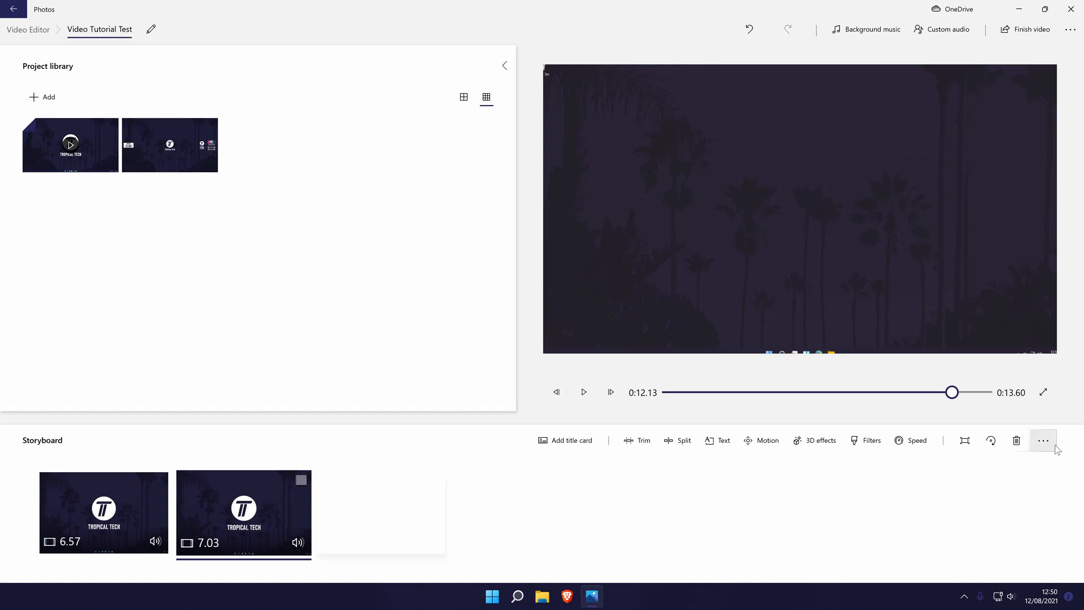
pyautogui.moveTo(372, 256)
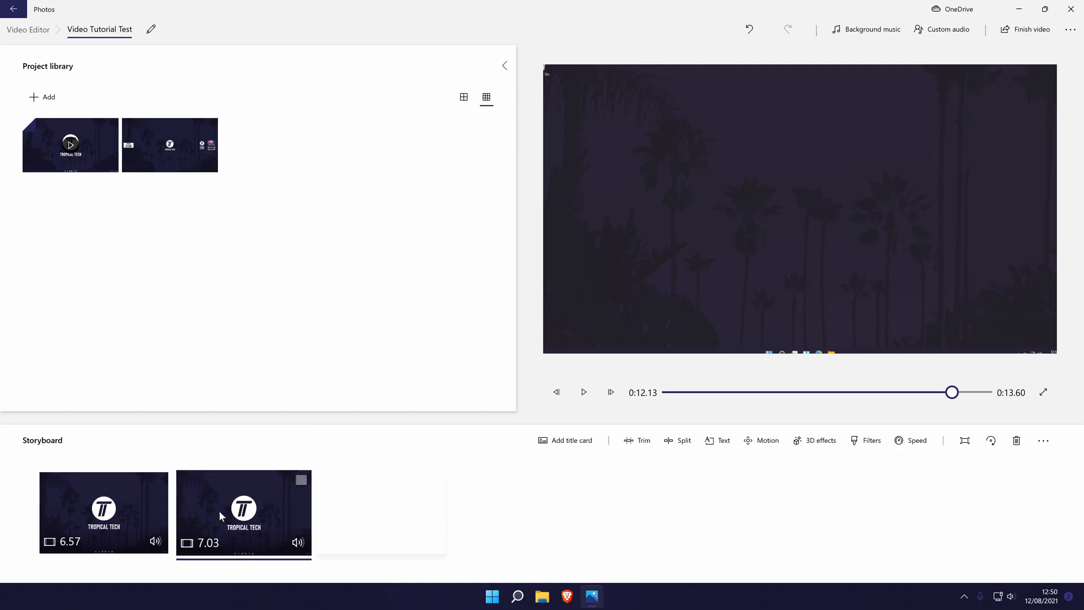
pyautogui.moveTo(366, 491)
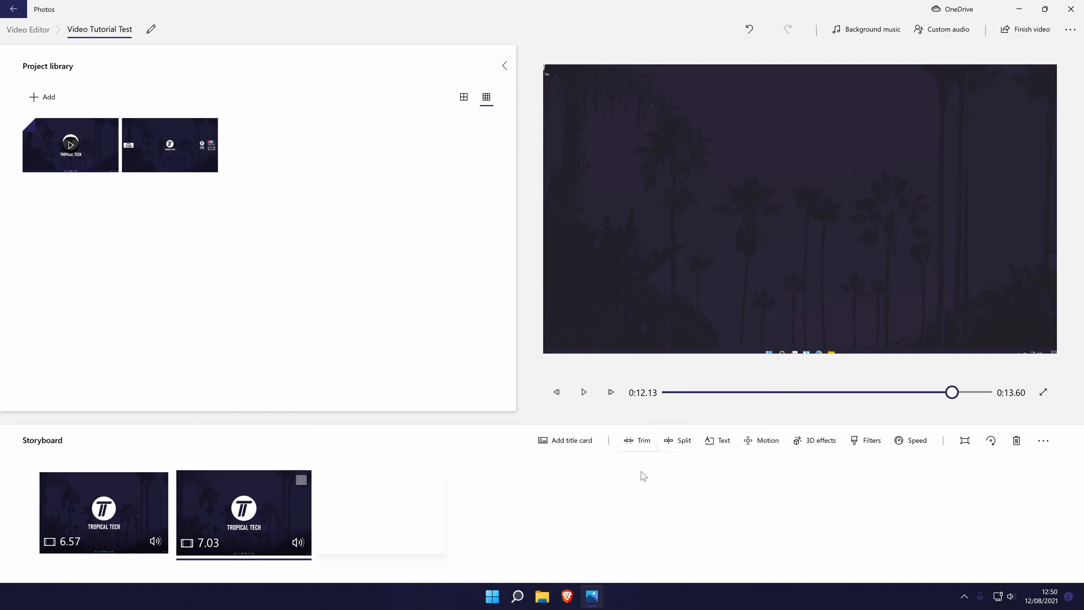
pyautogui.moveTo(636, 477)
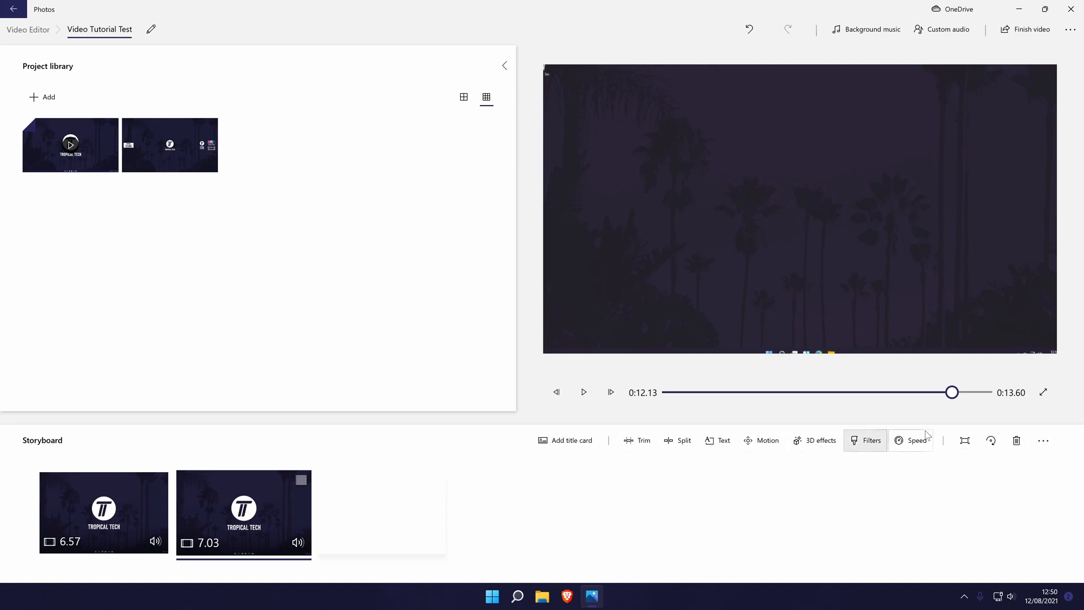
pyautogui.moveTo(787, 493)
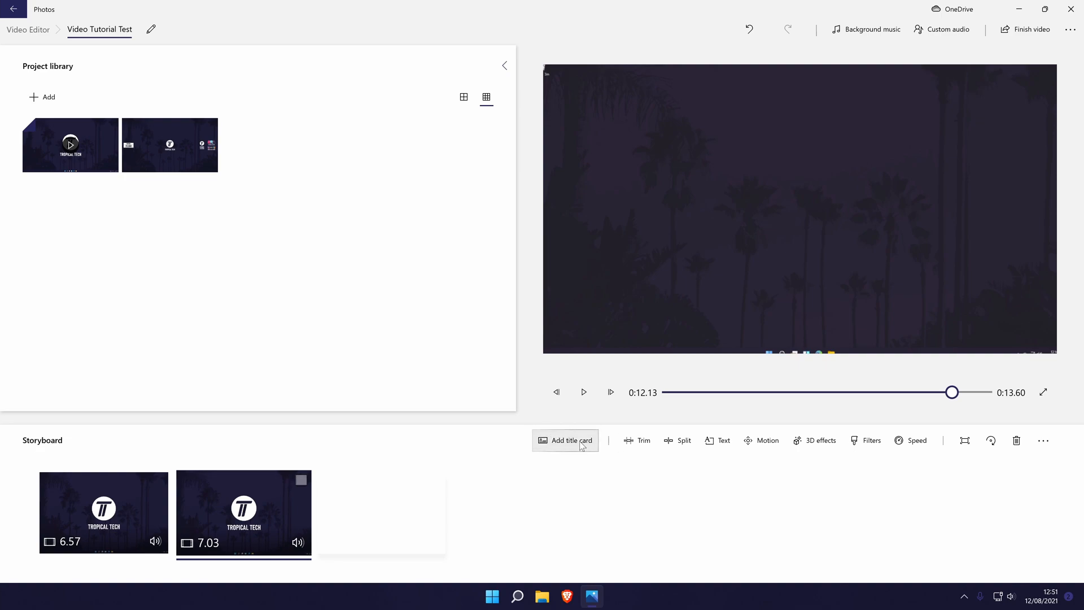
# - Insert a title card between the two clips and start editing its 'Title' text
pyautogui.click(564, 440)
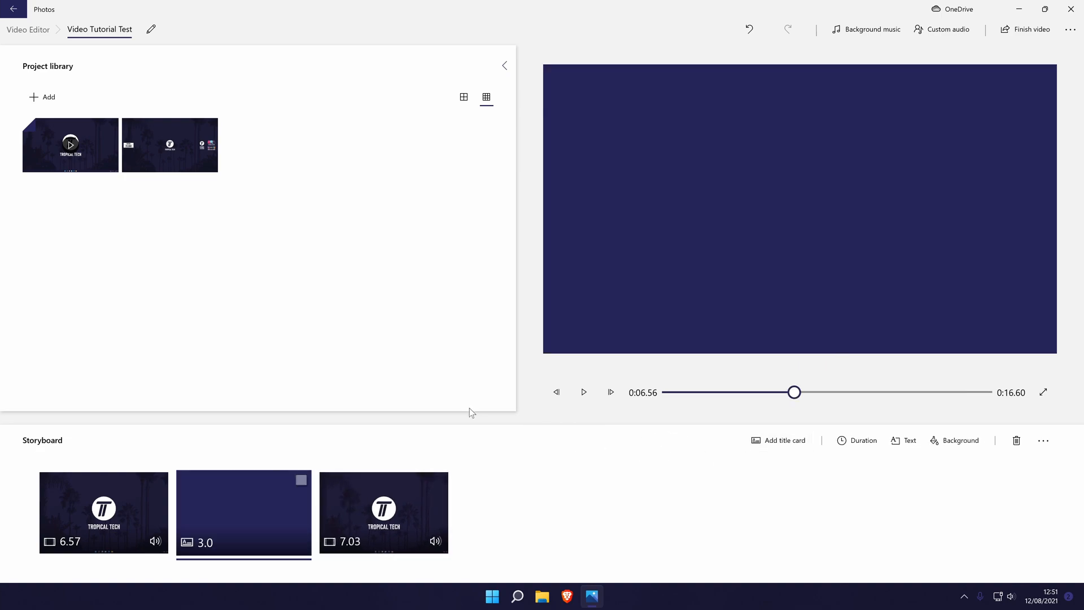
pyautogui.moveTo(268, 497)
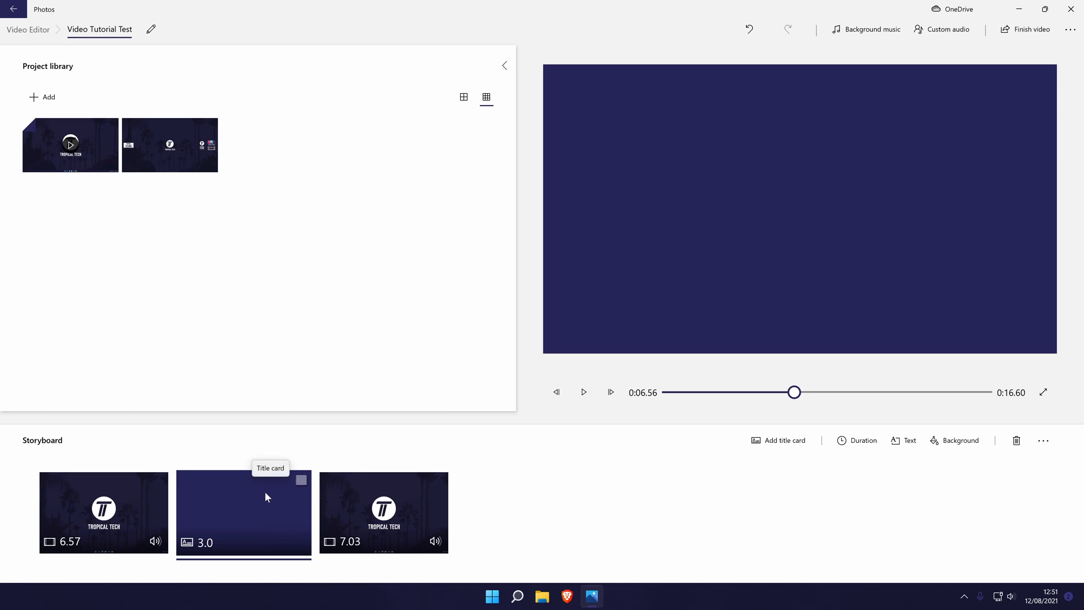
pyautogui.moveTo(269, 503)
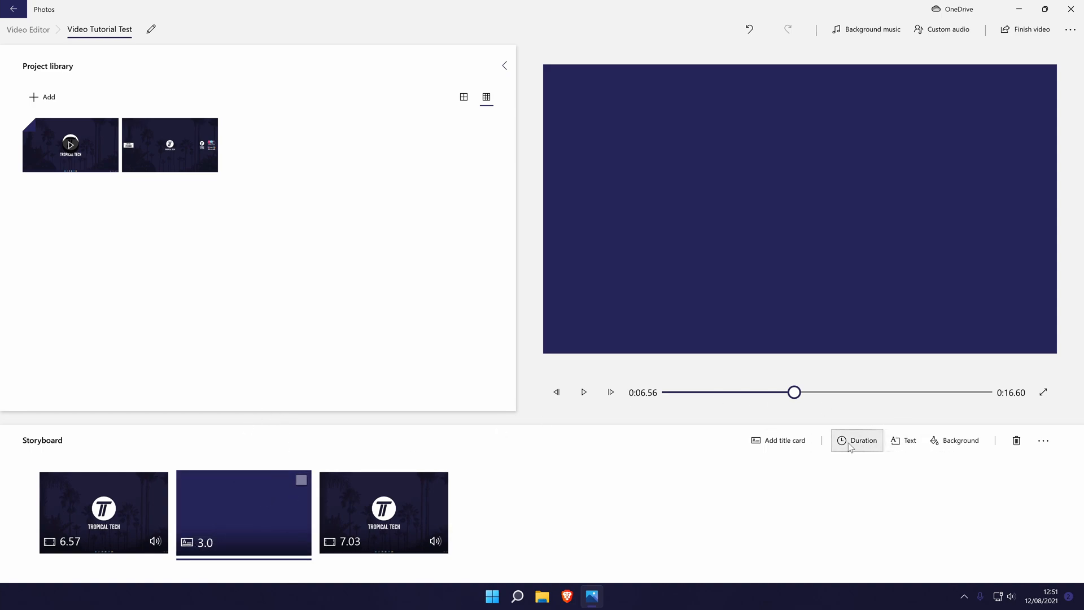
pyautogui.click(908, 440)
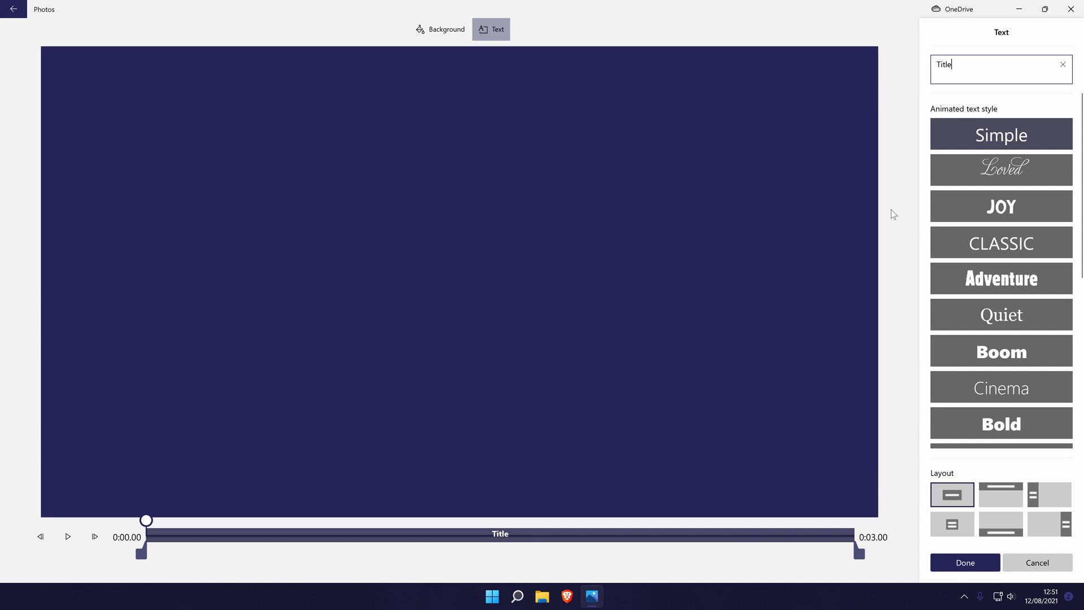
pyautogui.moveTo(870, 203)
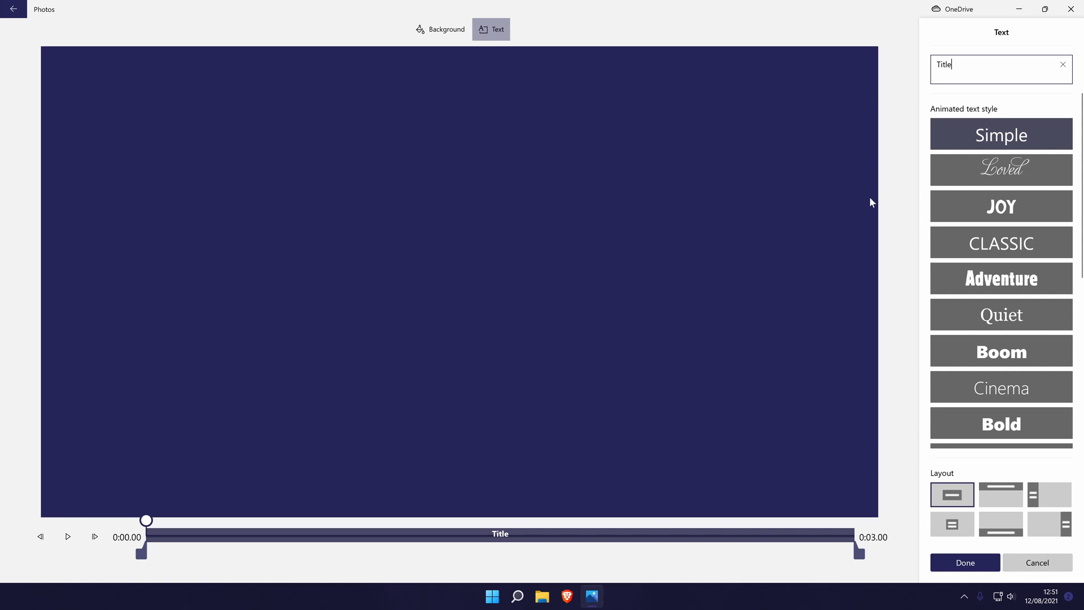
pyautogui.moveTo(696, 110)
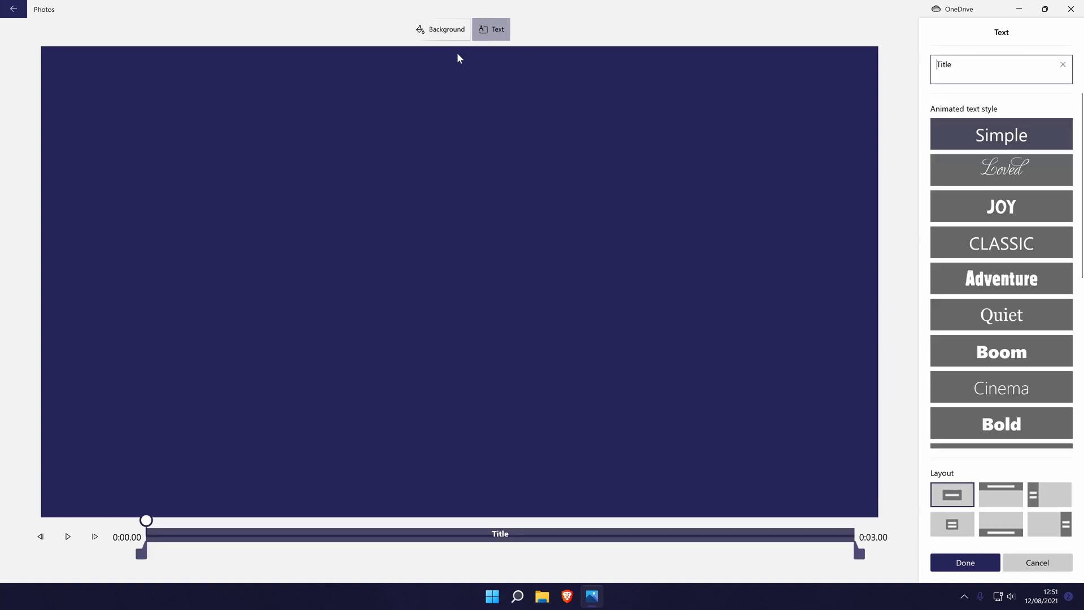
# - Give the title card an orange background and confirm it back in the storyboard
pyautogui.click(439, 29)
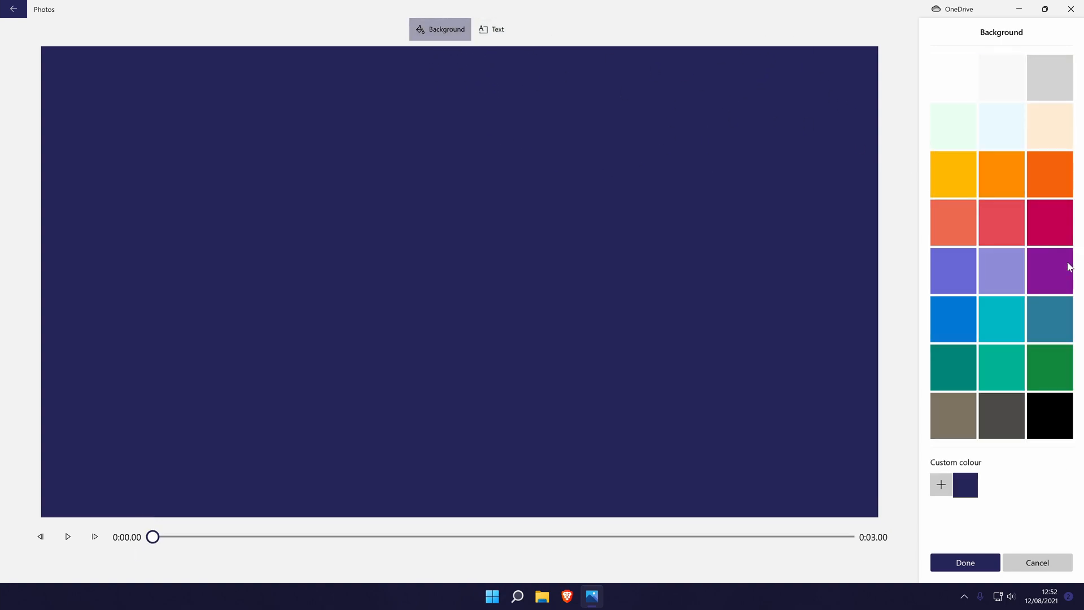
pyautogui.click(1001, 174)
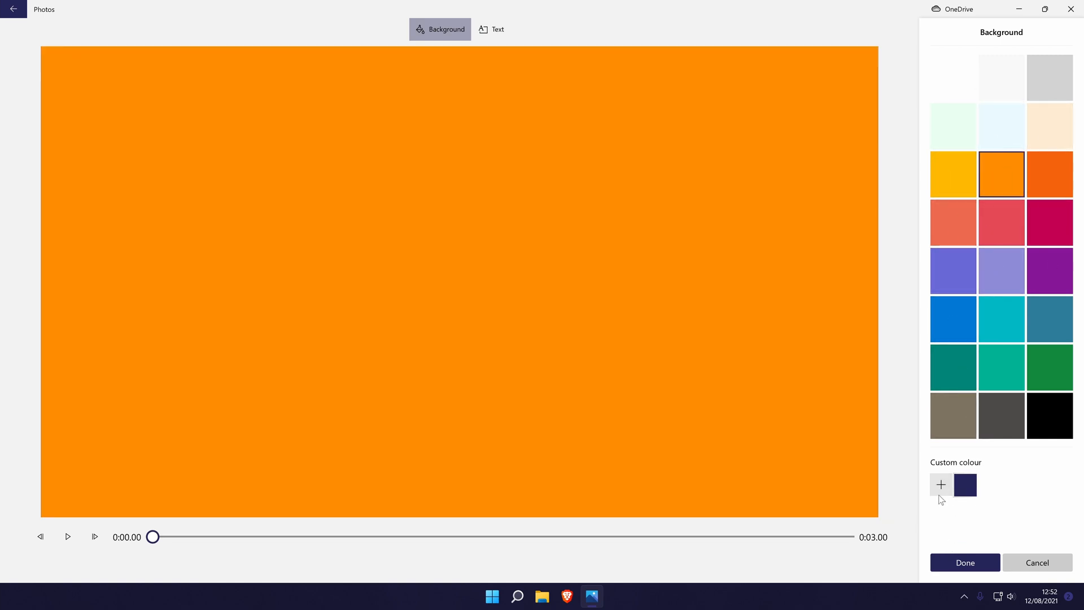
pyautogui.click(962, 562)
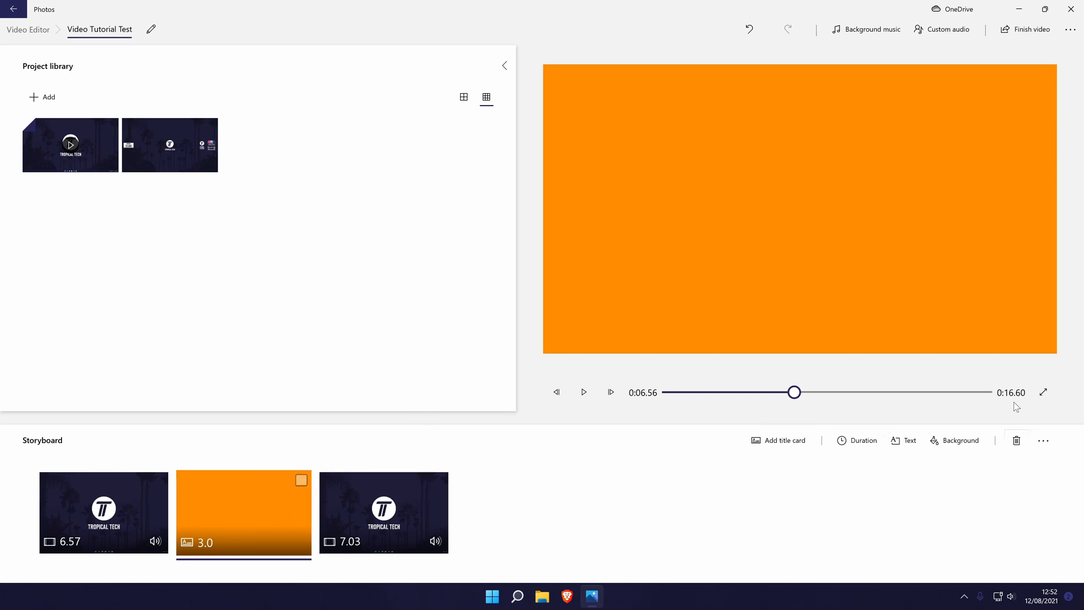
pyautogui.moveTo(858, 442)
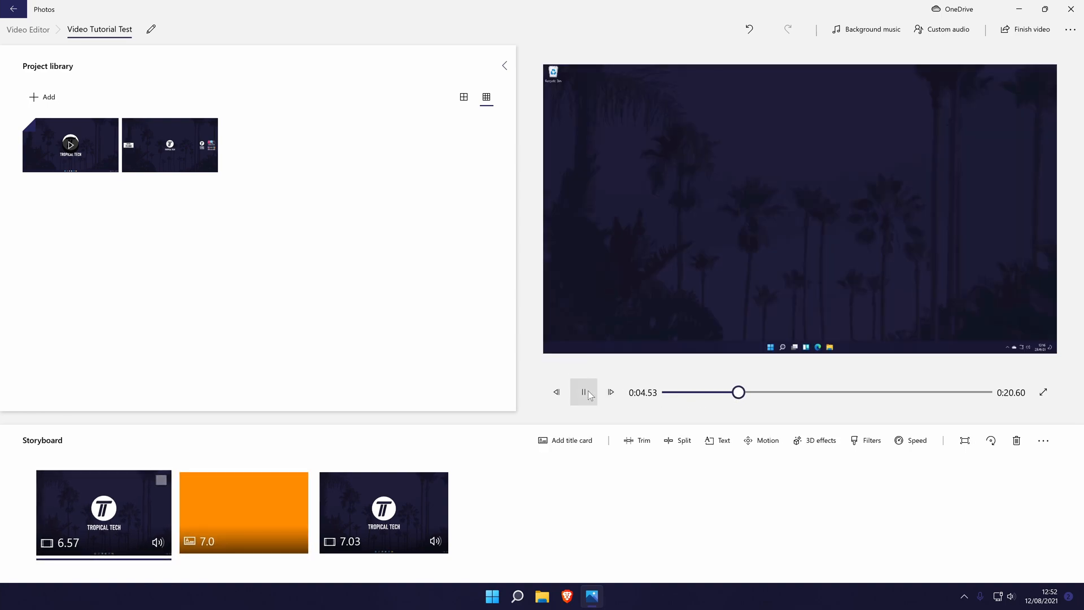
pyautogui.click(583, 392)
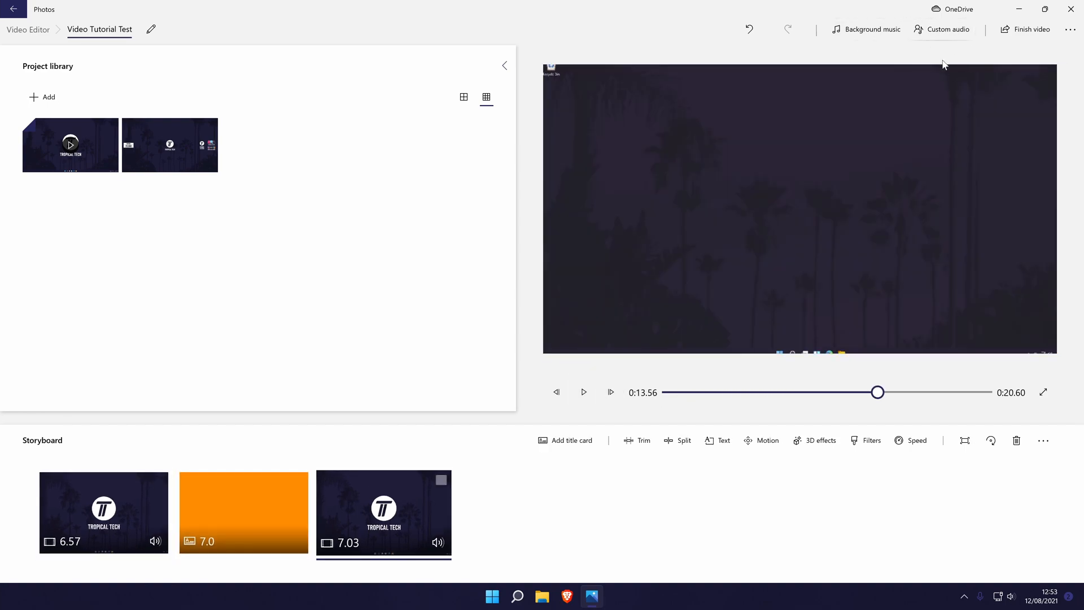
pyautogui.moveTo(866, 30)
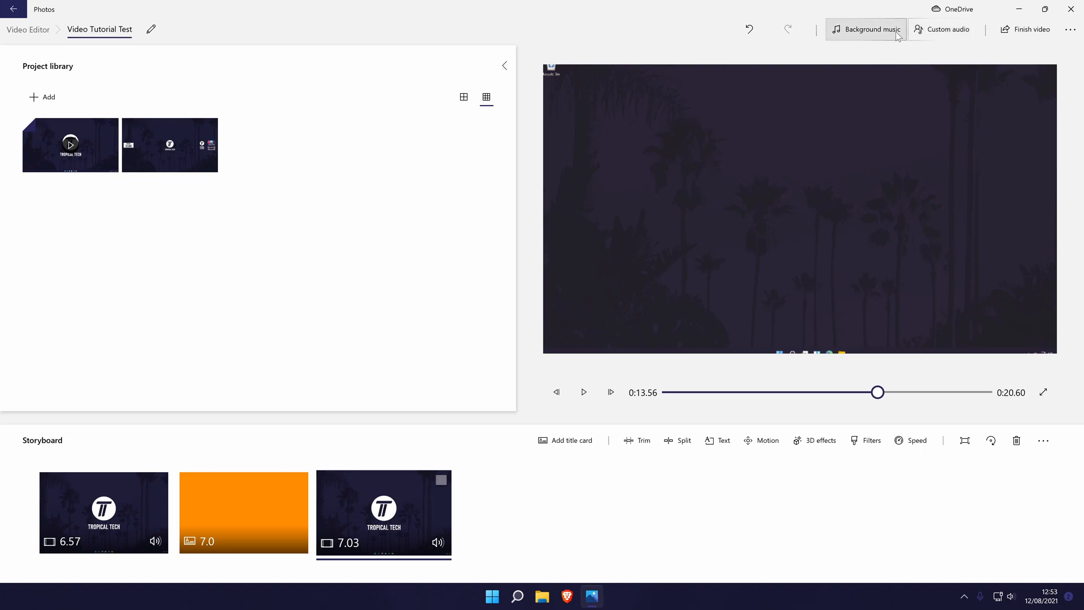
pyautogui.click(864, 29)
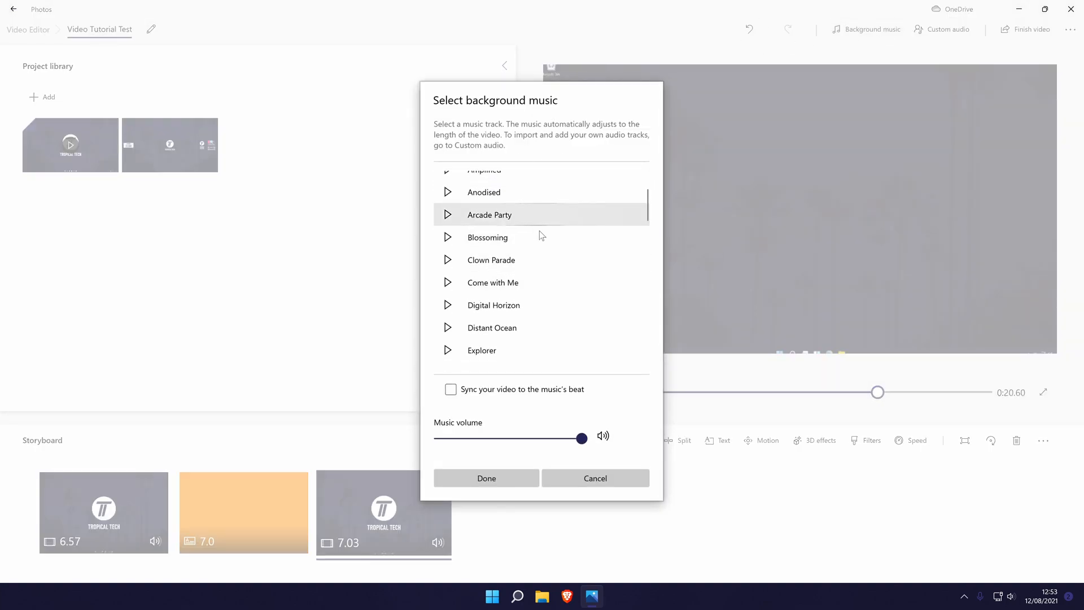
pyautogui.click(491, 259)
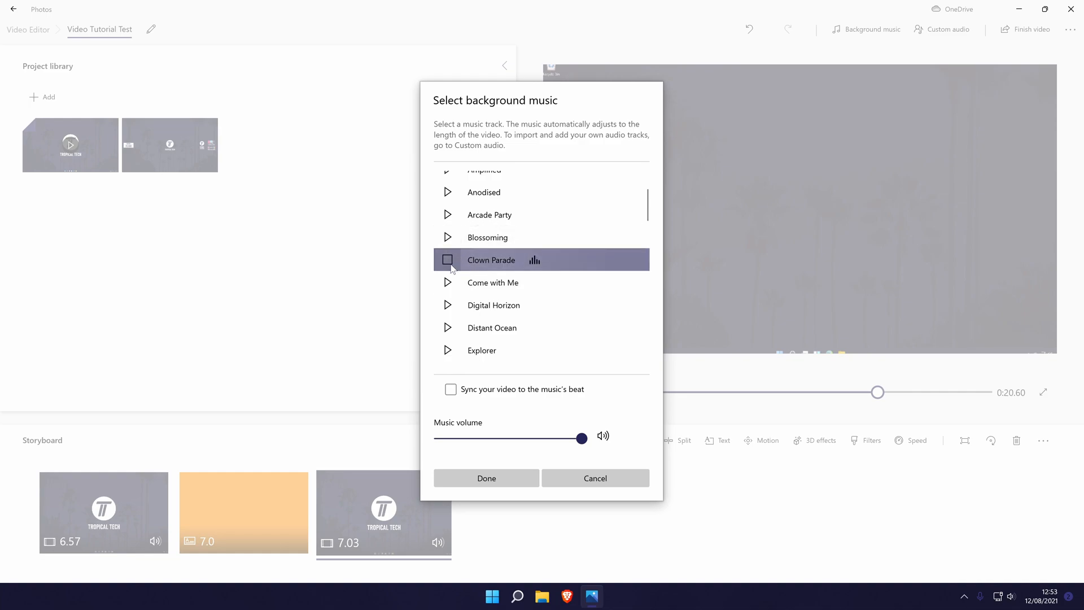
pyautogui.moveTo(530, 440)
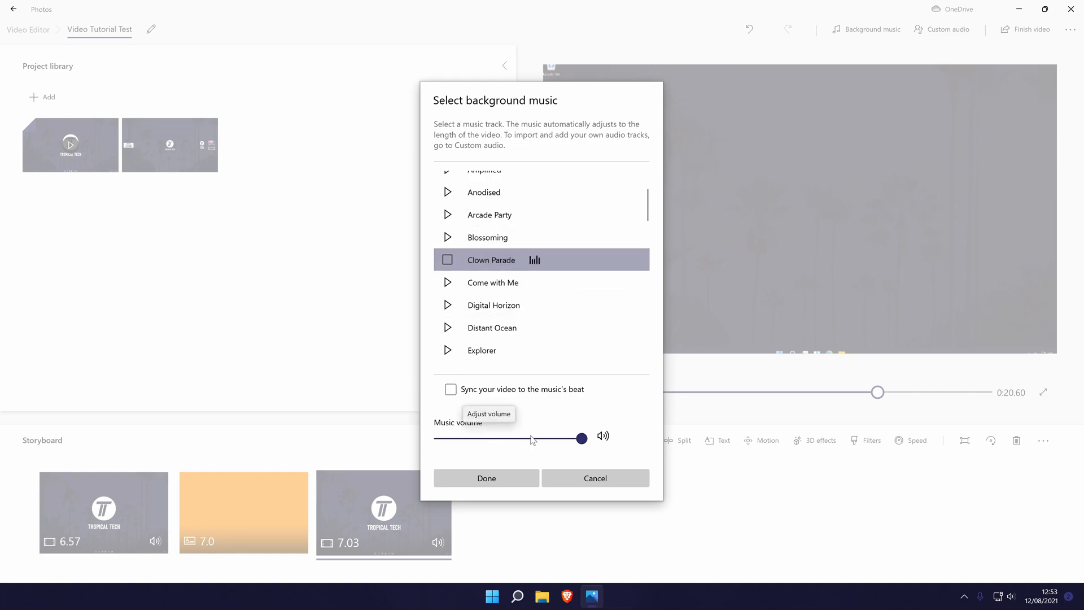
pyautogui.scroll(3)
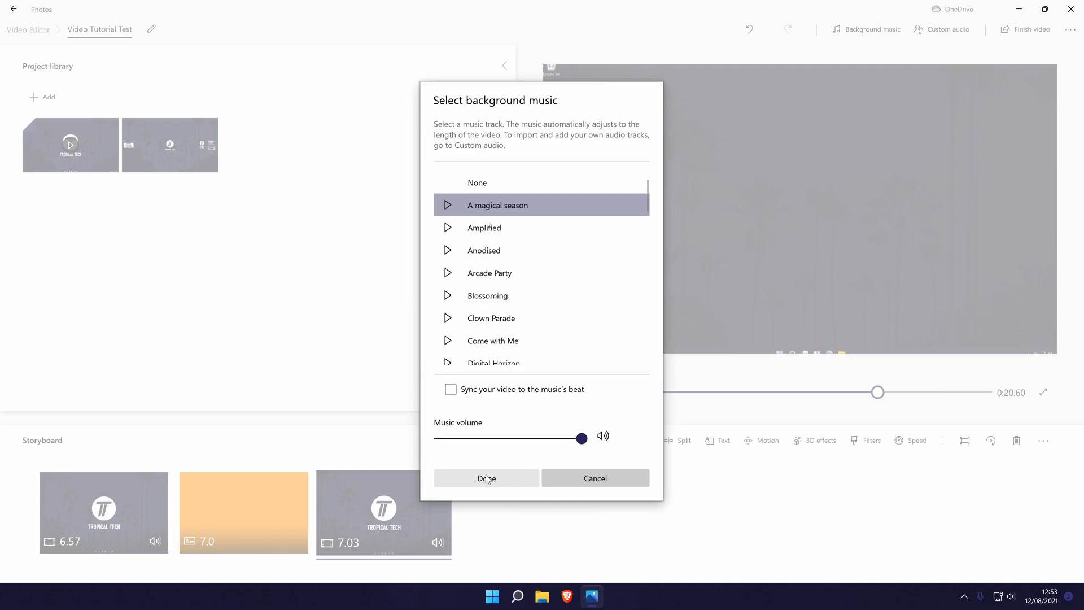
pyautogui.click(485, 477)
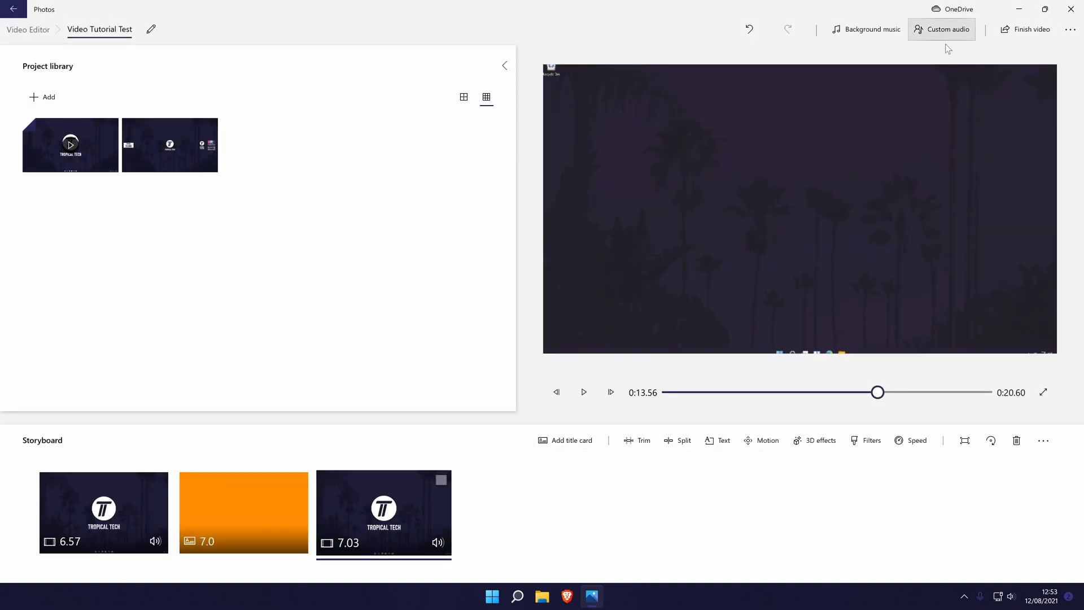
# - Add 00 Outro Music.mp3 as the project's custom audio and confirm it
pyautogui.click(940, 29)
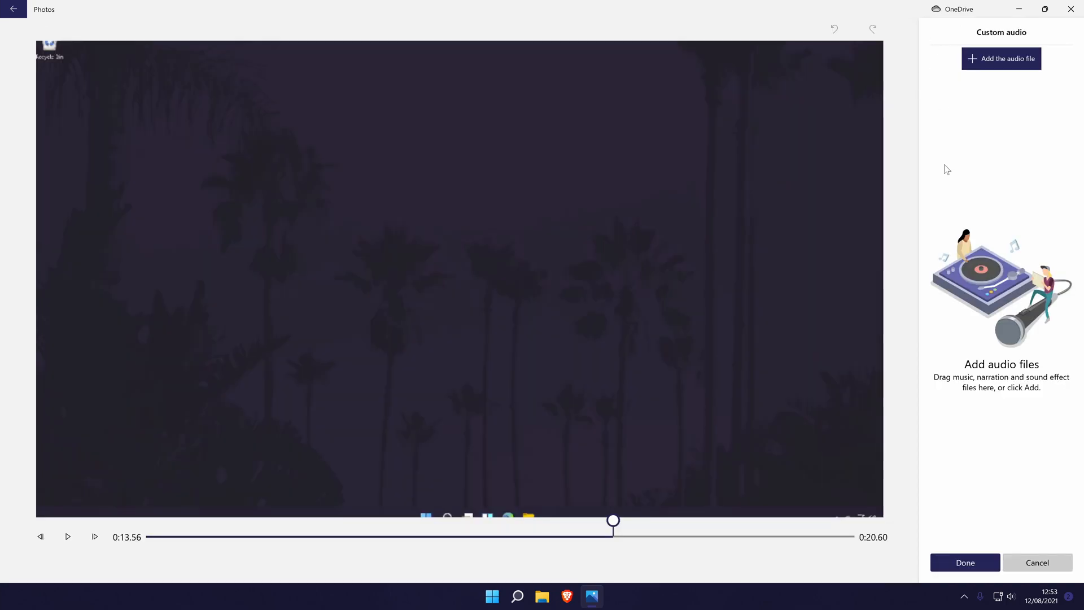
pyautogui.moveTo(1027, 119)
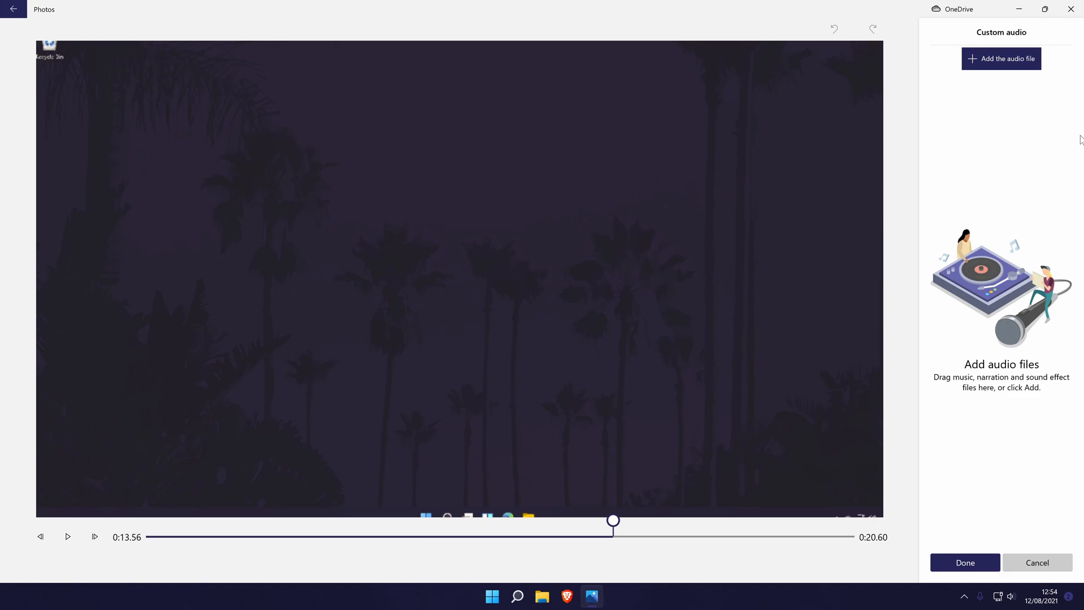
pyautogui.click(1000, 58)
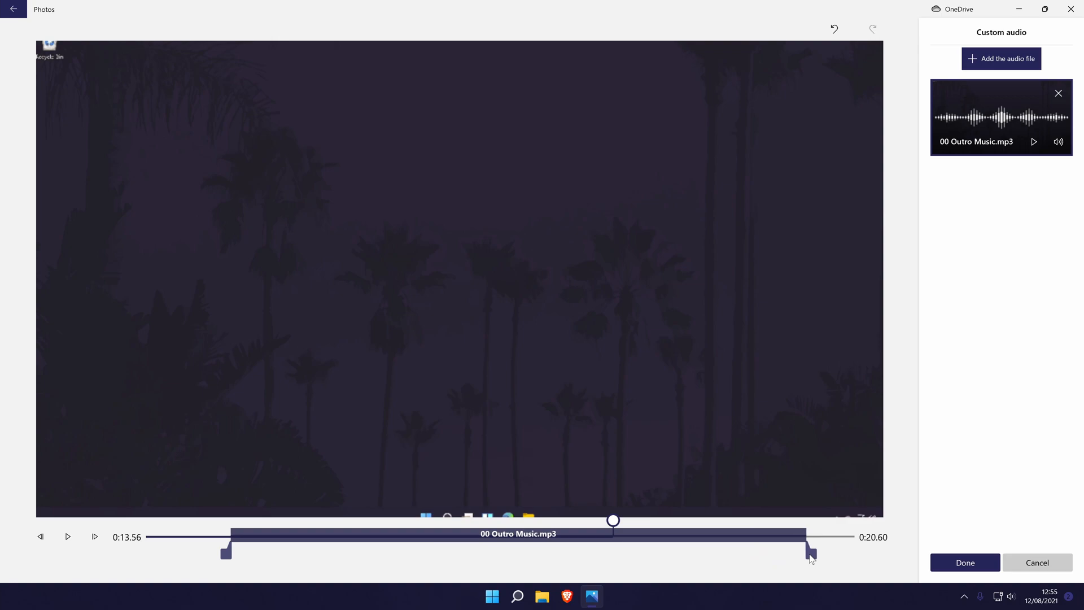
pyautogui.moveTo(806, 537)
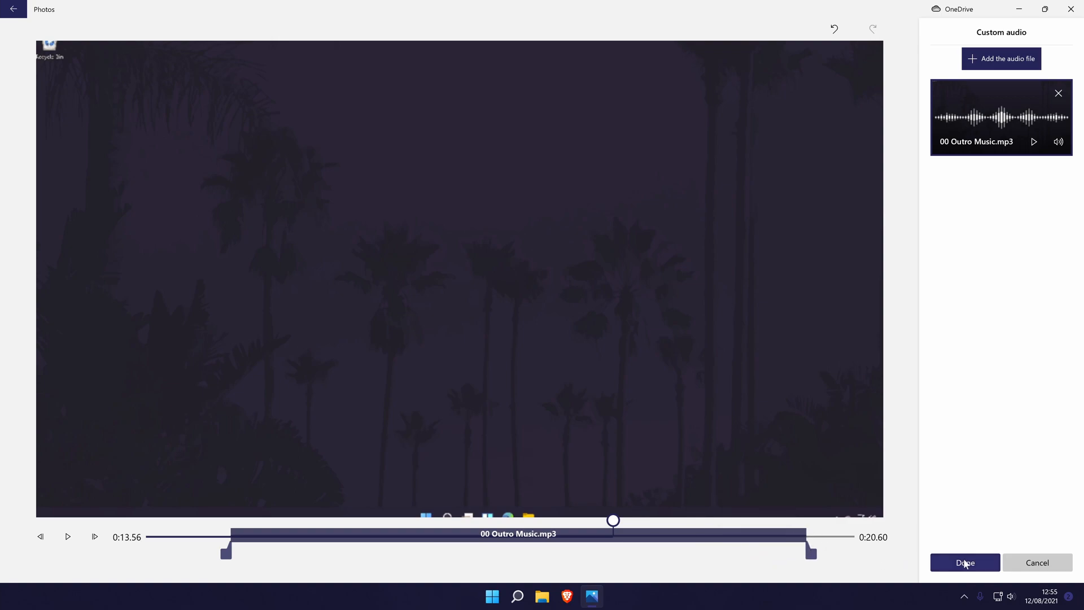
pyautogui.click(963, 562)
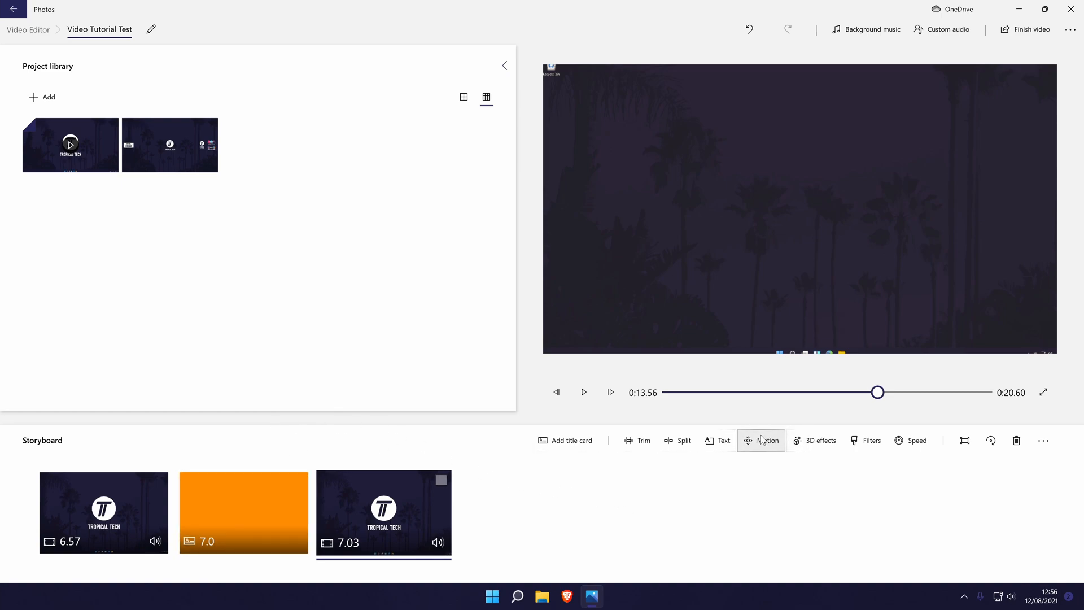
pyautogui.moveTo(774, 484)
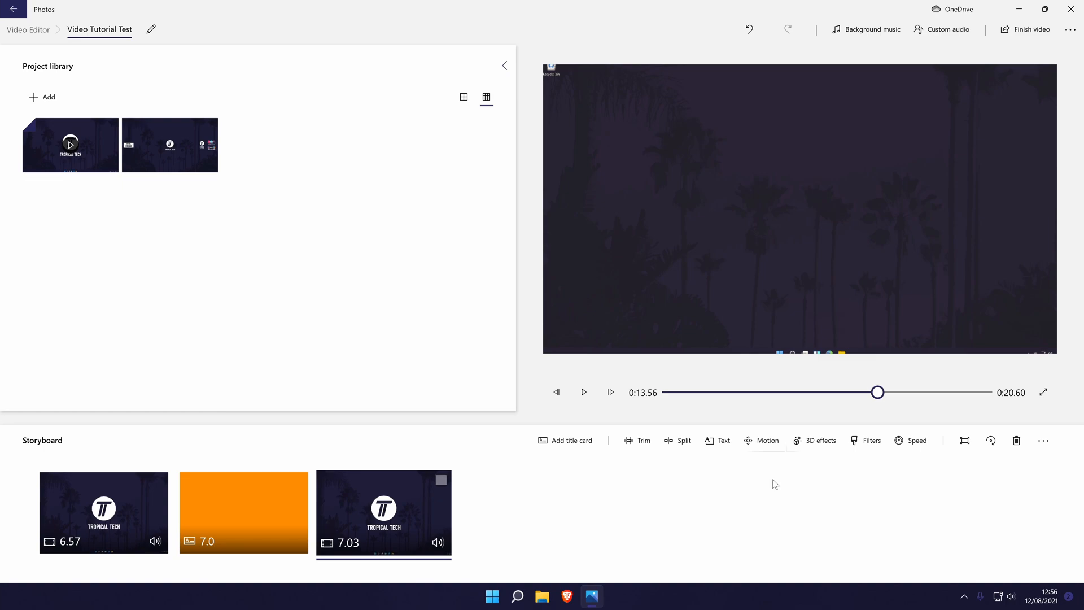
pyautogui.moveTo(619, 486)
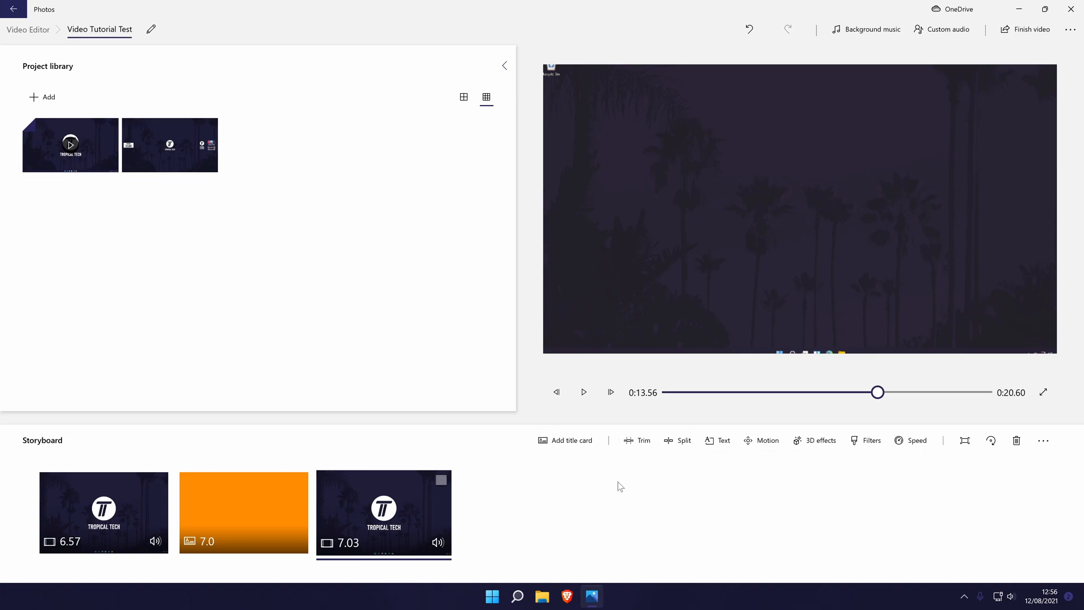
pyautogui.moveTo(620, 463)
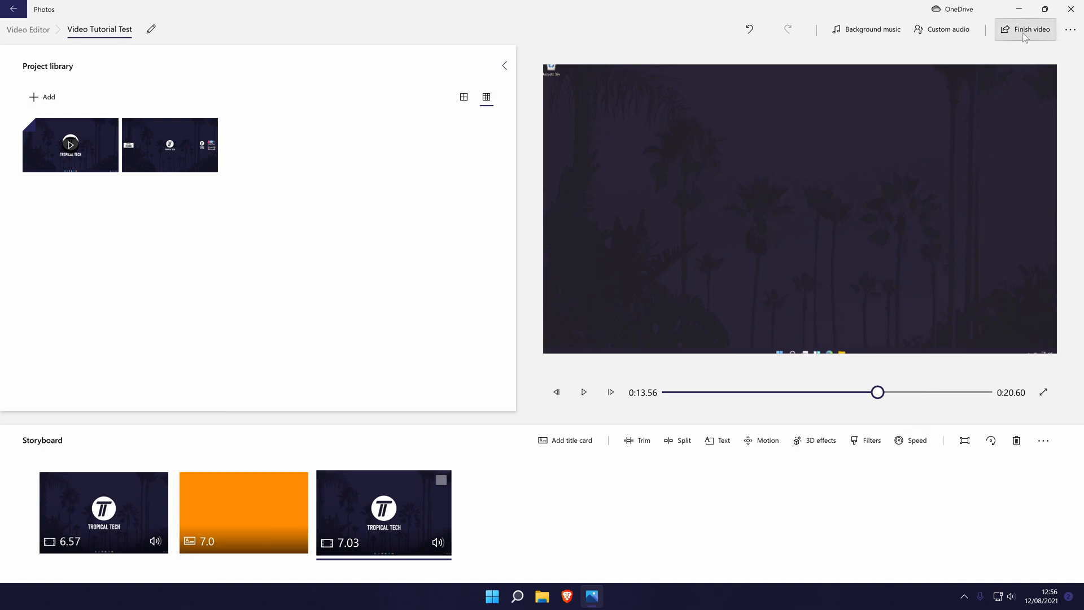
pyautogui.moveTo(1030, 29)
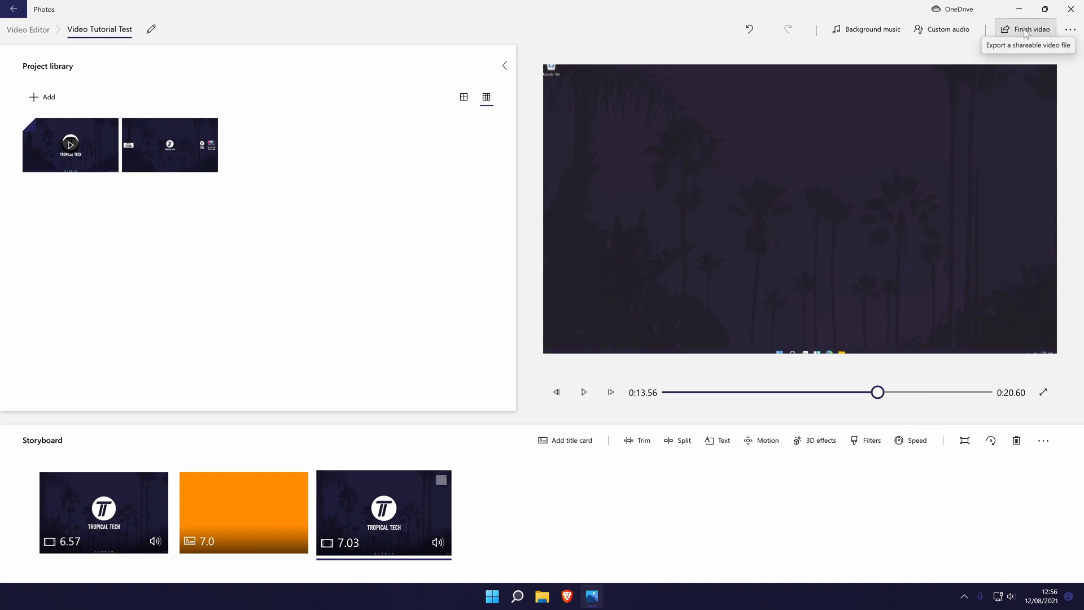
# - Export the video at High 1080p quality, reaching the Save As window for Video Tutorial Test
pyautogui.click(1029, 30)
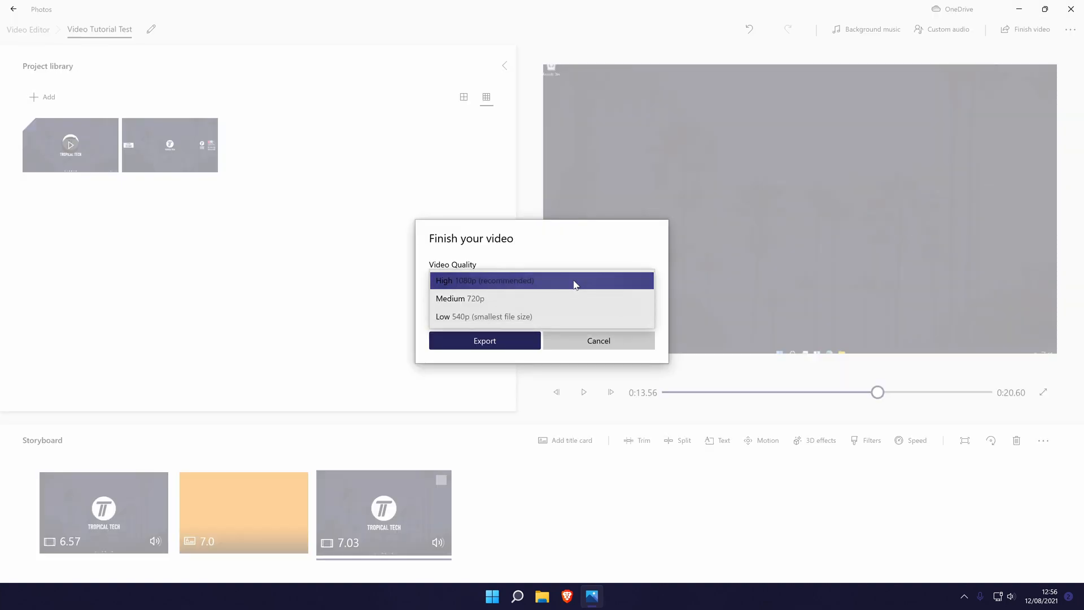
pyautogui.moveTo(565, 286)
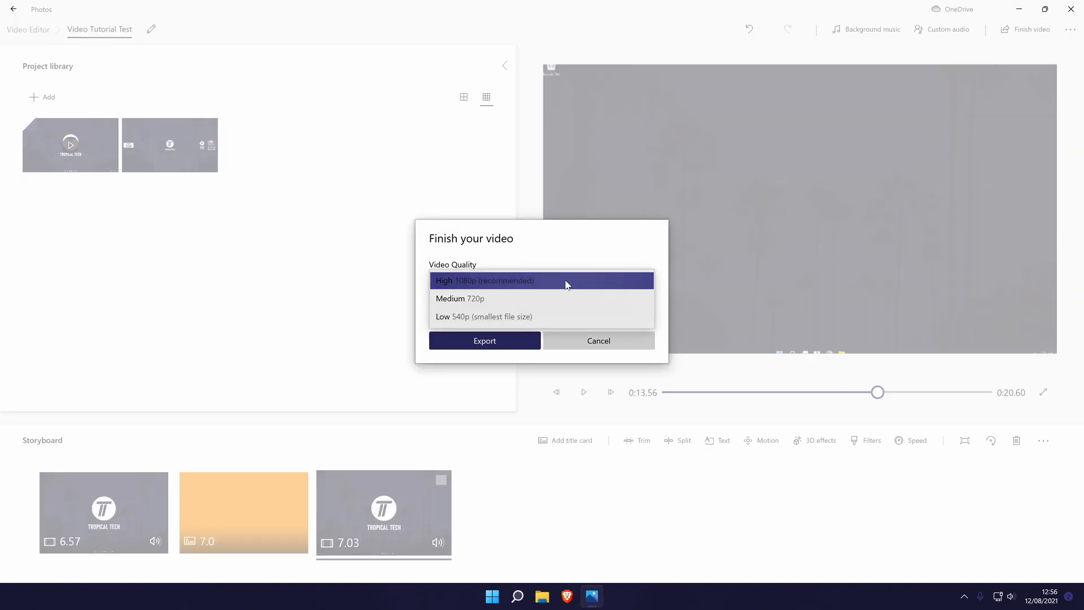
pyautogui.click(541, 280)
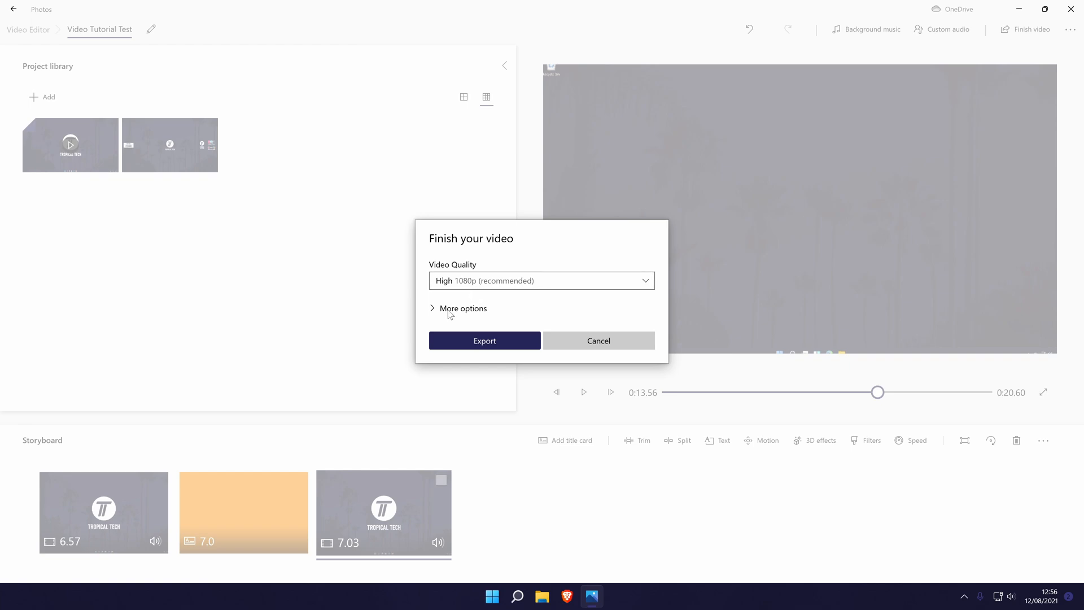
pyautogui.click(462, 308)
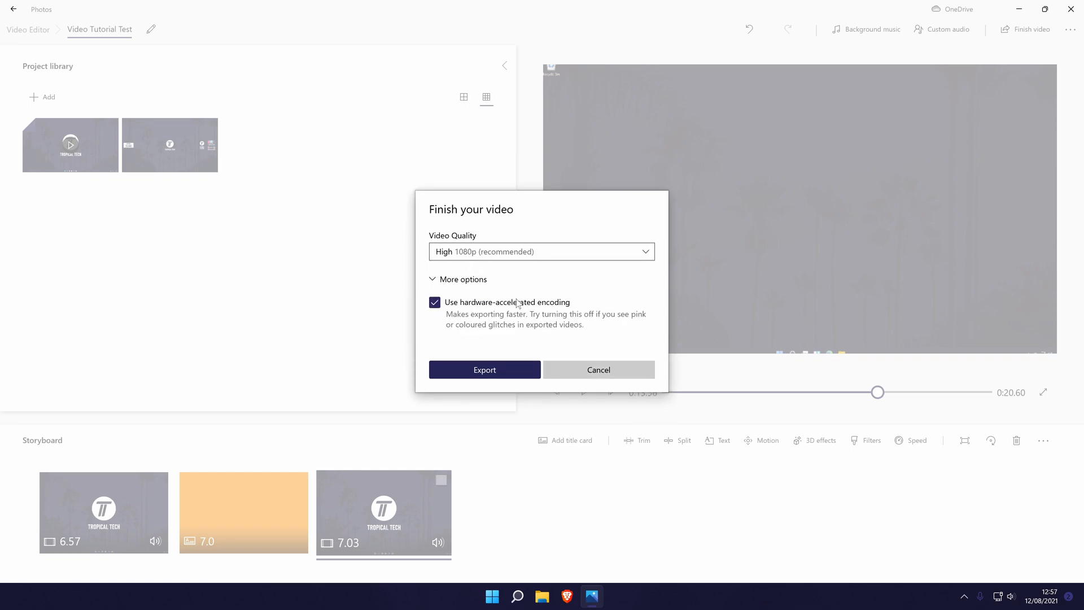
pyautogui.moveTo(608, 330)
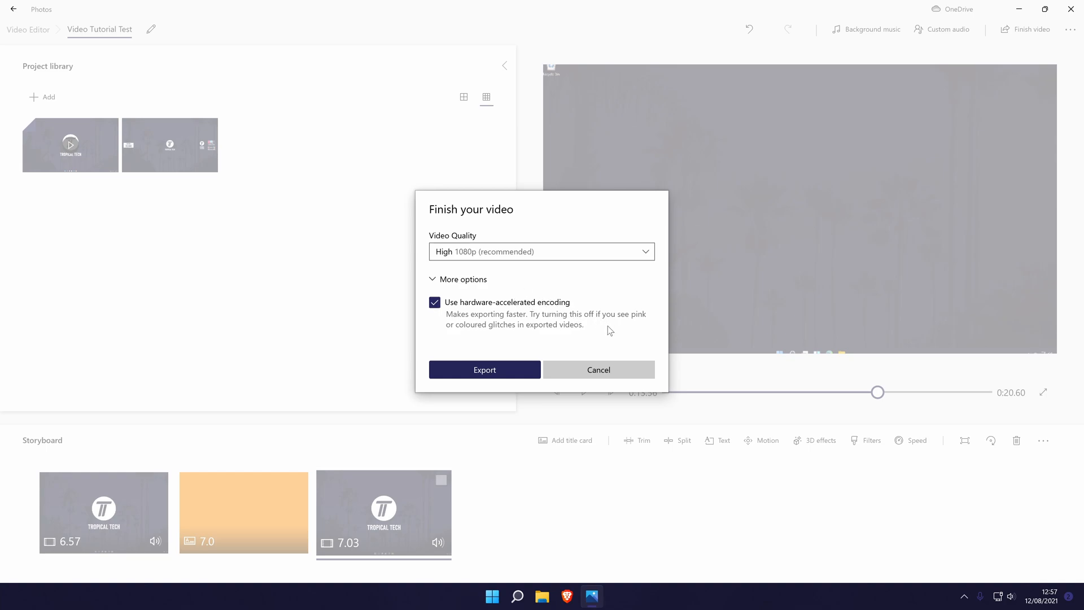
pyautogui.moveTo(547, 339)
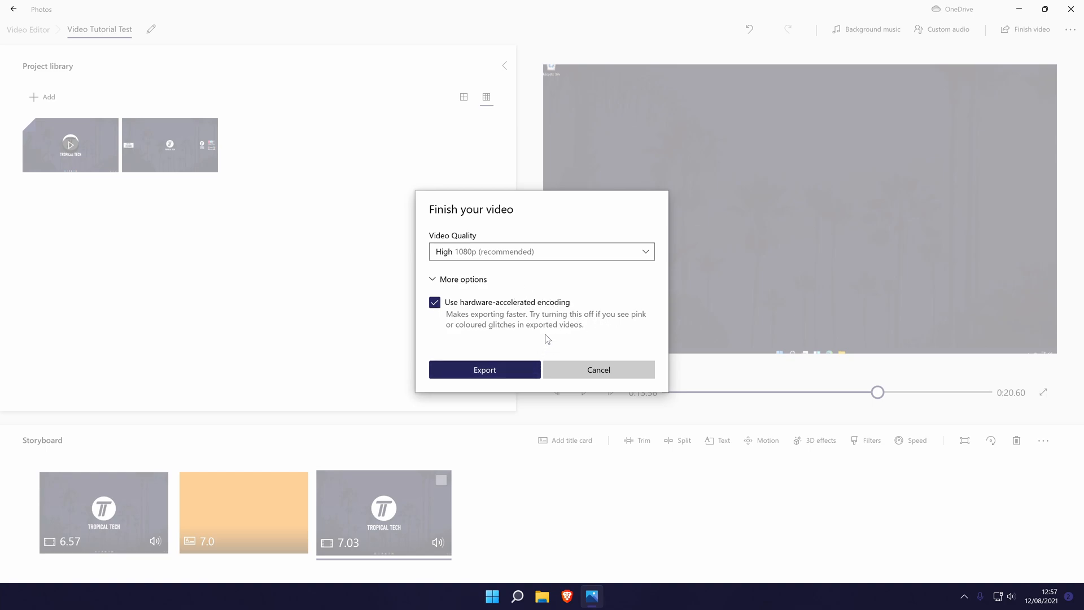
pyautogui.click(485, 369)
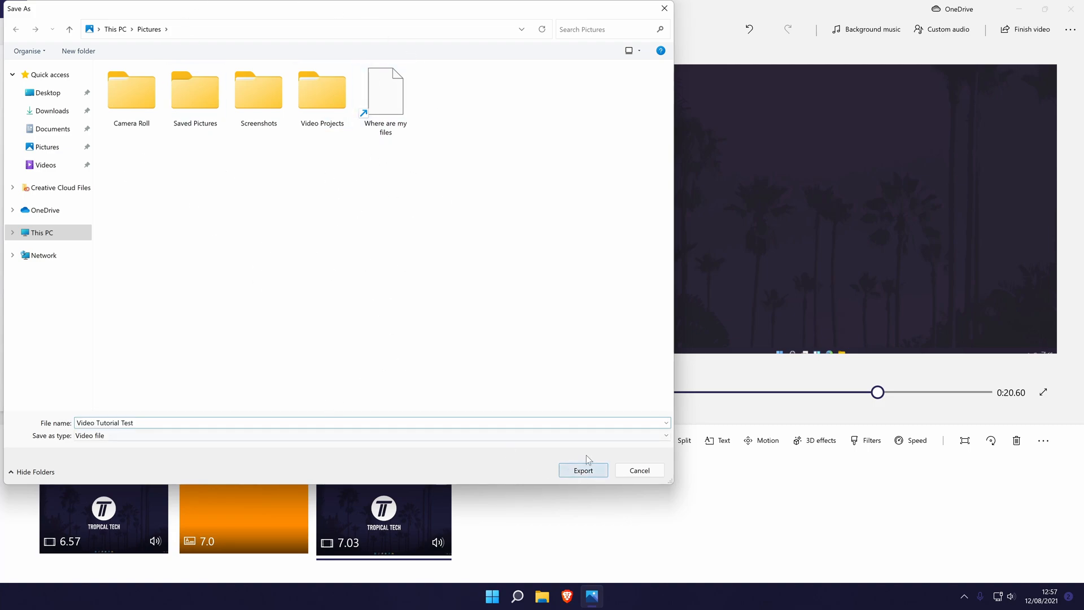
pyautogui.click(583, 470)
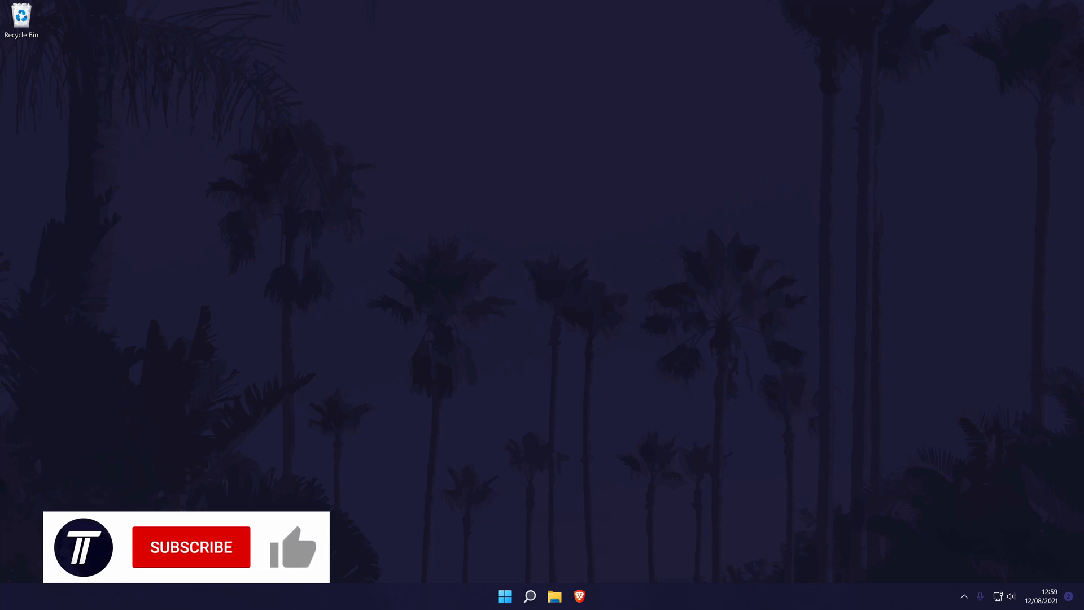
pyautogui.click(191, 547)
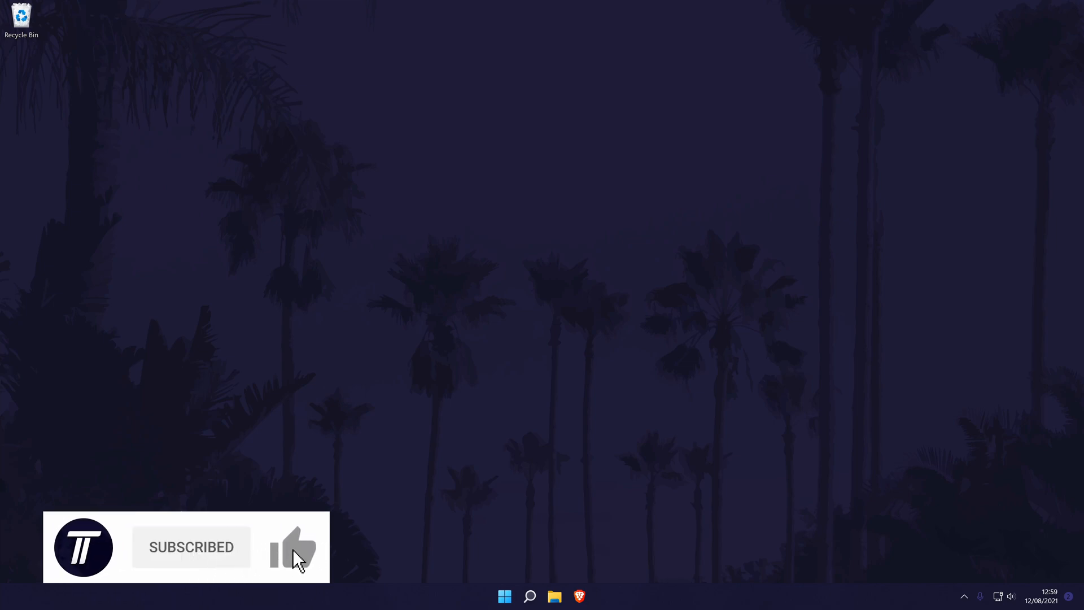
pyautogui.click(291, 546)
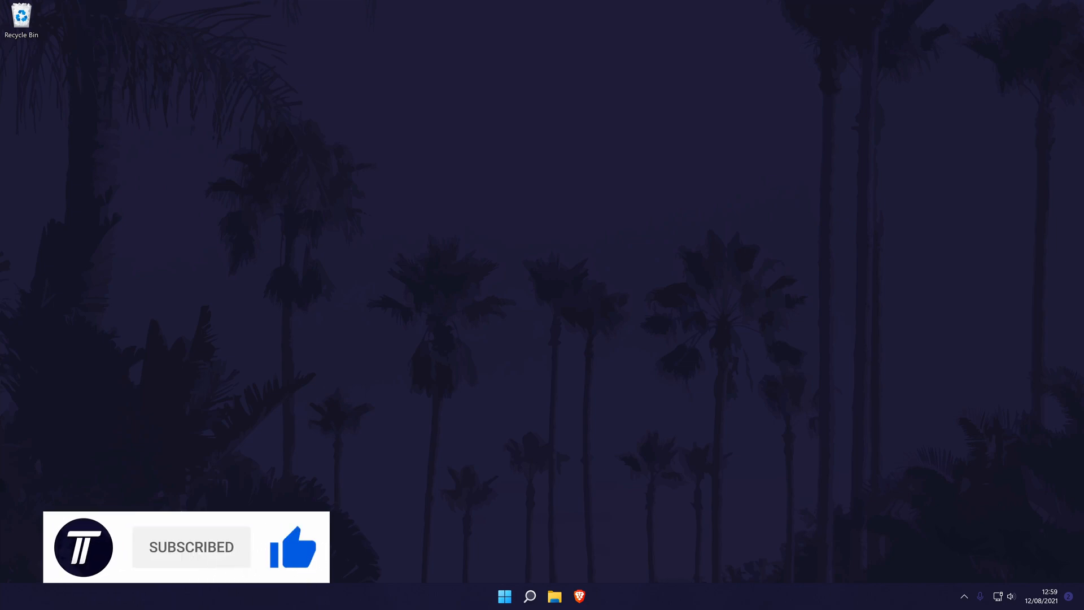